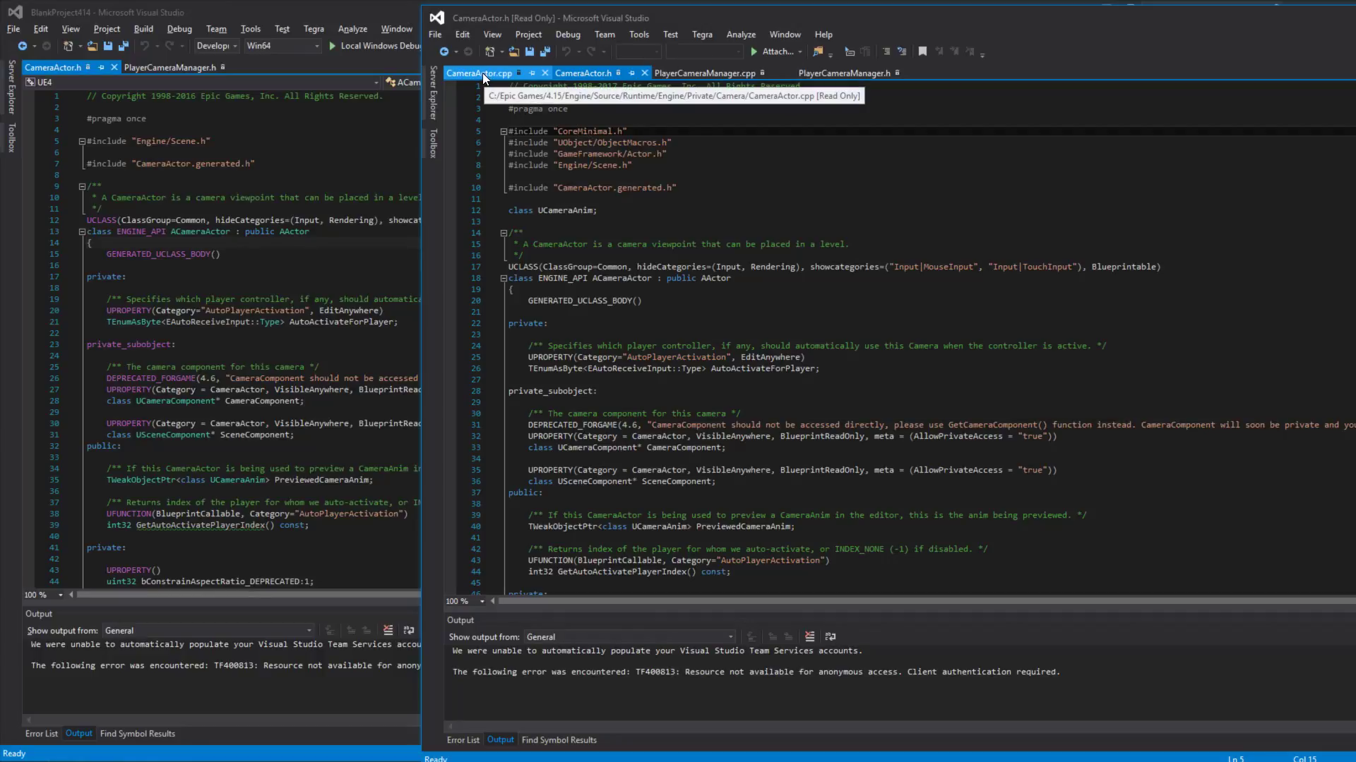
- View CameraActor.cpp beside CameraActor.h in the read-only engine source
click(481, 72)
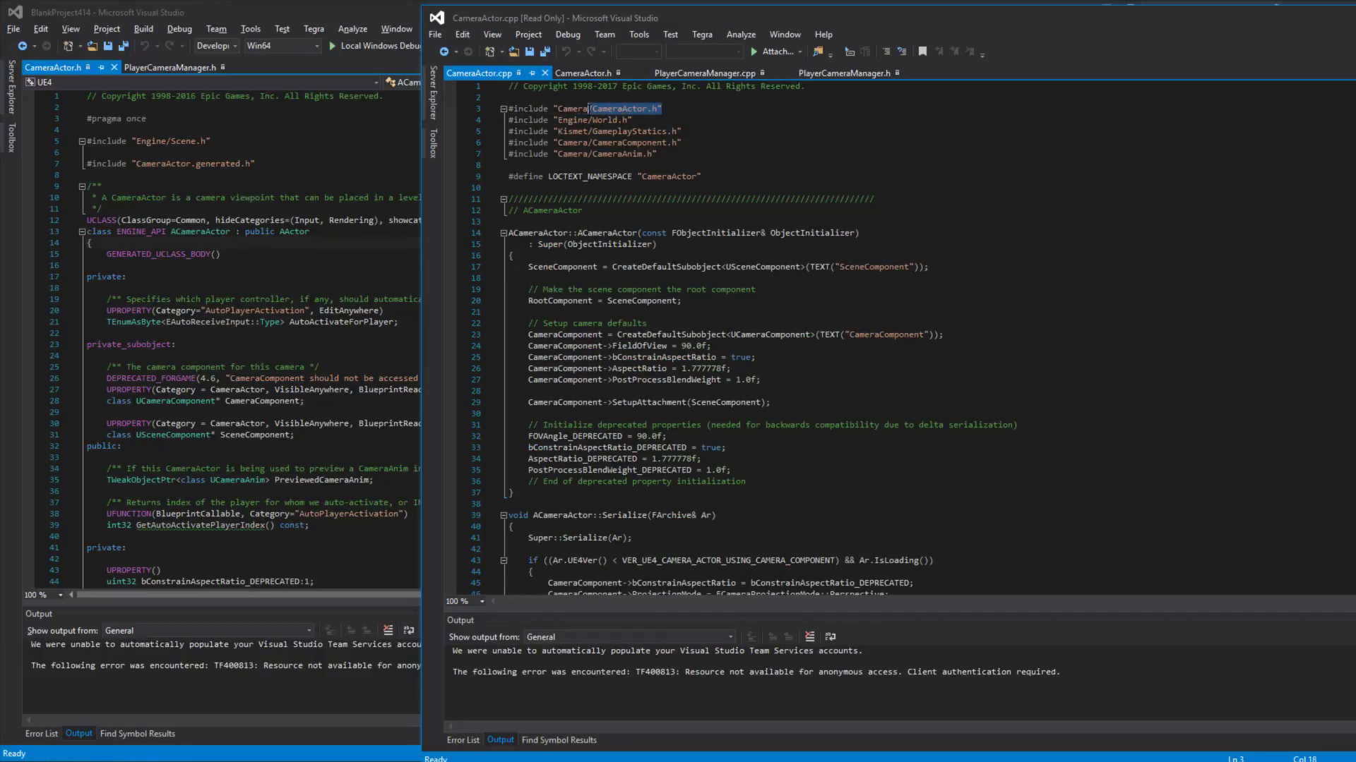
click(583, 72)
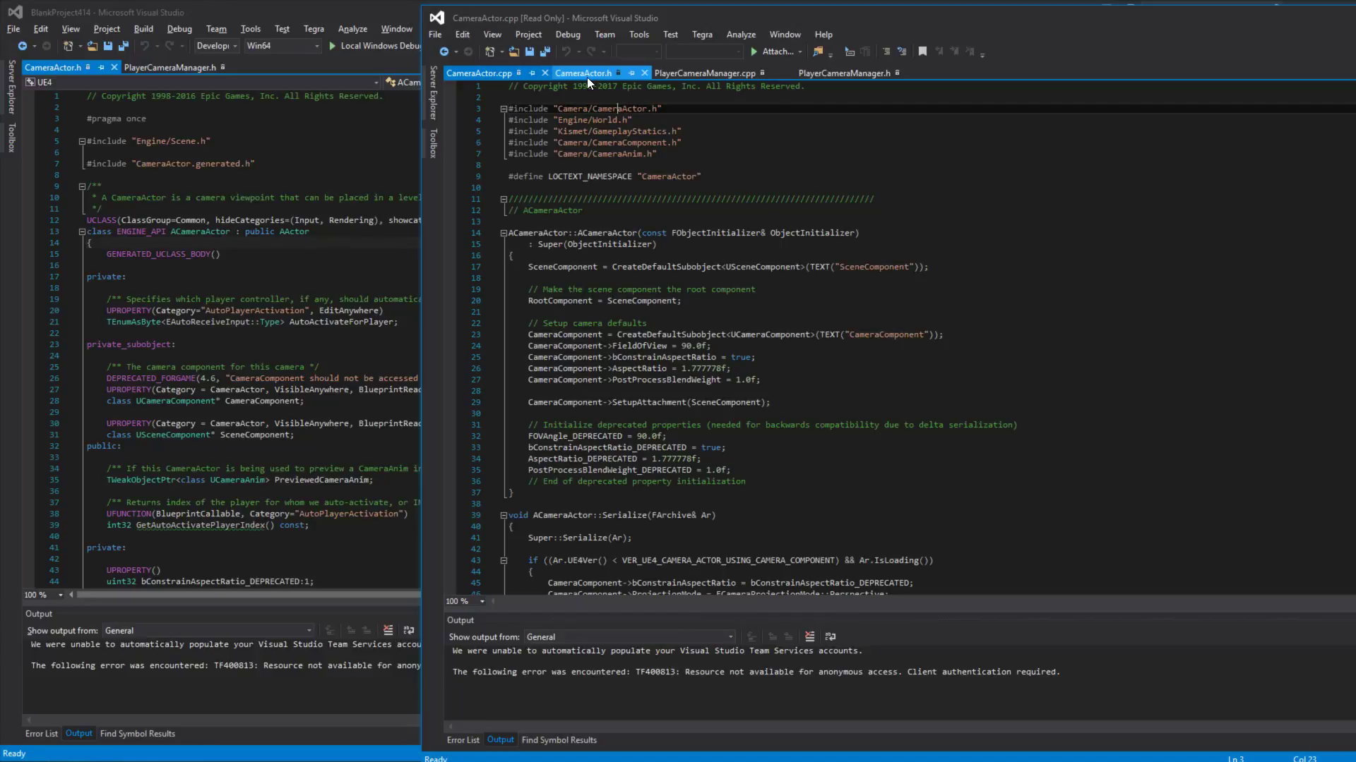
click(482, 72)
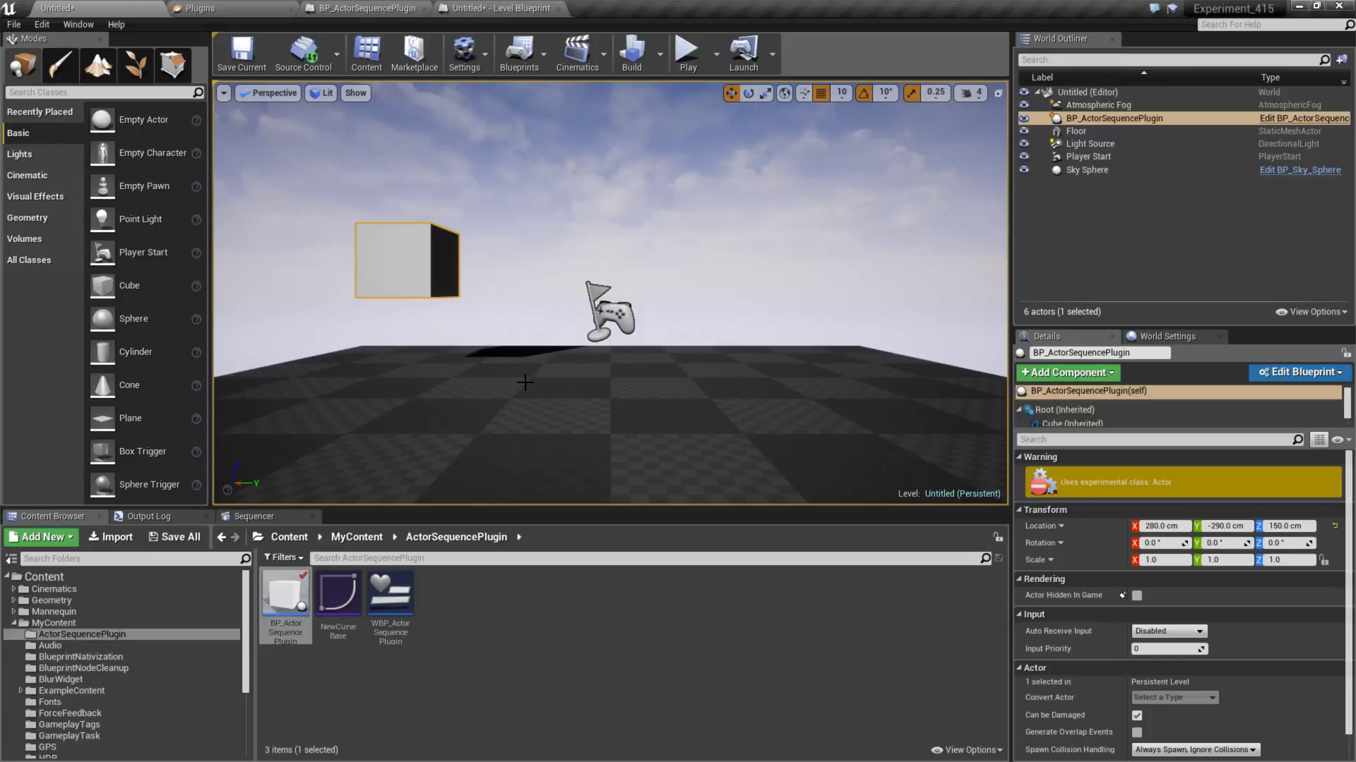
mouse_move(481, 621)
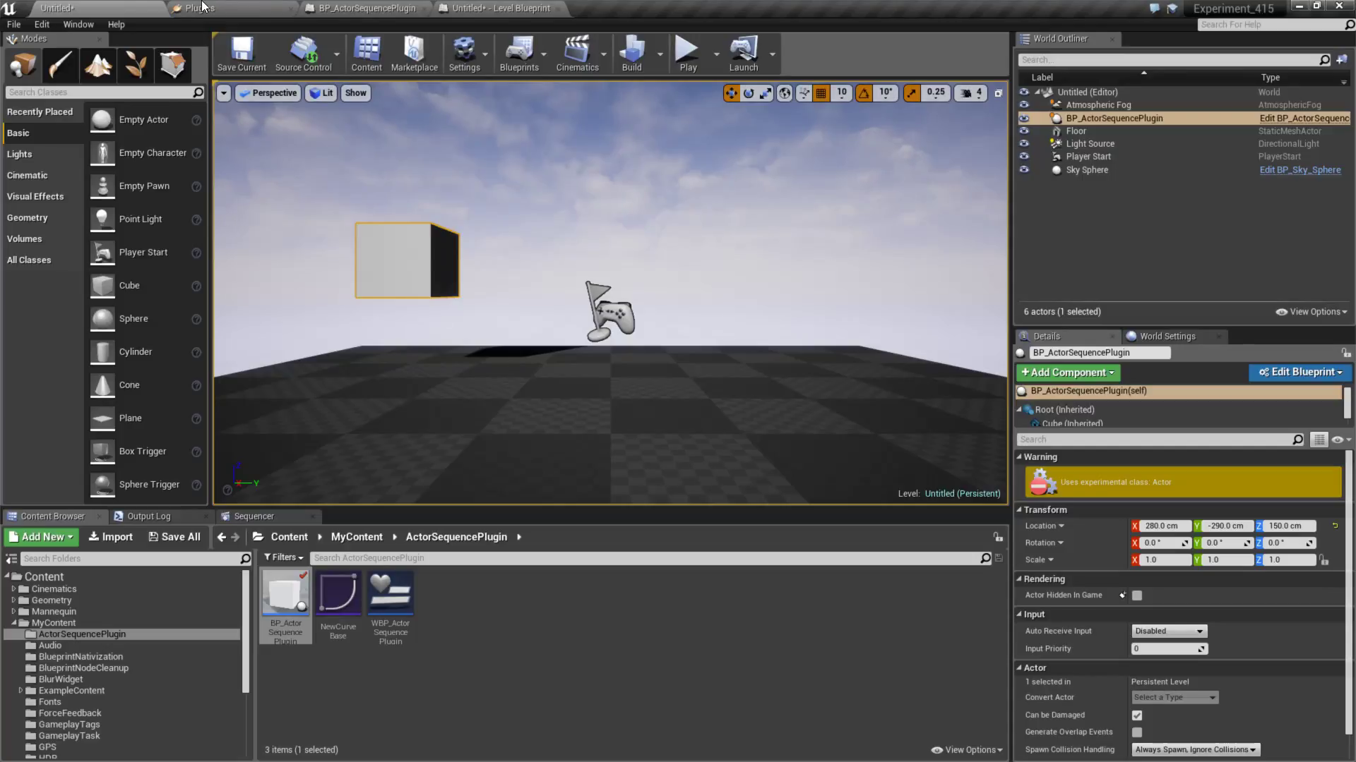
- Show the Built-In Editor plugins with Actor Sequence Editor (Experimental) enabled
click(201, 8)
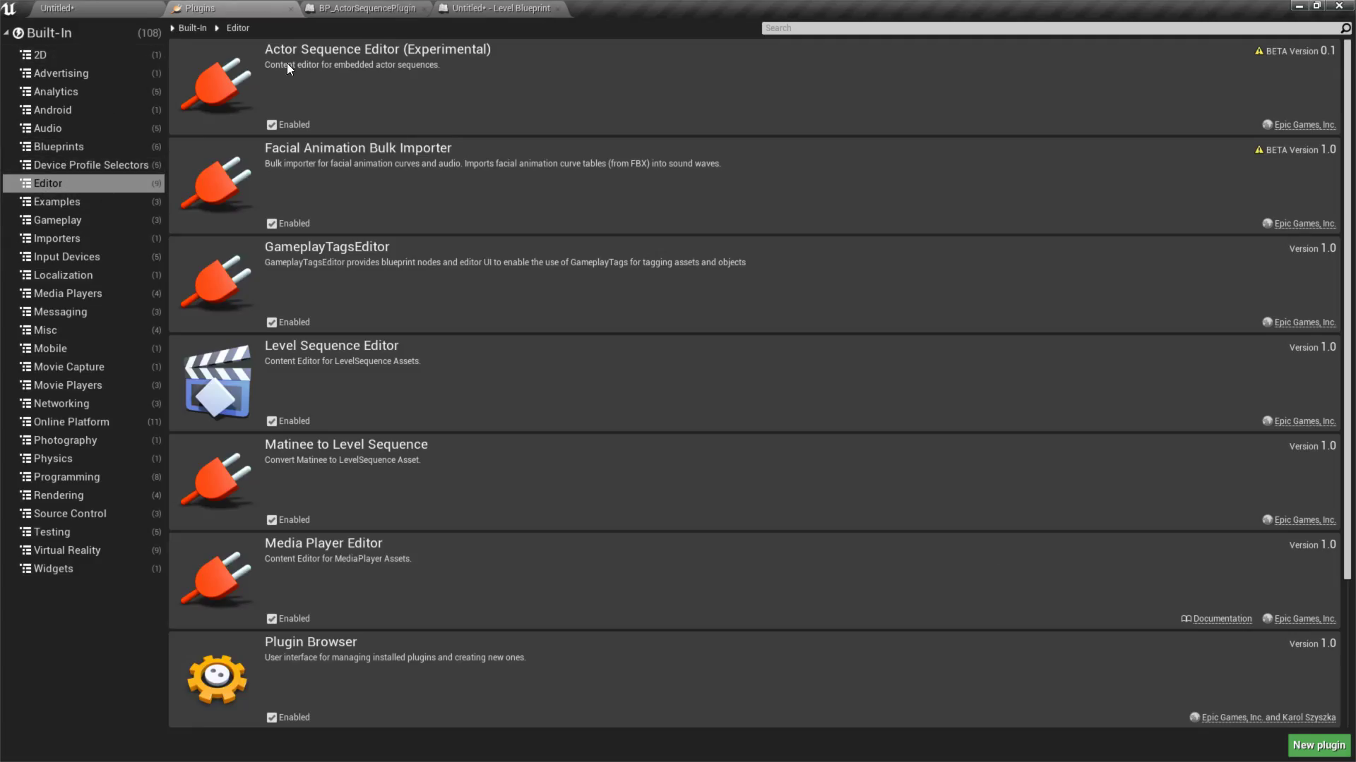
click(56, 8)
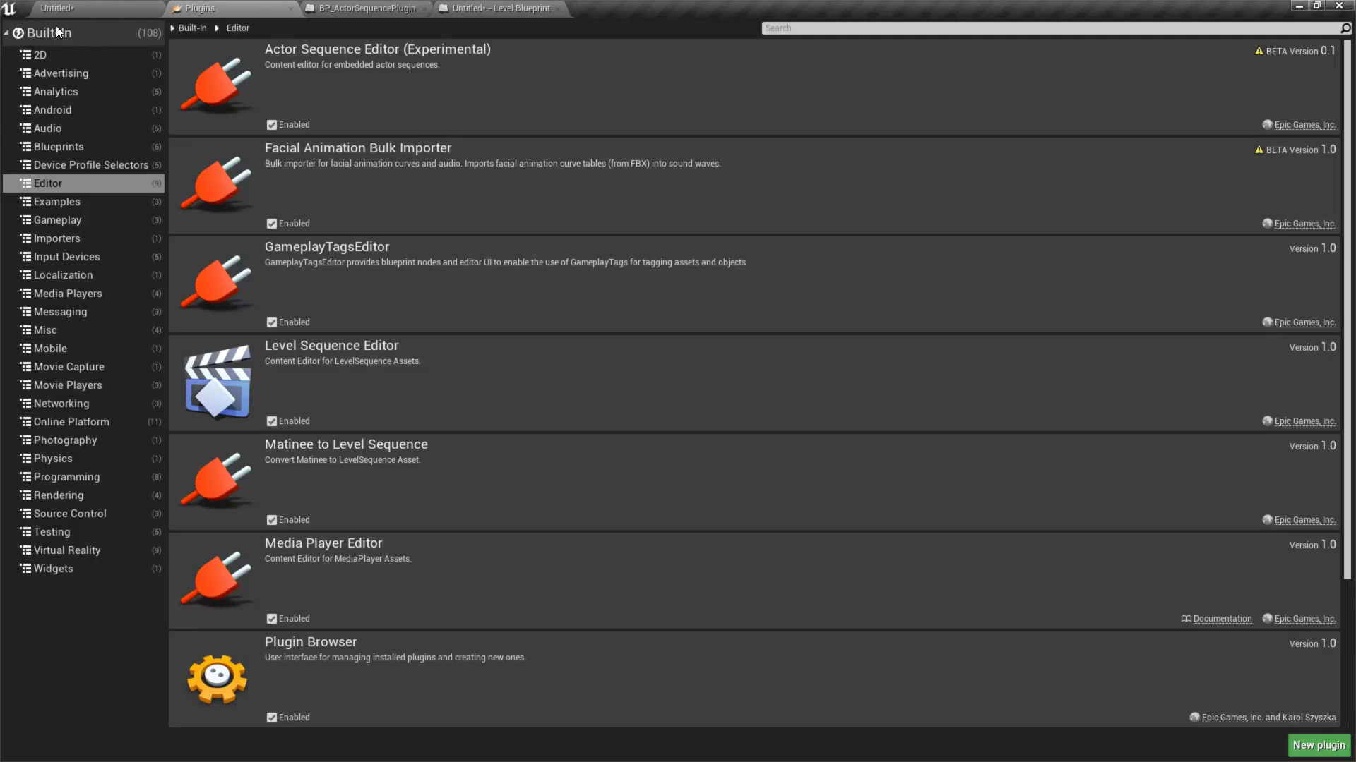
click(48, 182)
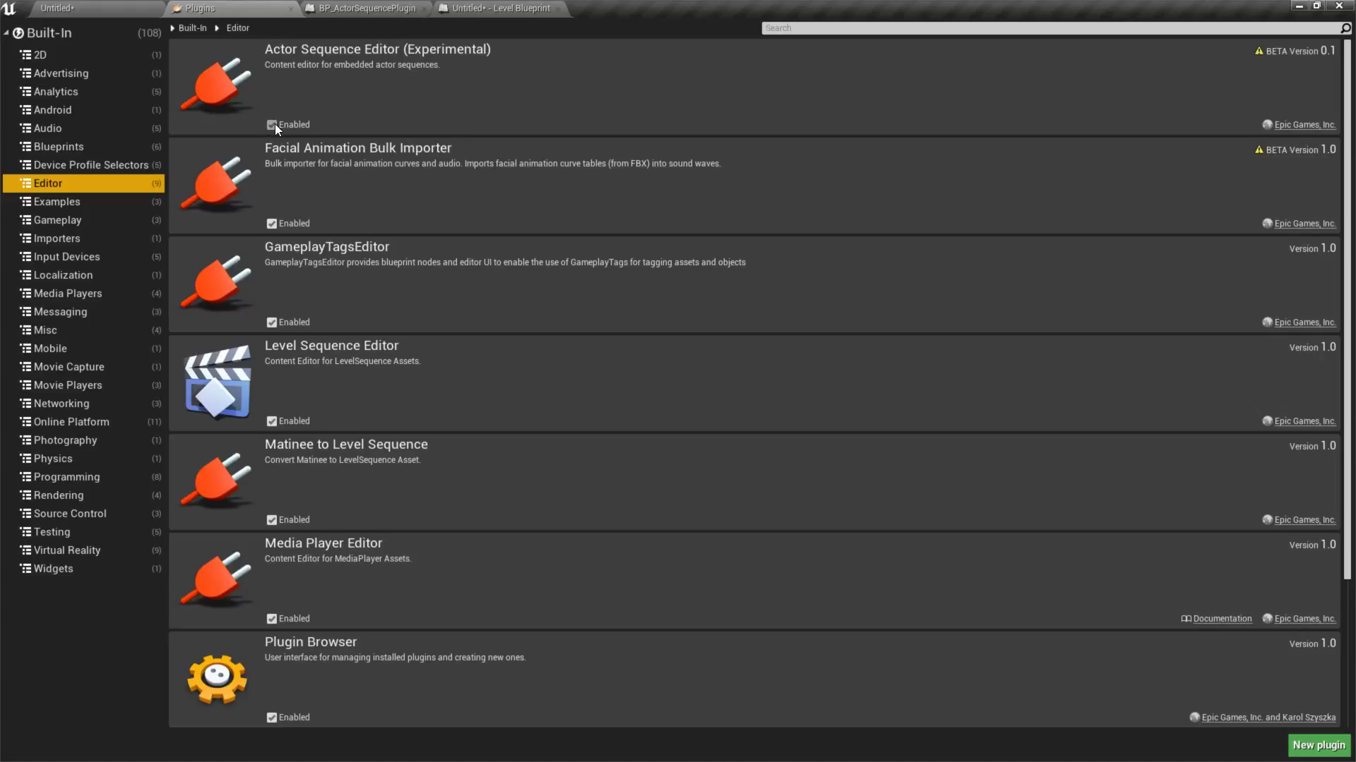
click(271, 124)
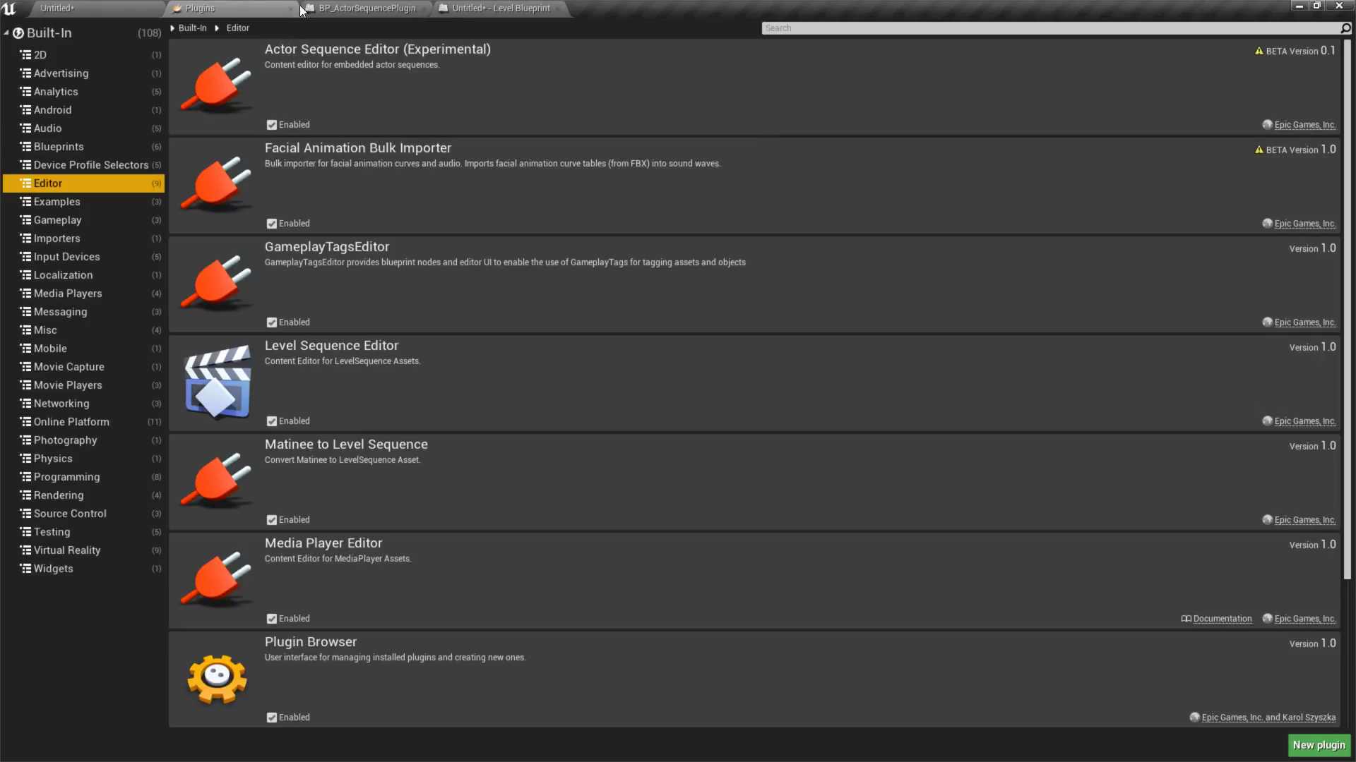
mouse_move(352, 94)
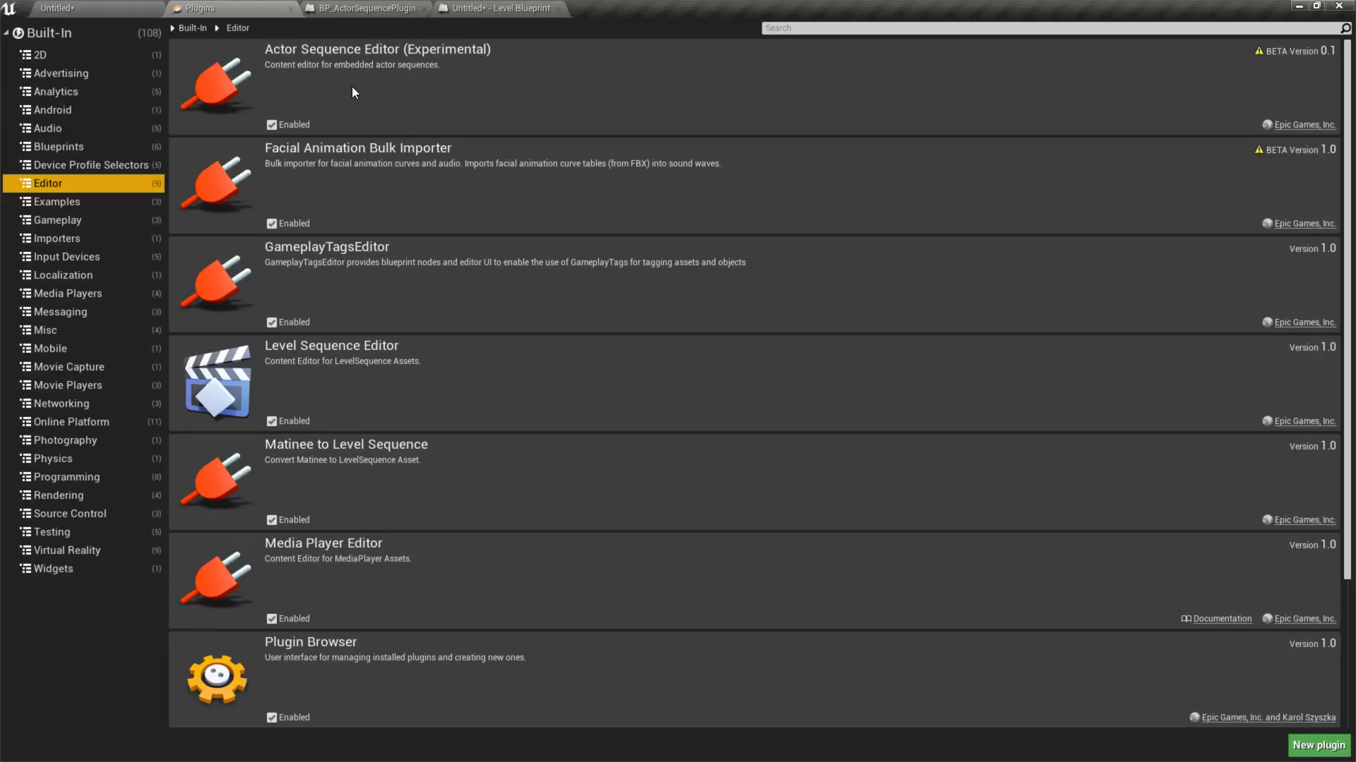
mouse_move(493, 8)
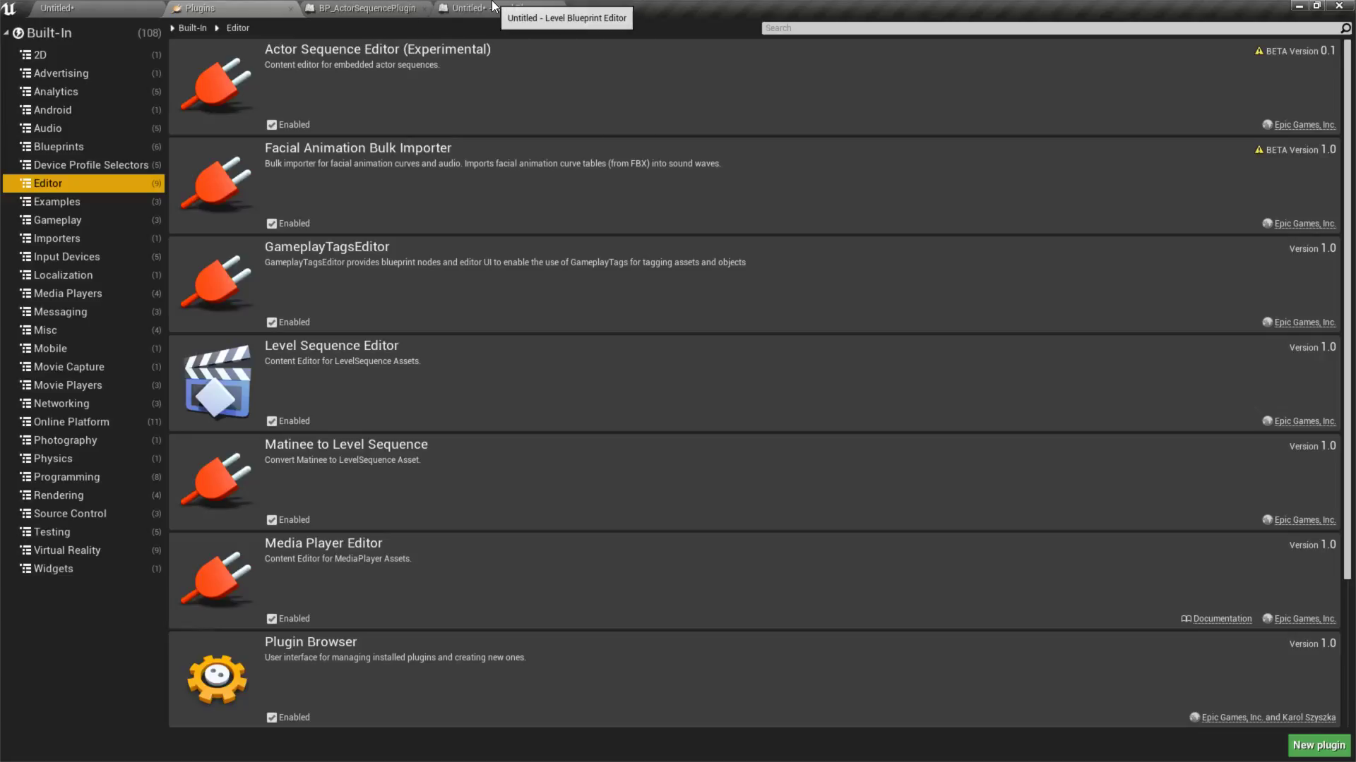
- Locate Actor Sequence in the BP_ActorSequencePlugin Add Component list
click(362, 8)
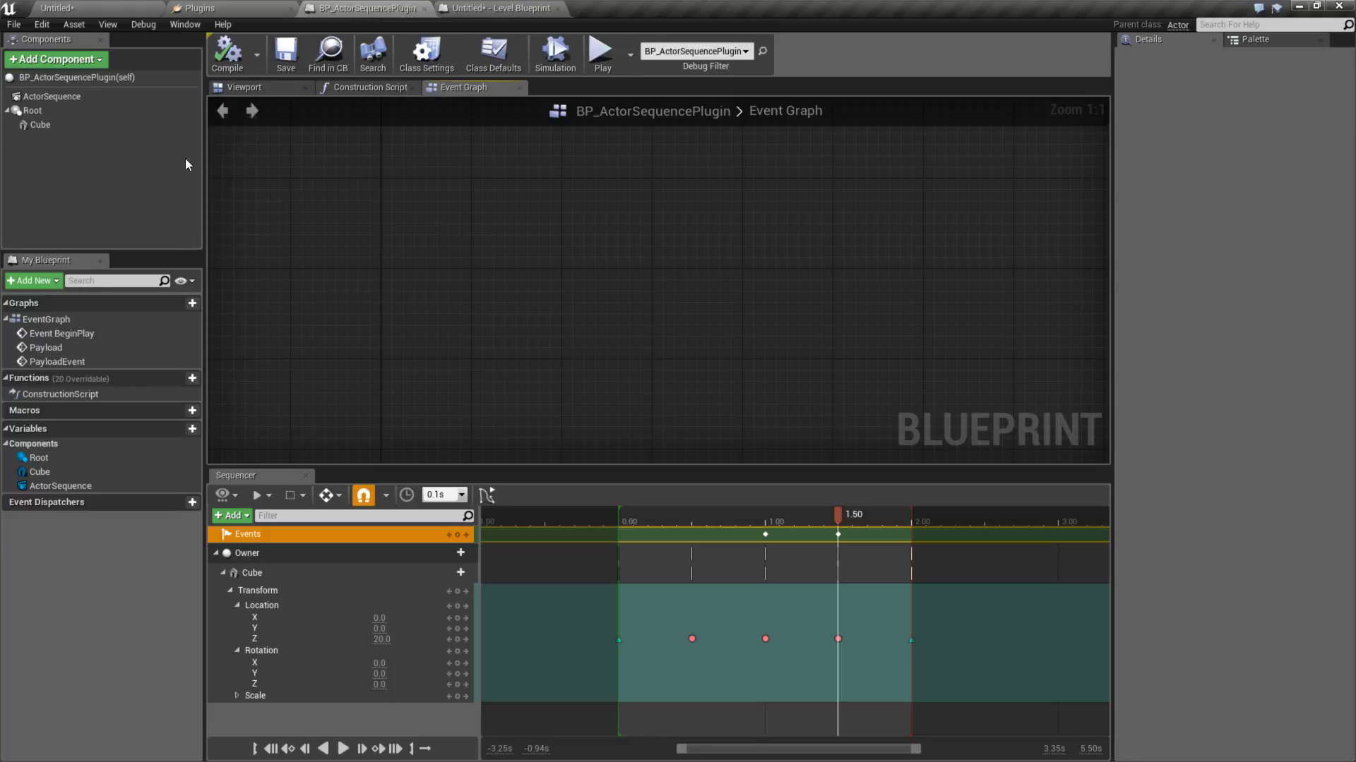
click(55, 60)
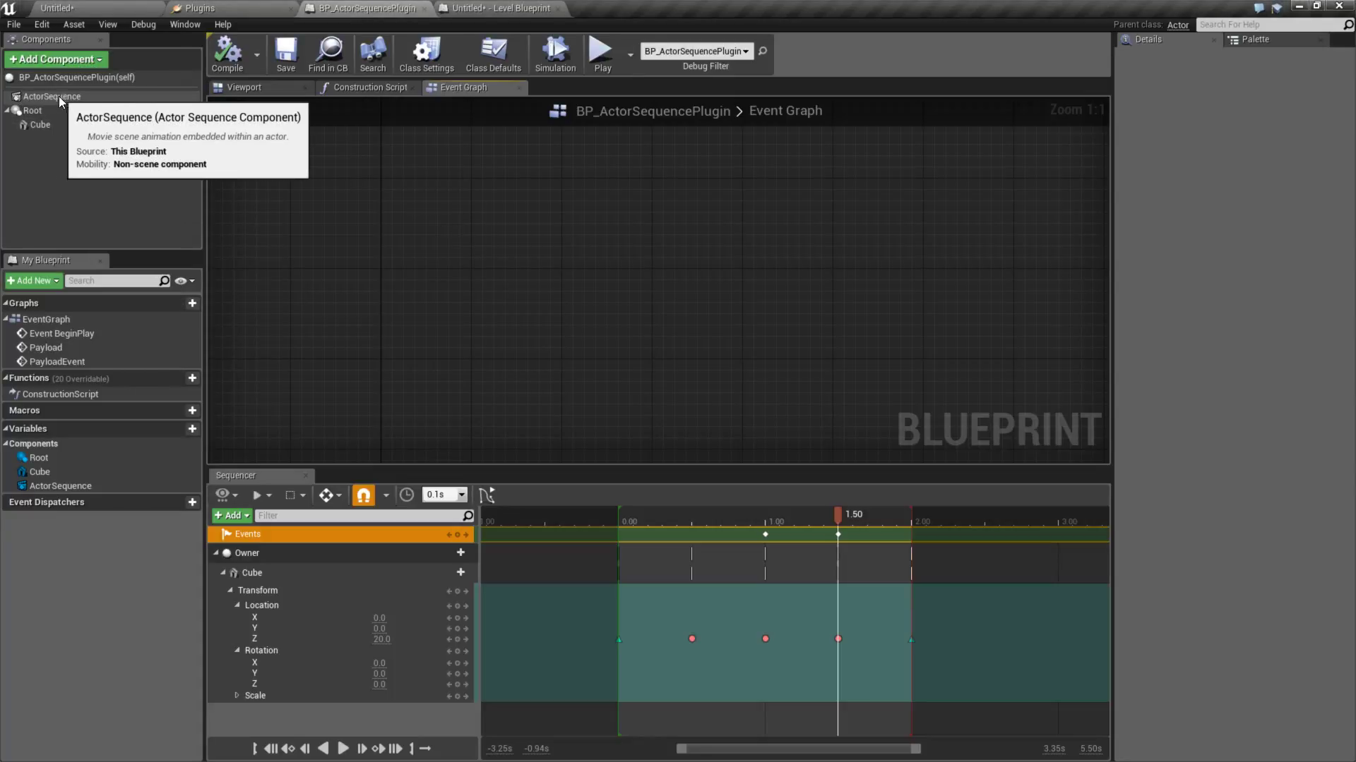
click(55, 59)
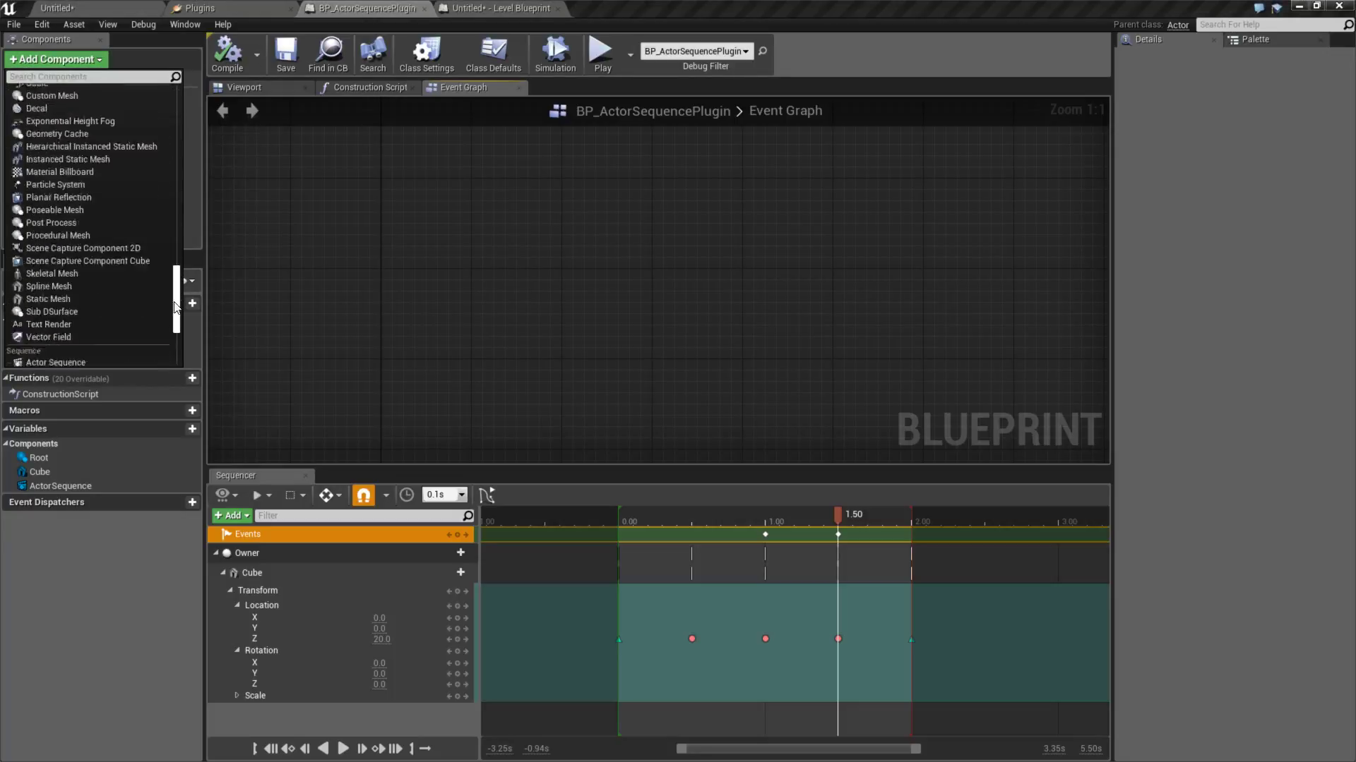
scroll(down, 3)
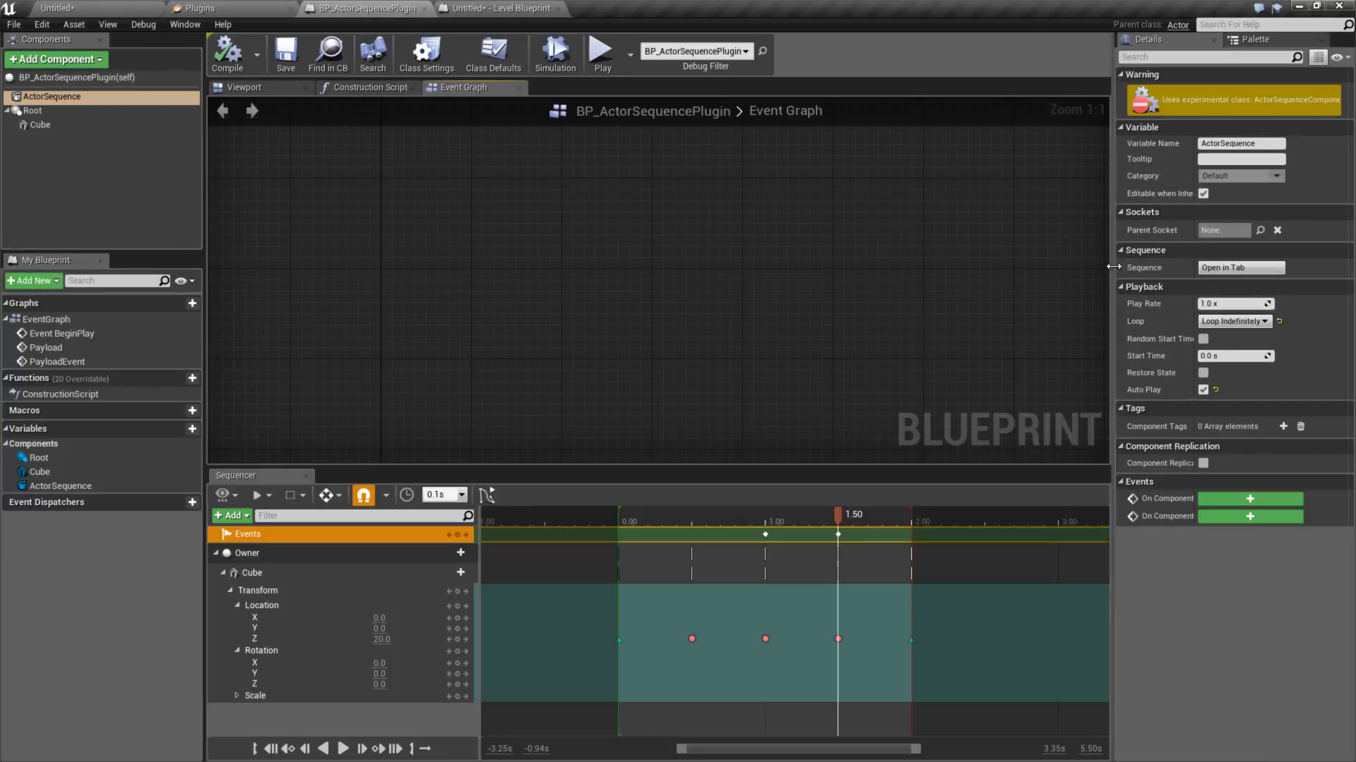
mouse_move(592, 348)
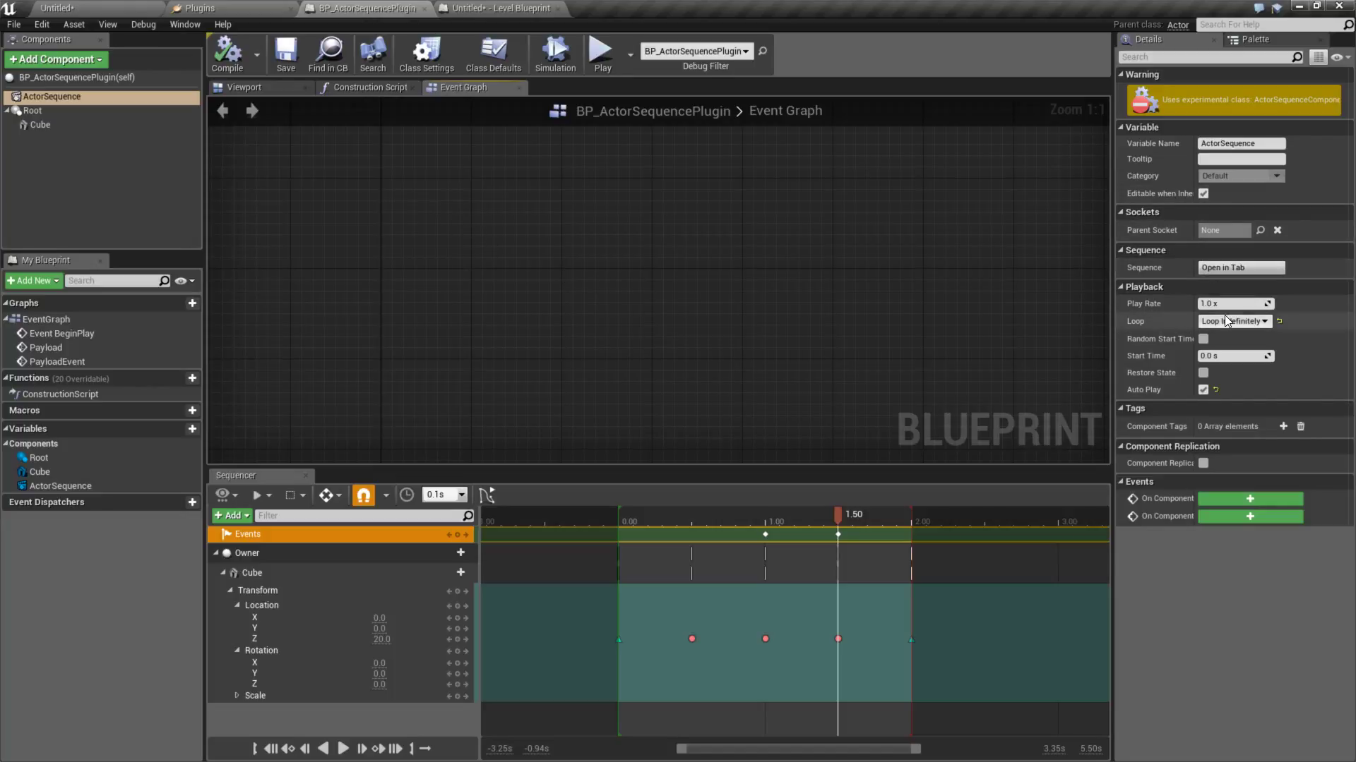
mouse_move(1158, 322)
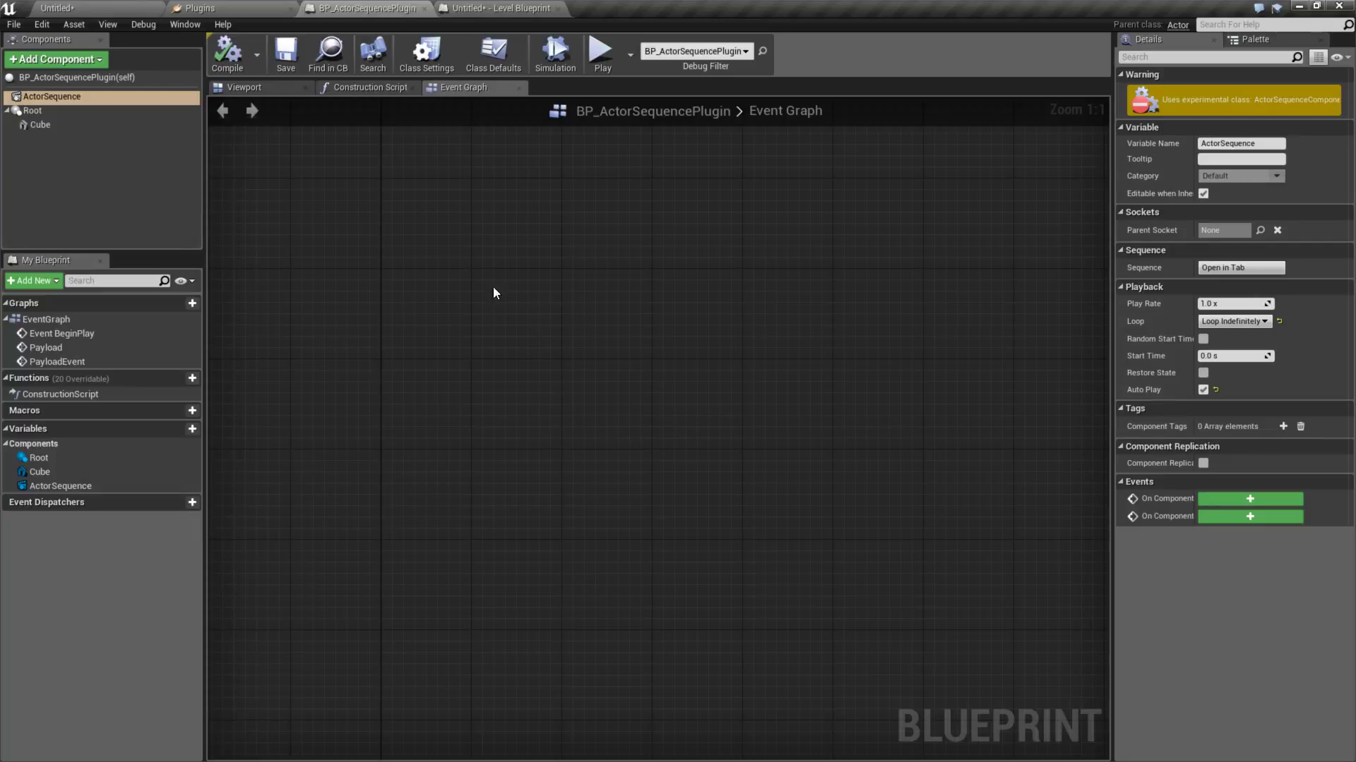
- Reopen the Sequencer timeline from the Window menu
click(33, 110)
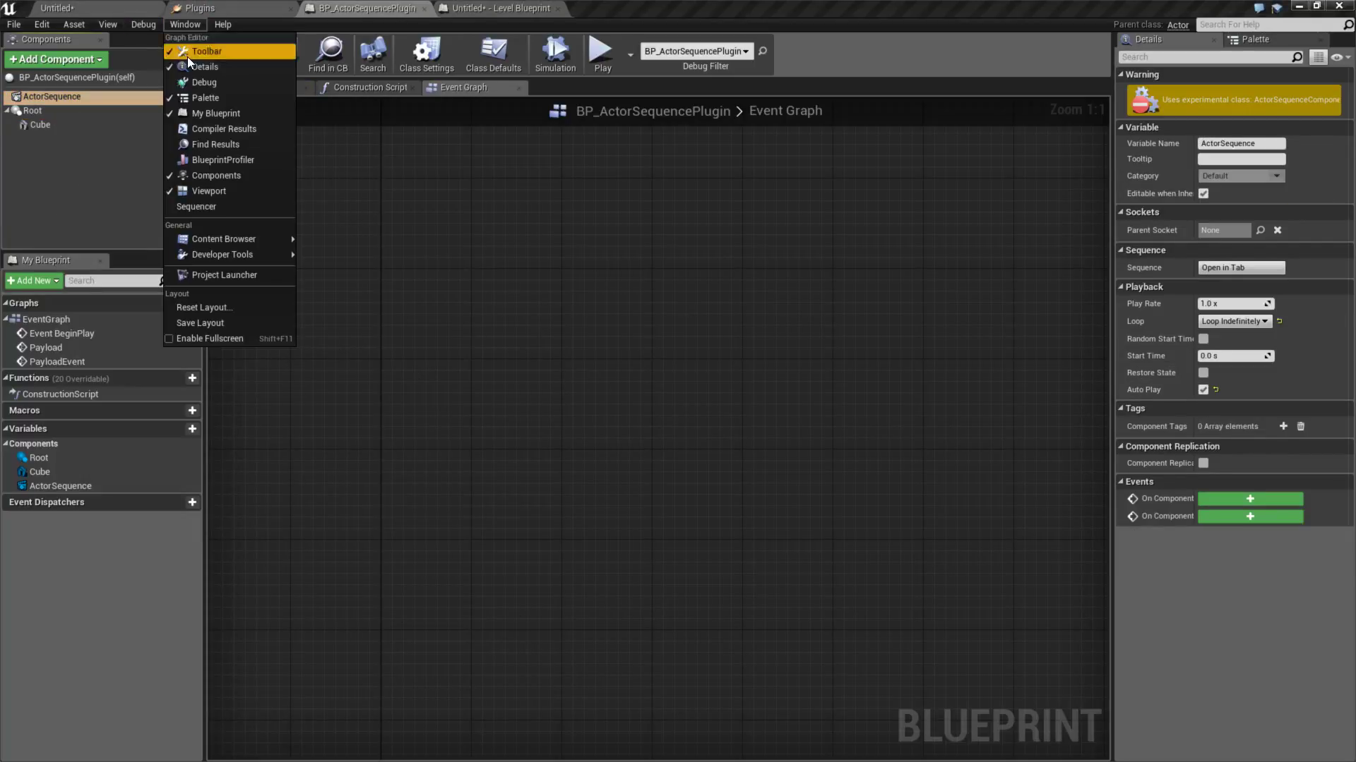
click(209, 191)
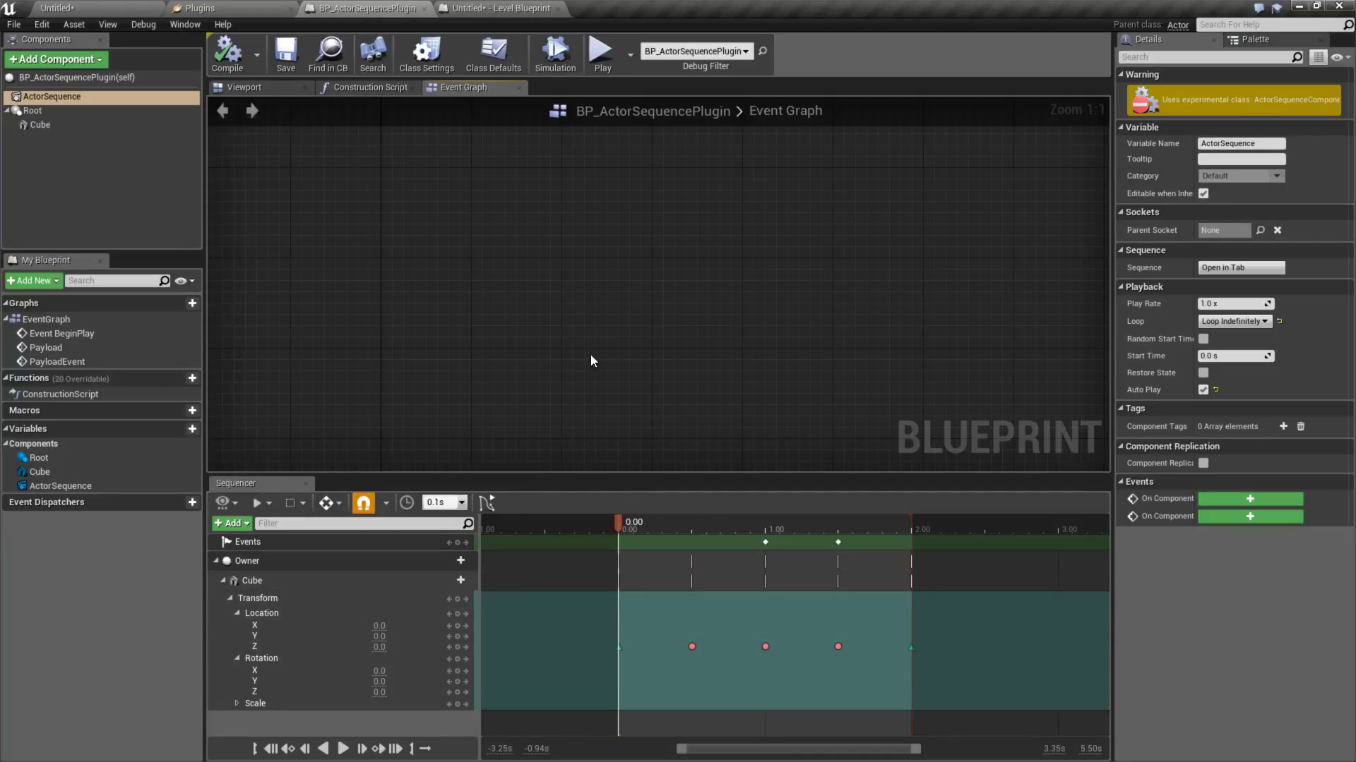
click(601, 52)
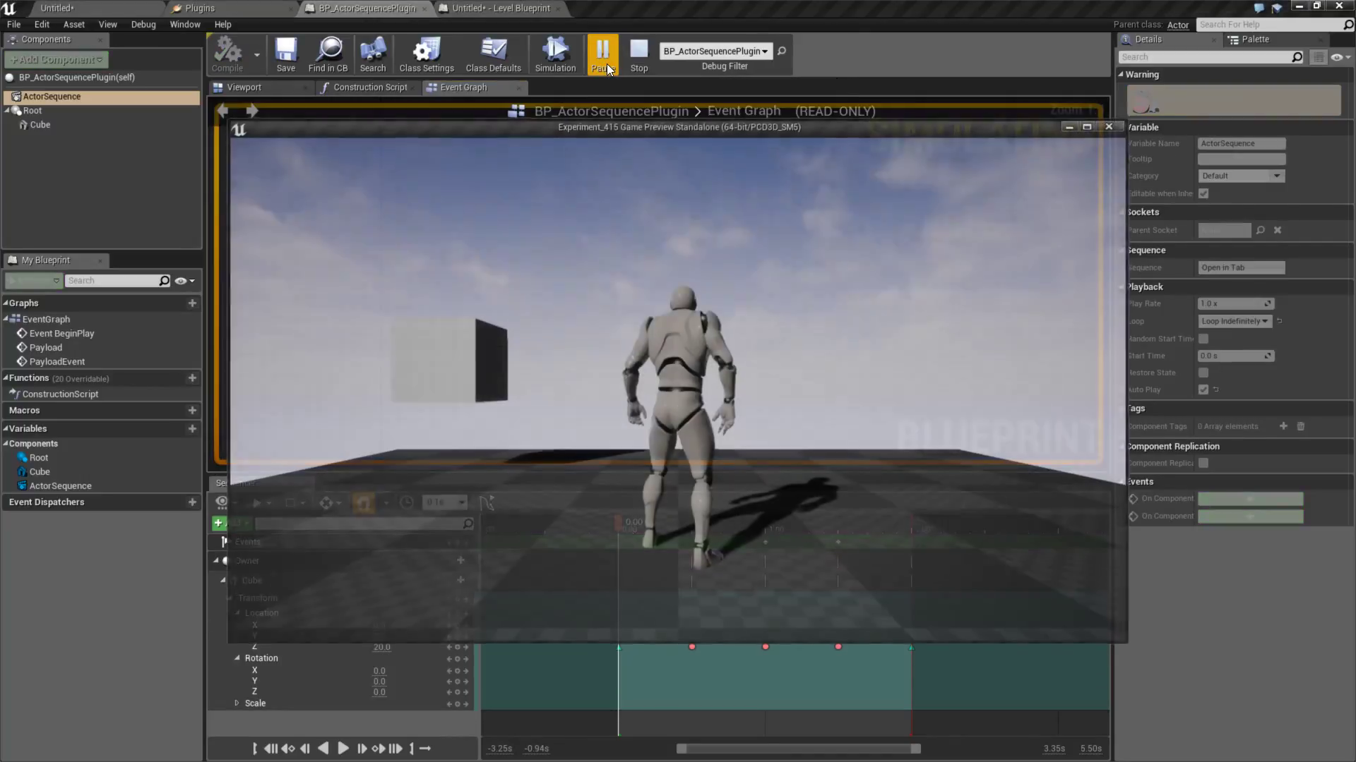
click(601, 54)
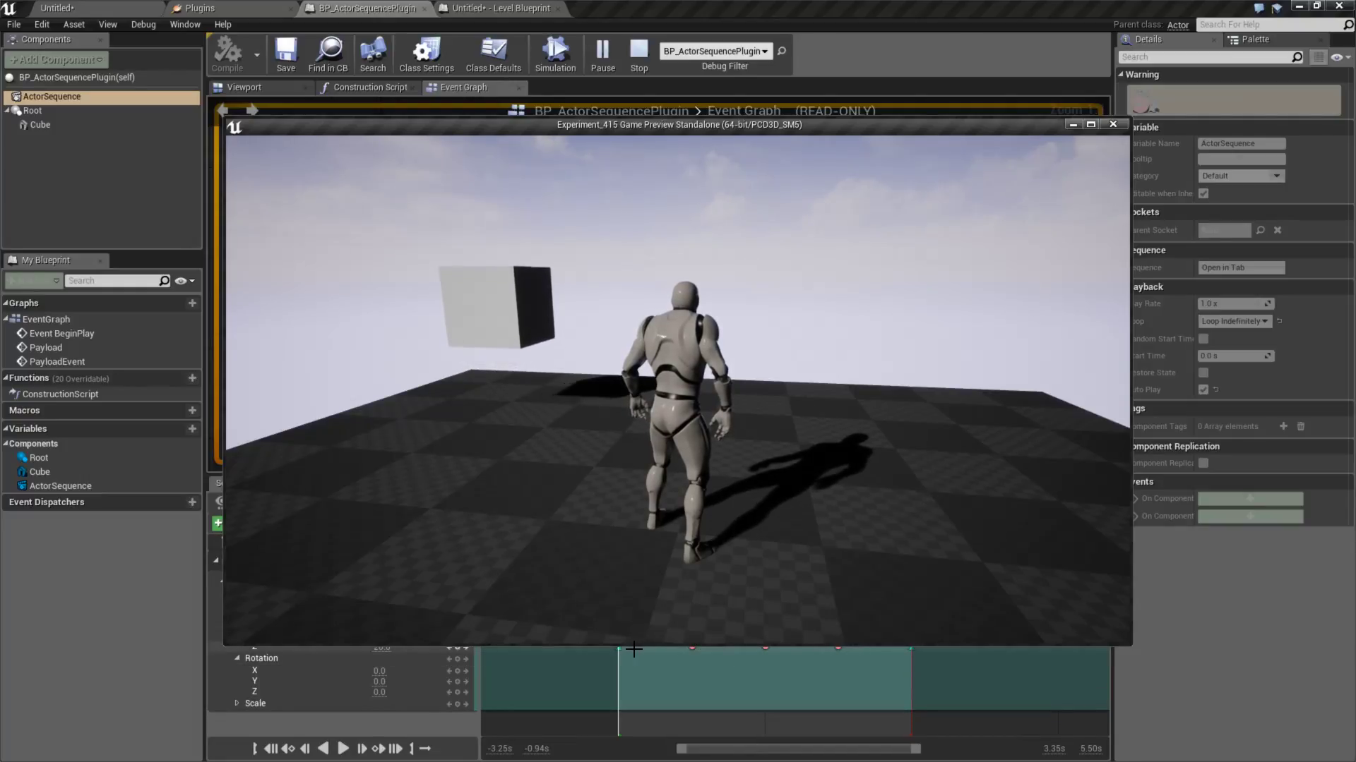
click(1111, 124)
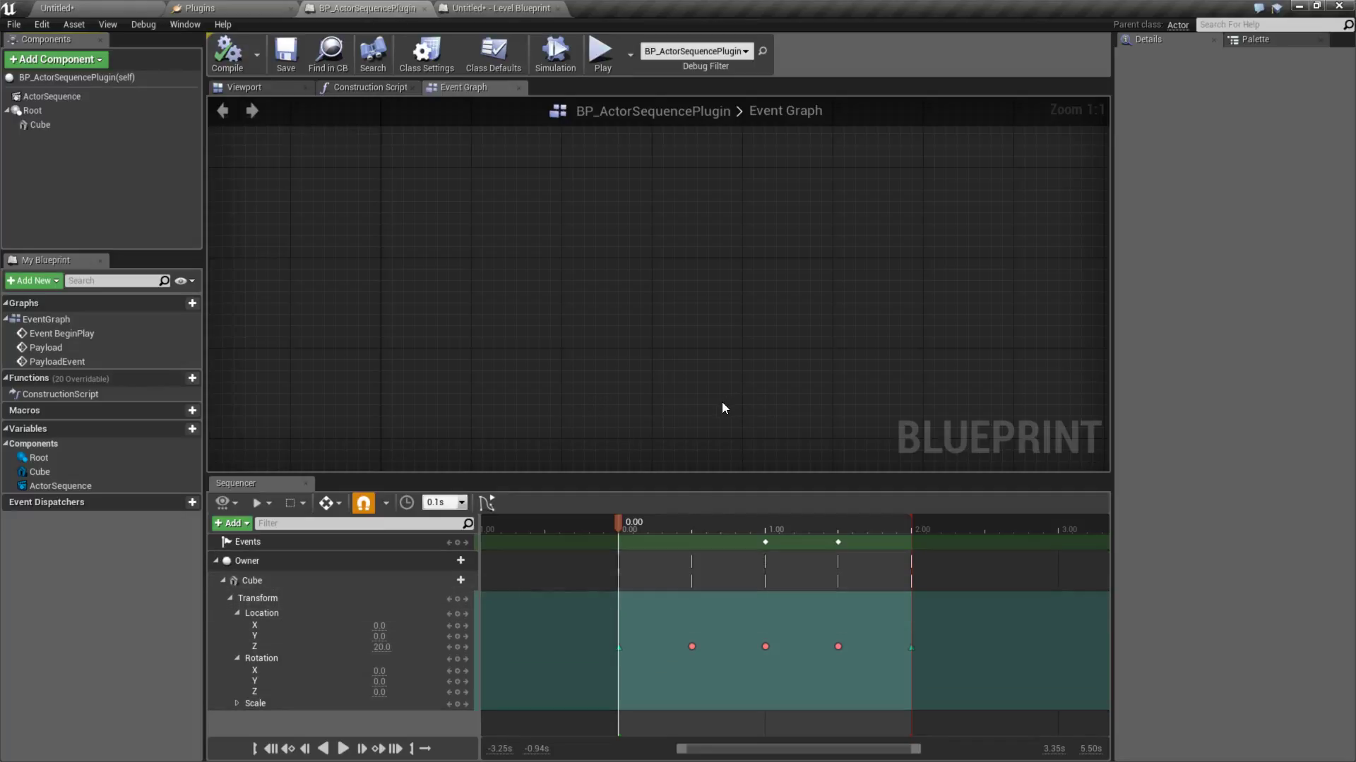
mouse_move(703, 478)
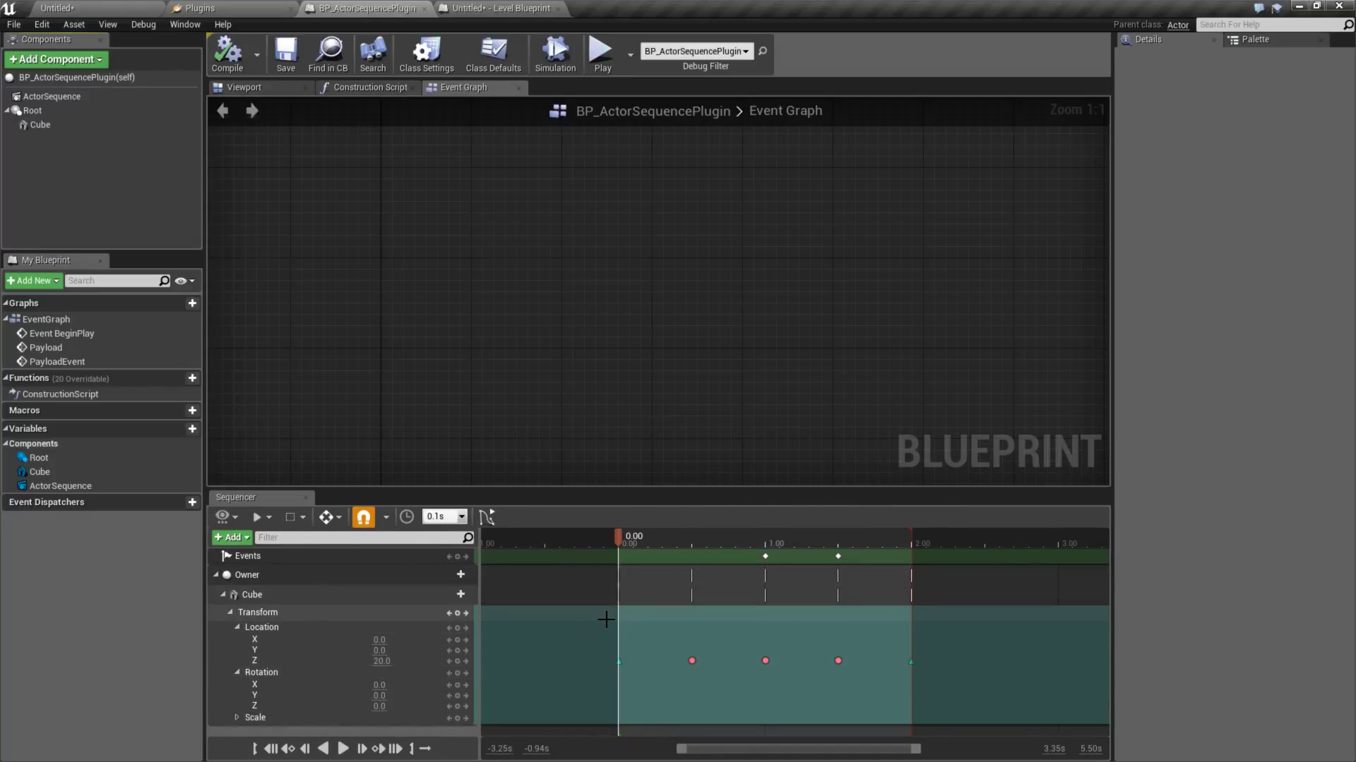
- Scrub to the 1.00 event key, inspect its options, and view the level blueprint's event graph
drag(617, 537, 765, 537)
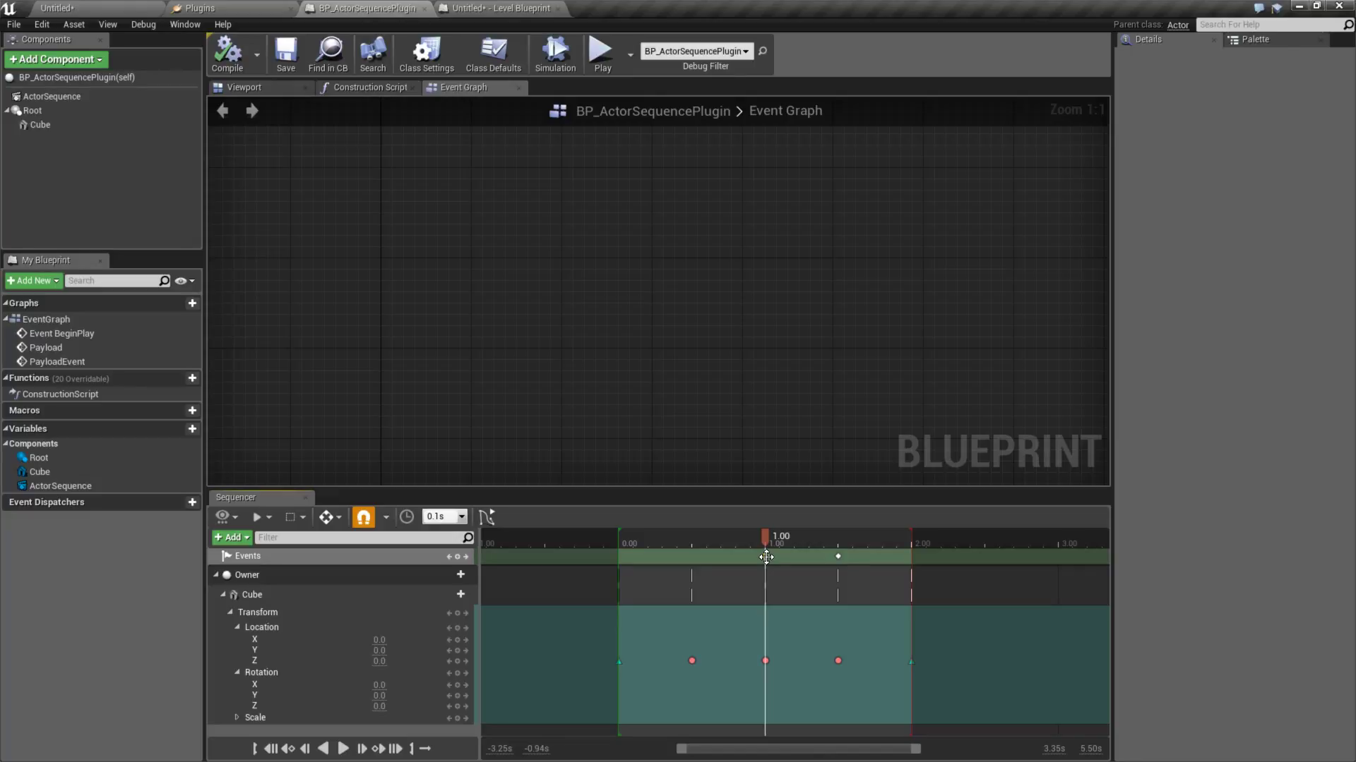
right_click(764, 556)
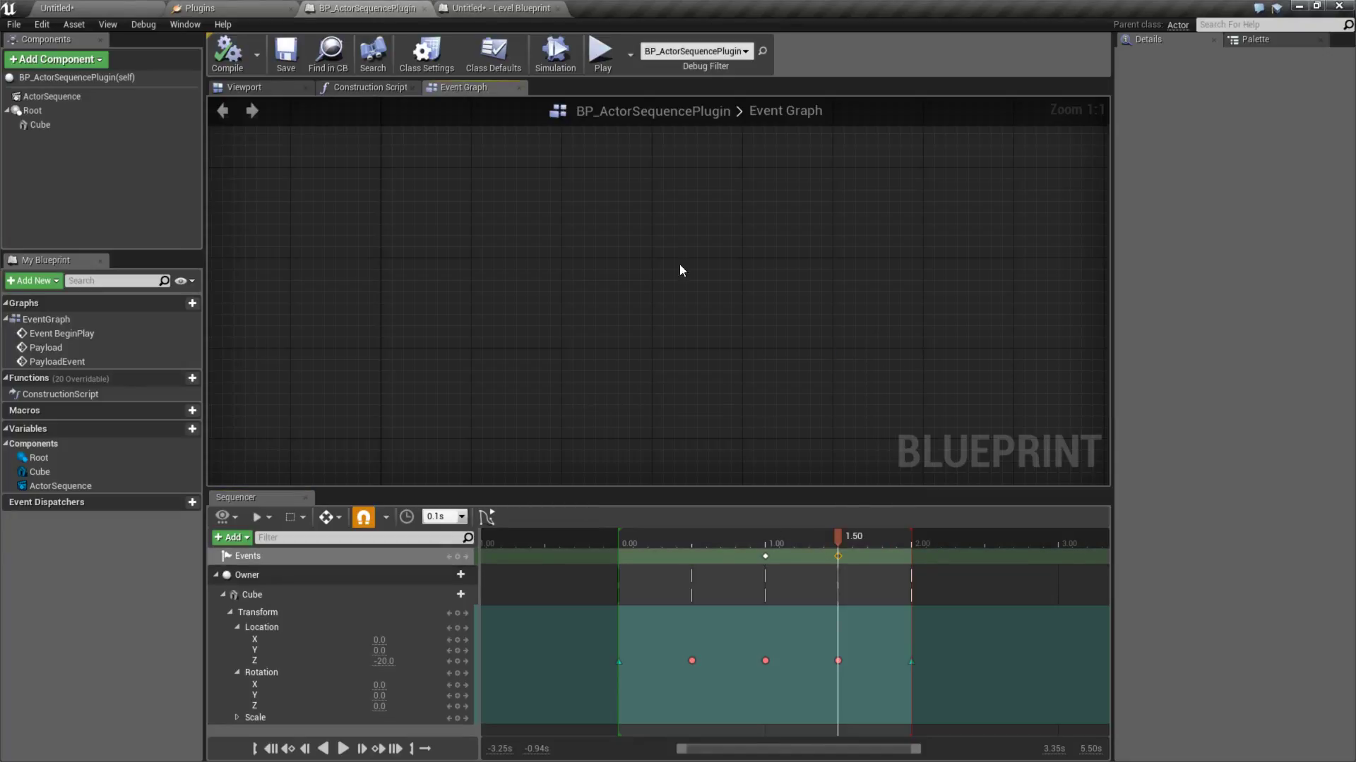
click(602, 52)
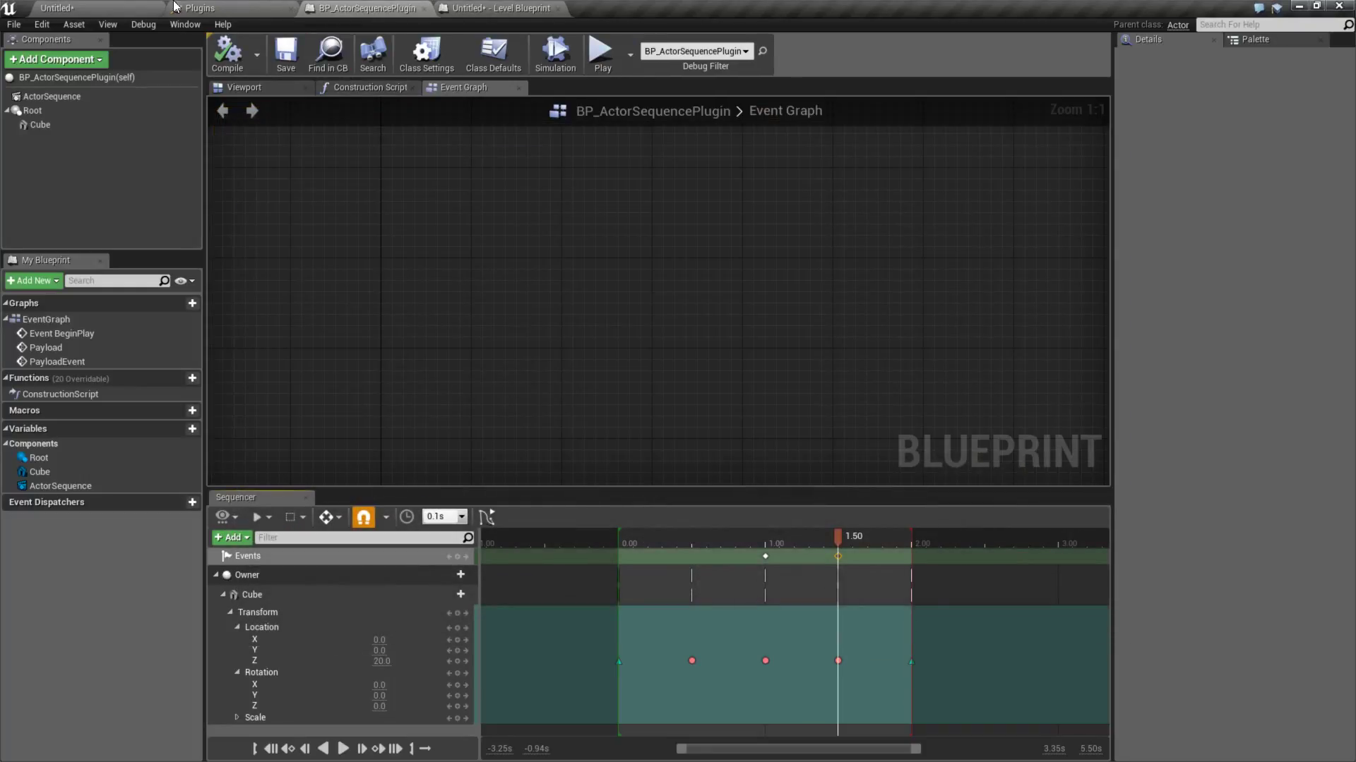
click(501, 9)
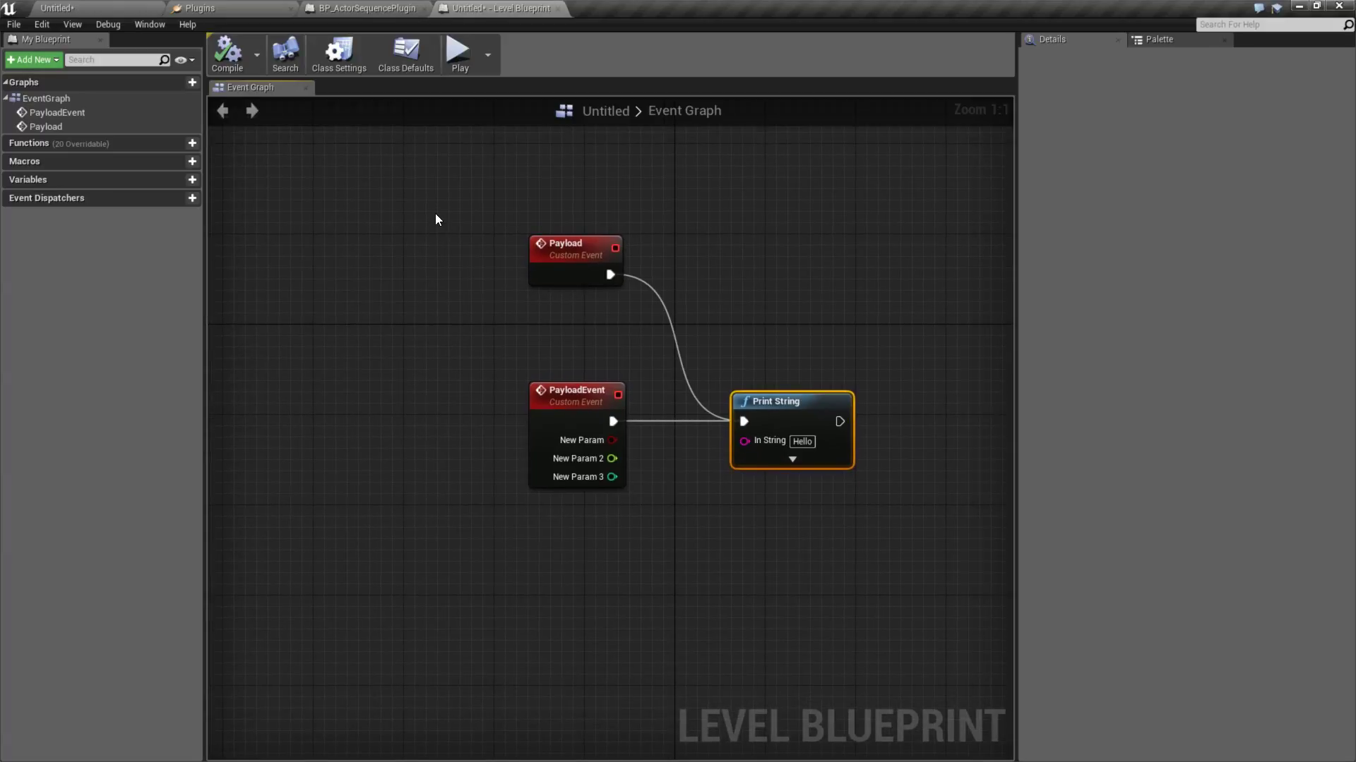
- Select the Payload, PayloadEvent and Print String nodes and return to BP_ActorSequencePlugin
drag(440, 192, 851, 489)
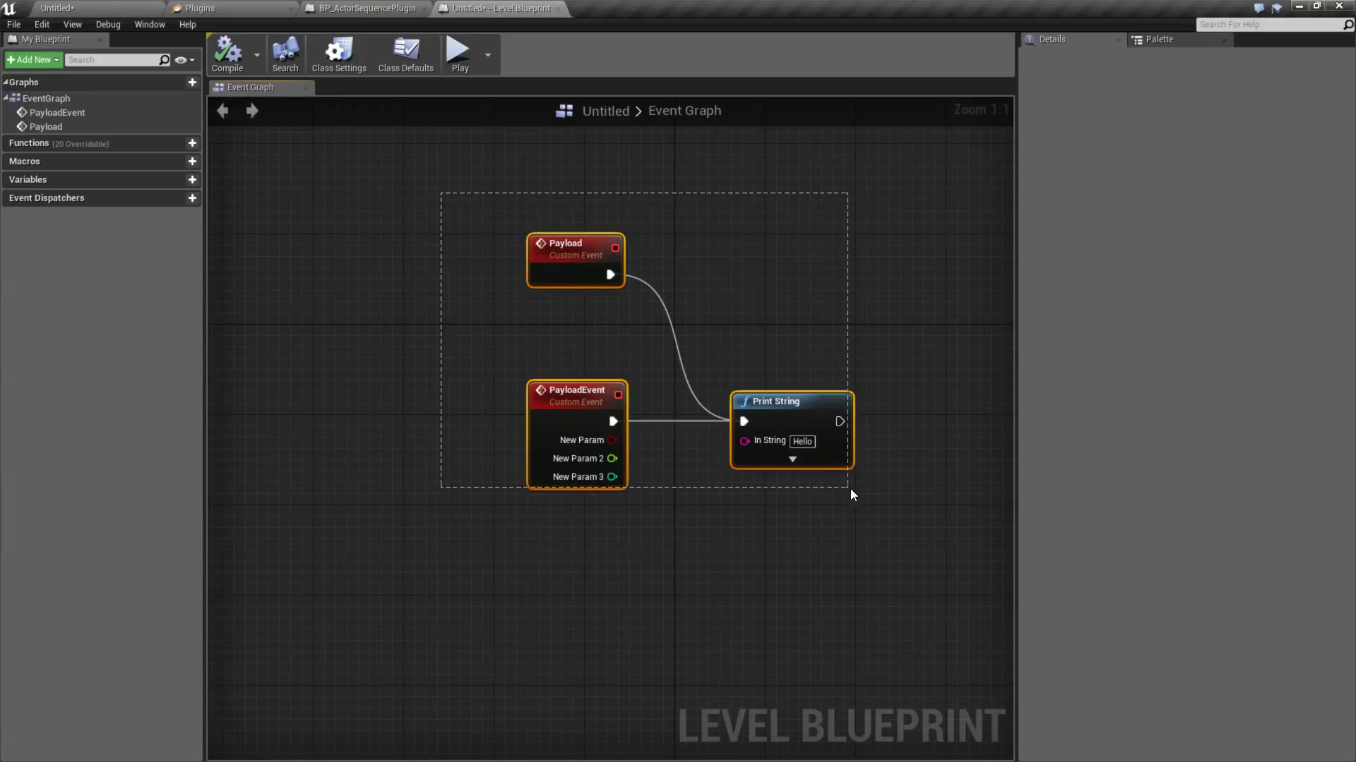
click(337, 52)
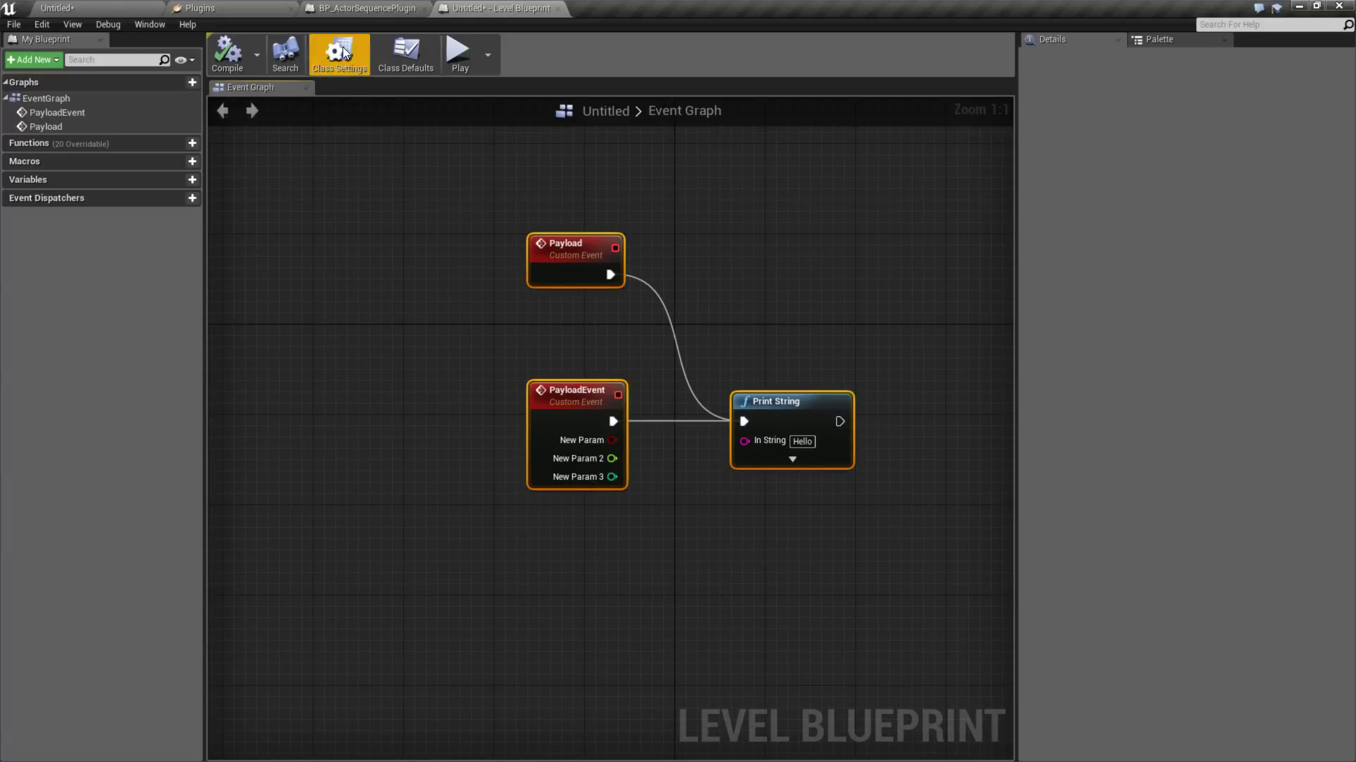
click(363, 9)
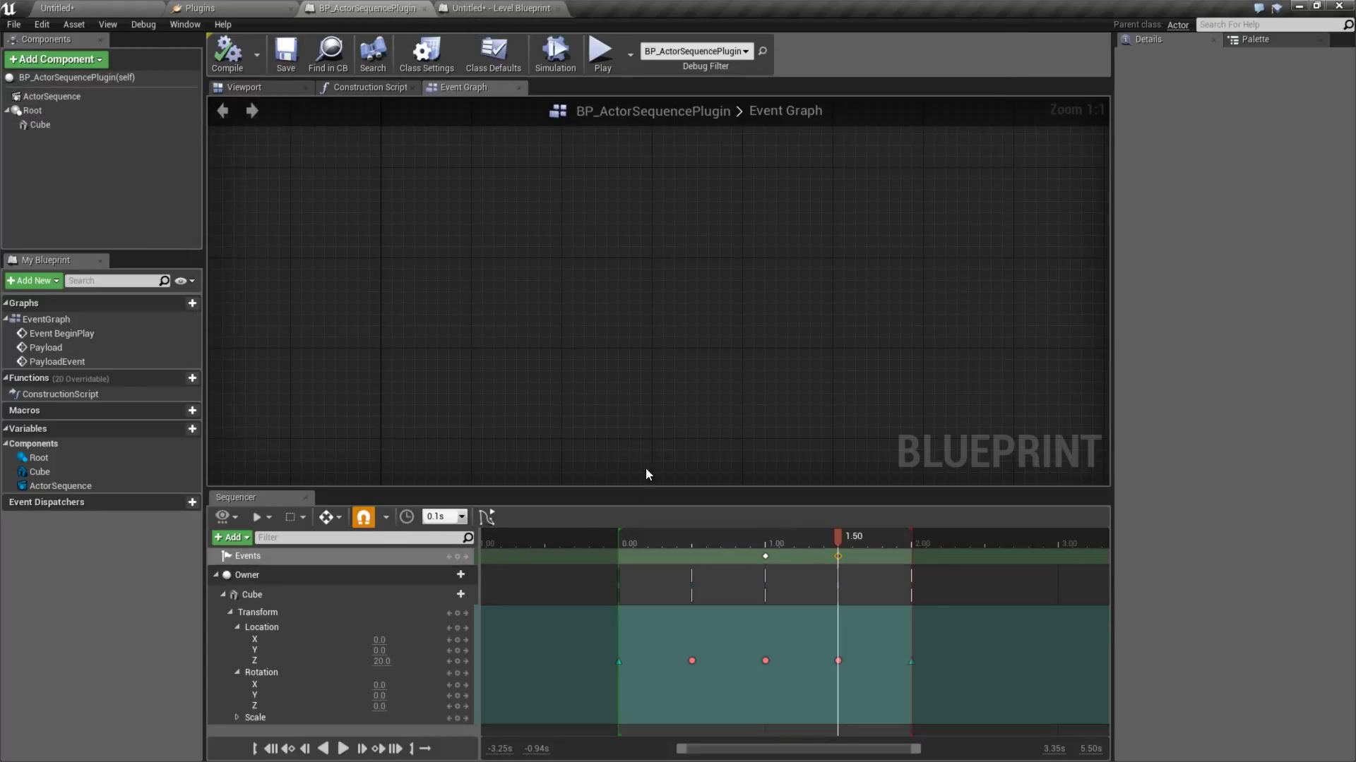
mouse_move(51, 96)
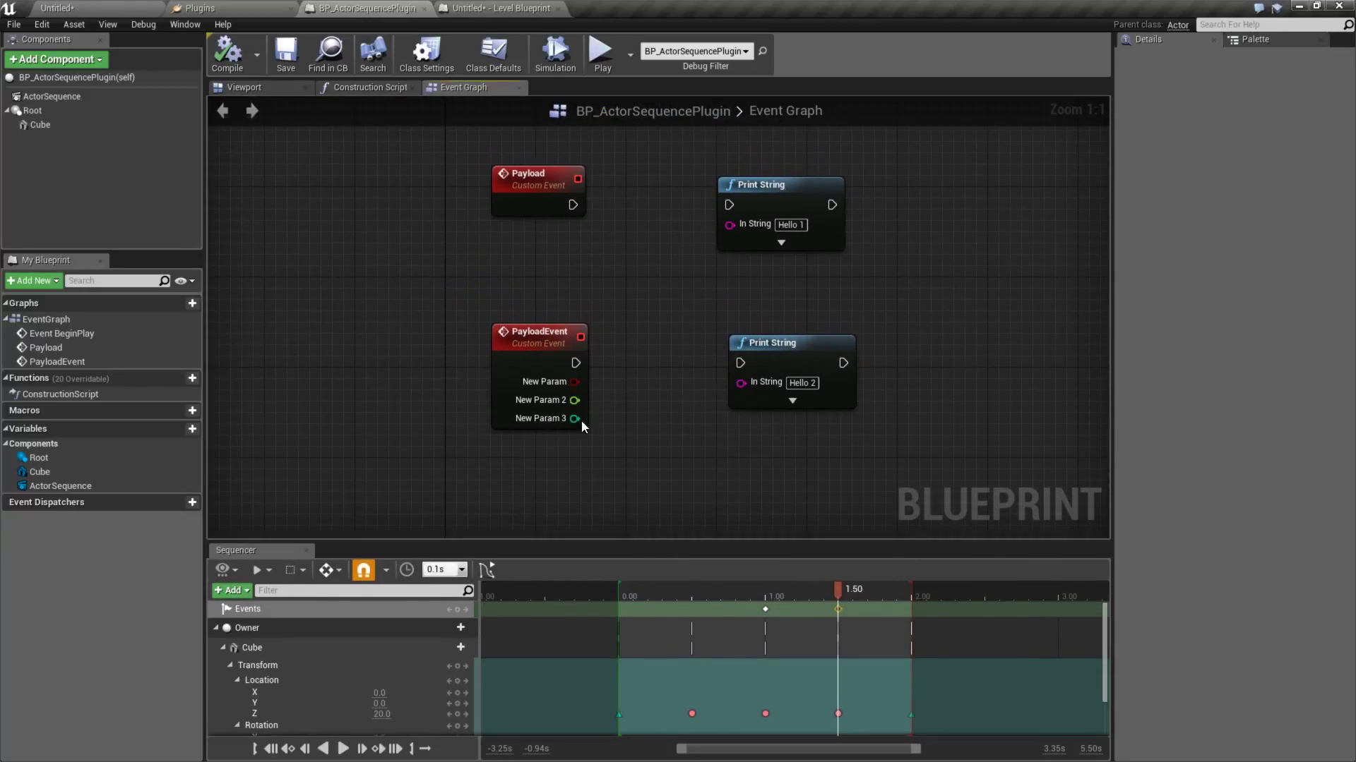
mouse_move(700, 181)
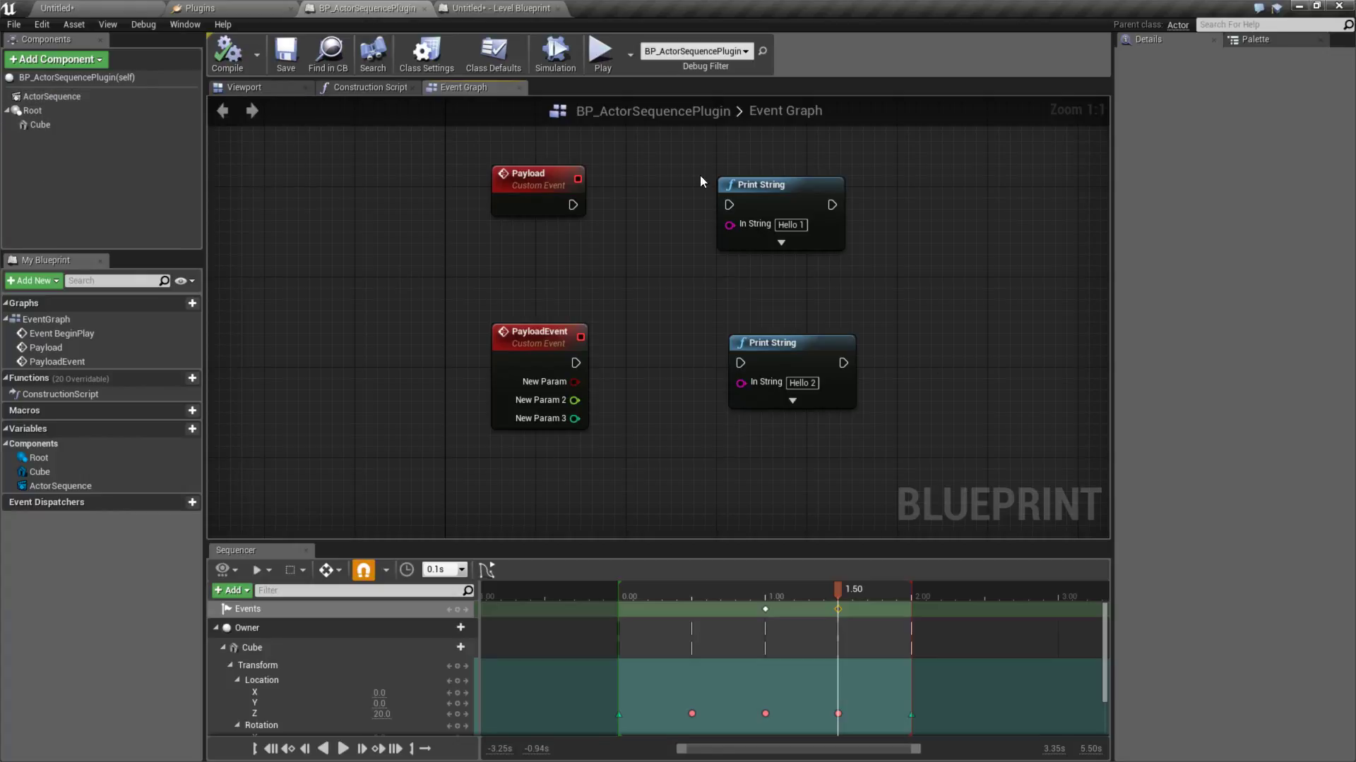
mouse_move(530, 263)
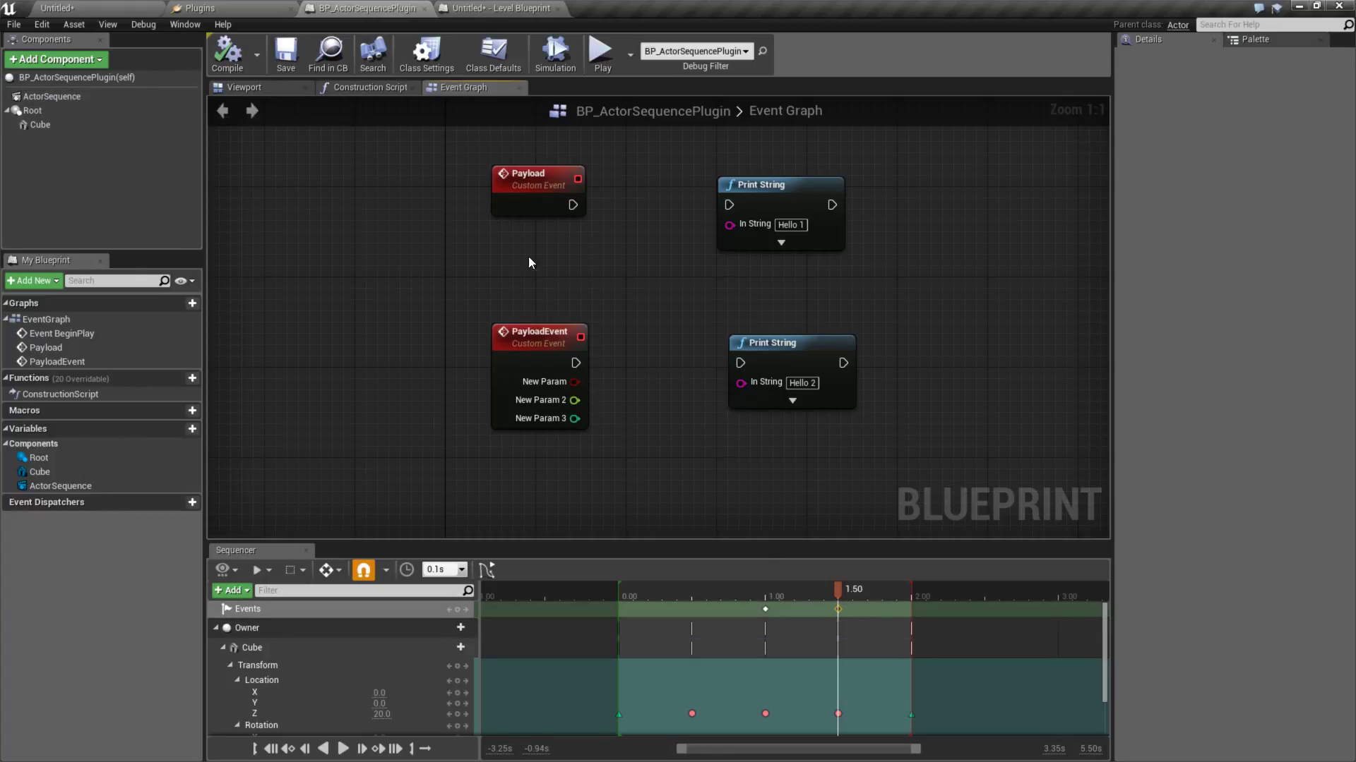
- Wire Payload to Hello 1 and PayloadEvent to Hello 2, then verify both print in a play preview
drag(573, 204, 729, 205)
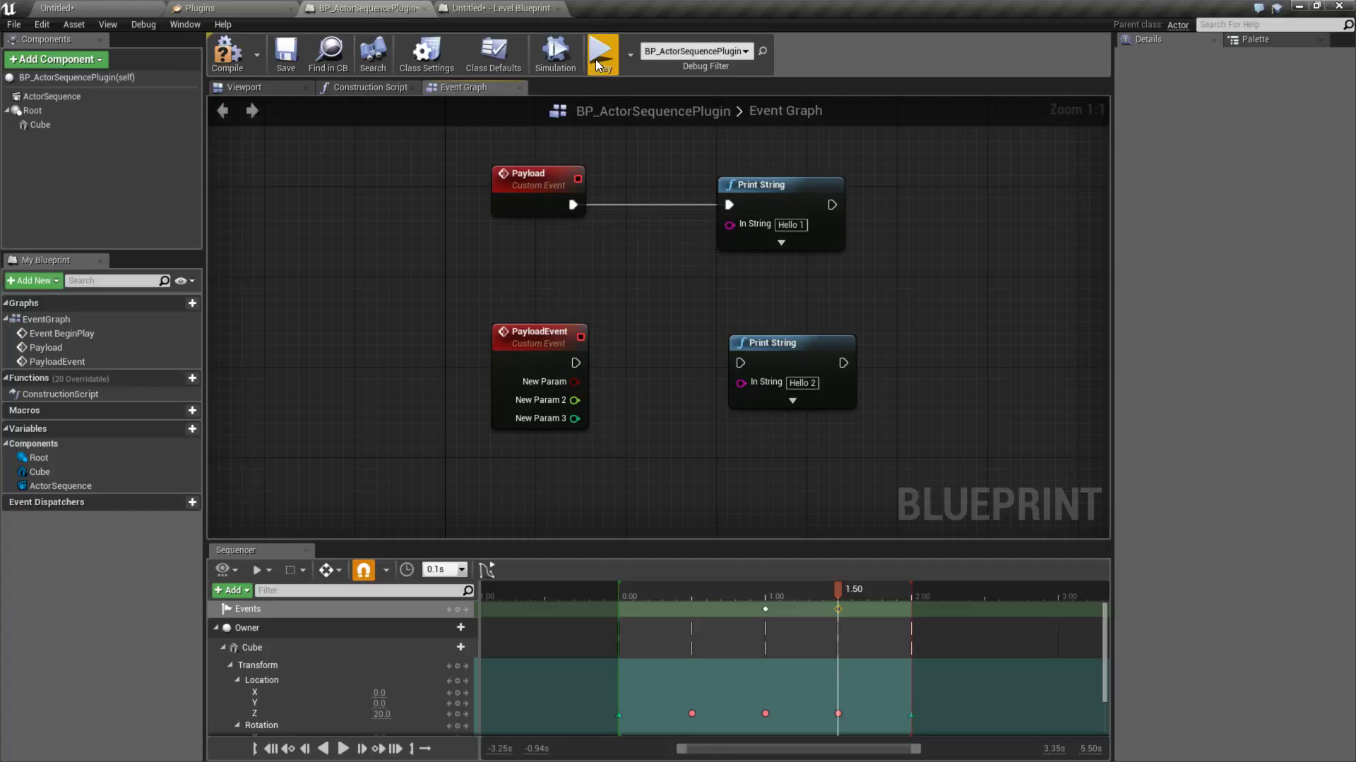
click(602, 53)
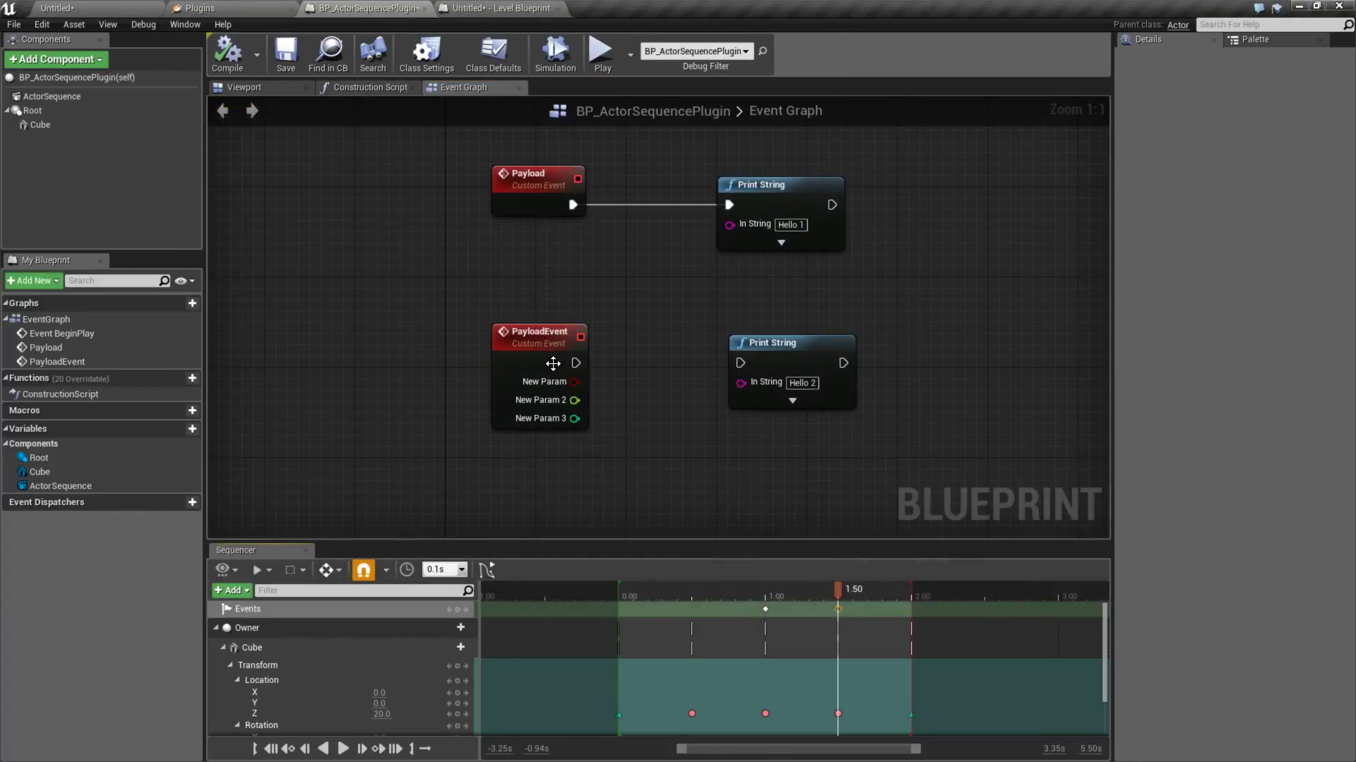
drag(574, 363, 738, 363)
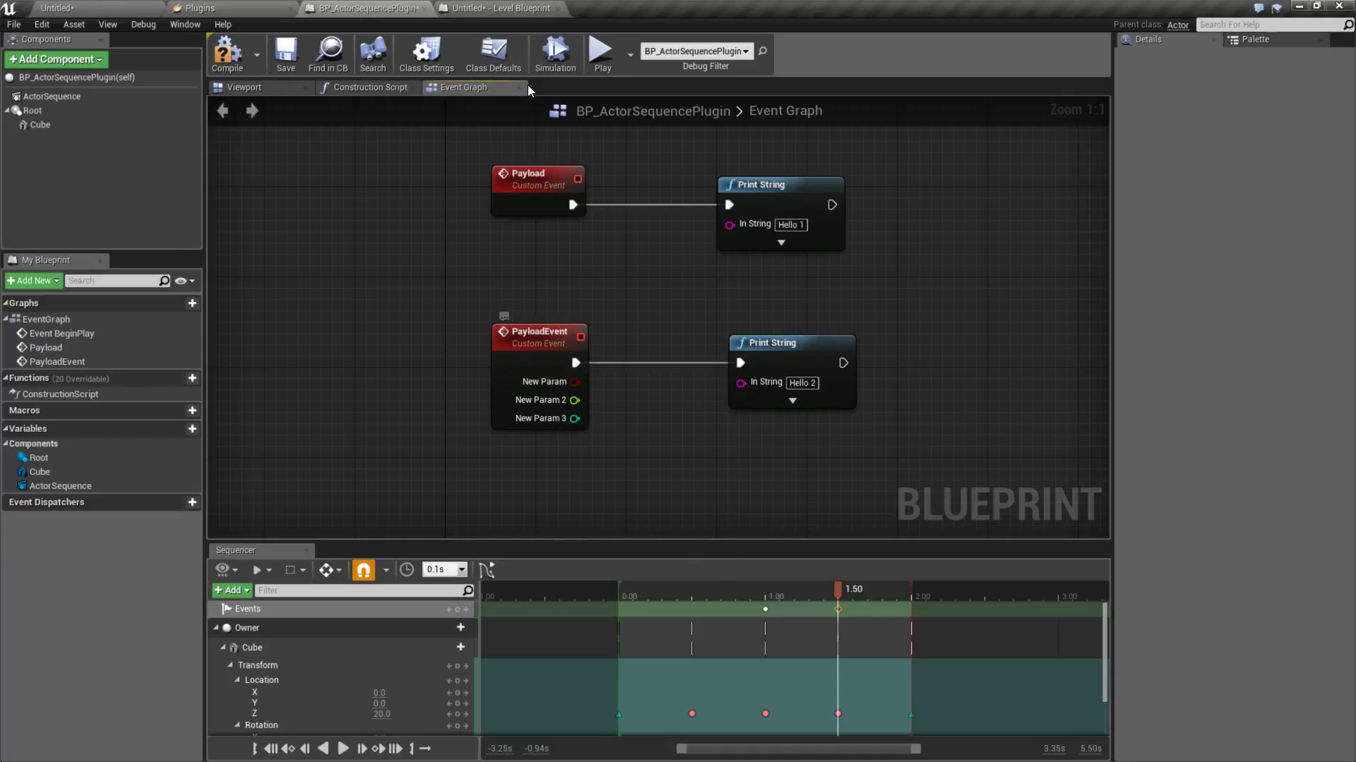
click(602, 54)
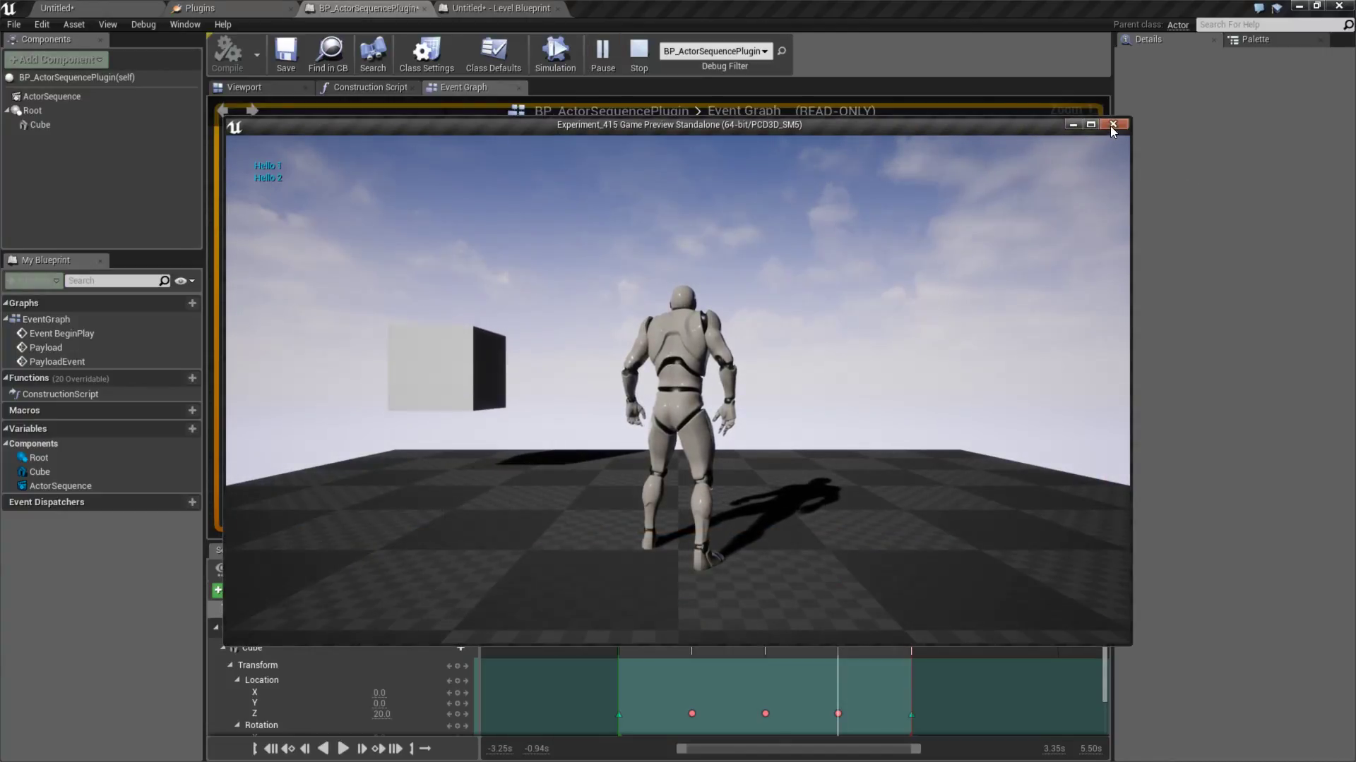
click(1114, 124)
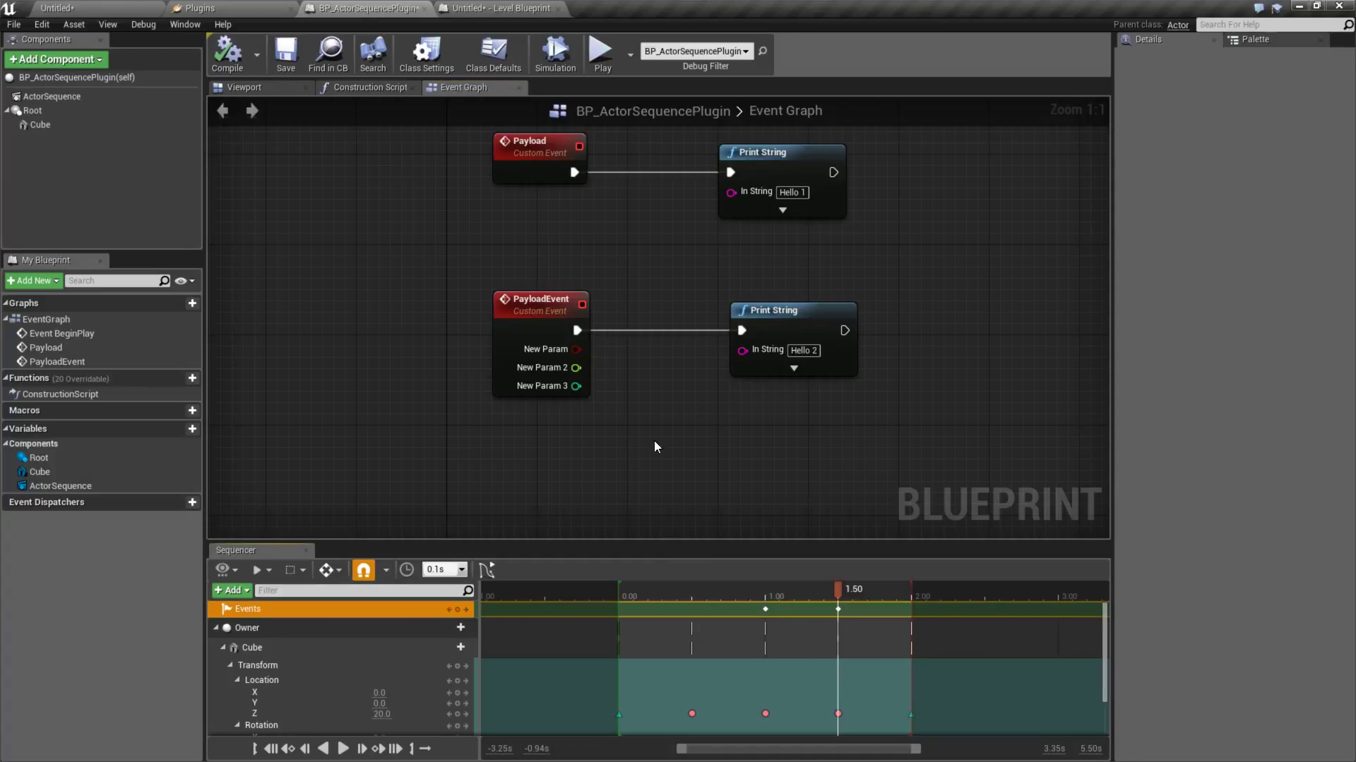
mouse_move(629, 208)
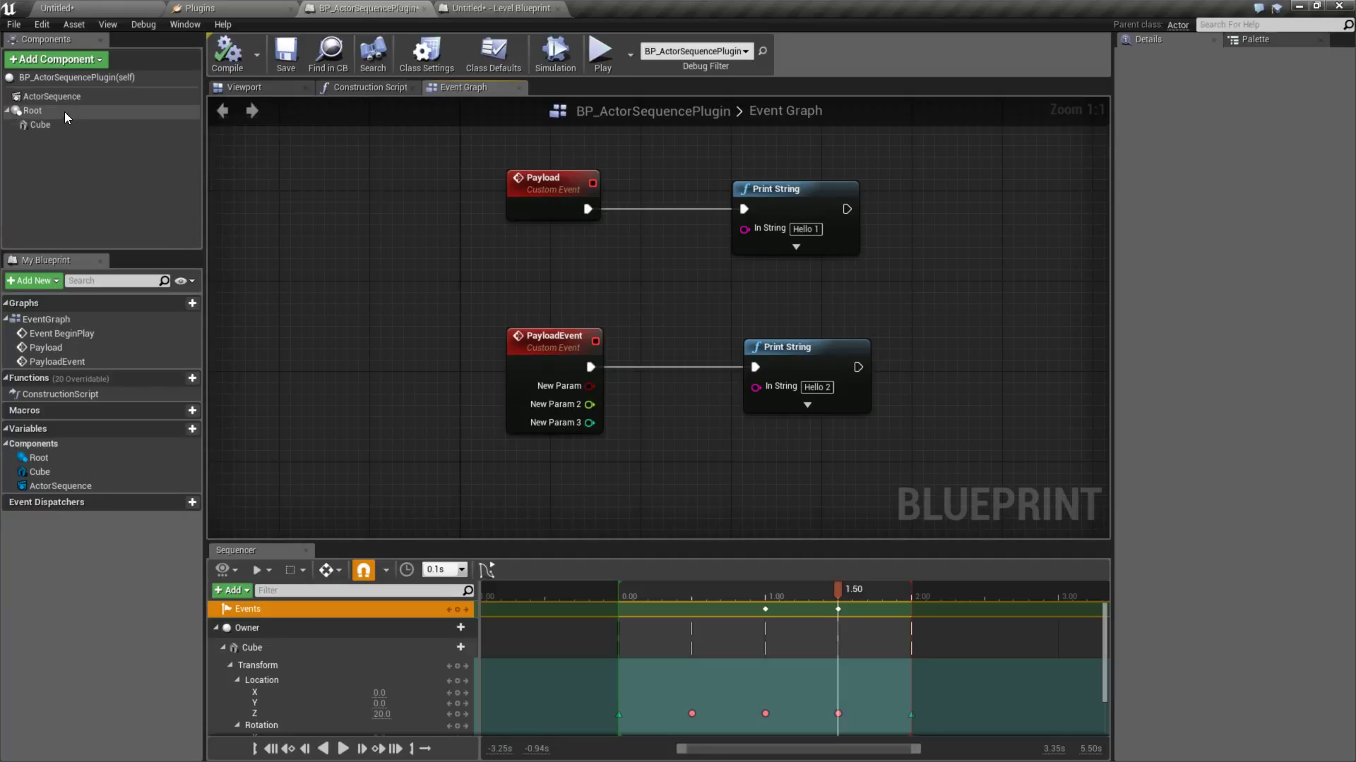
- Show the ActorSequence component's Loop and Auto Play details
click(53, 96)
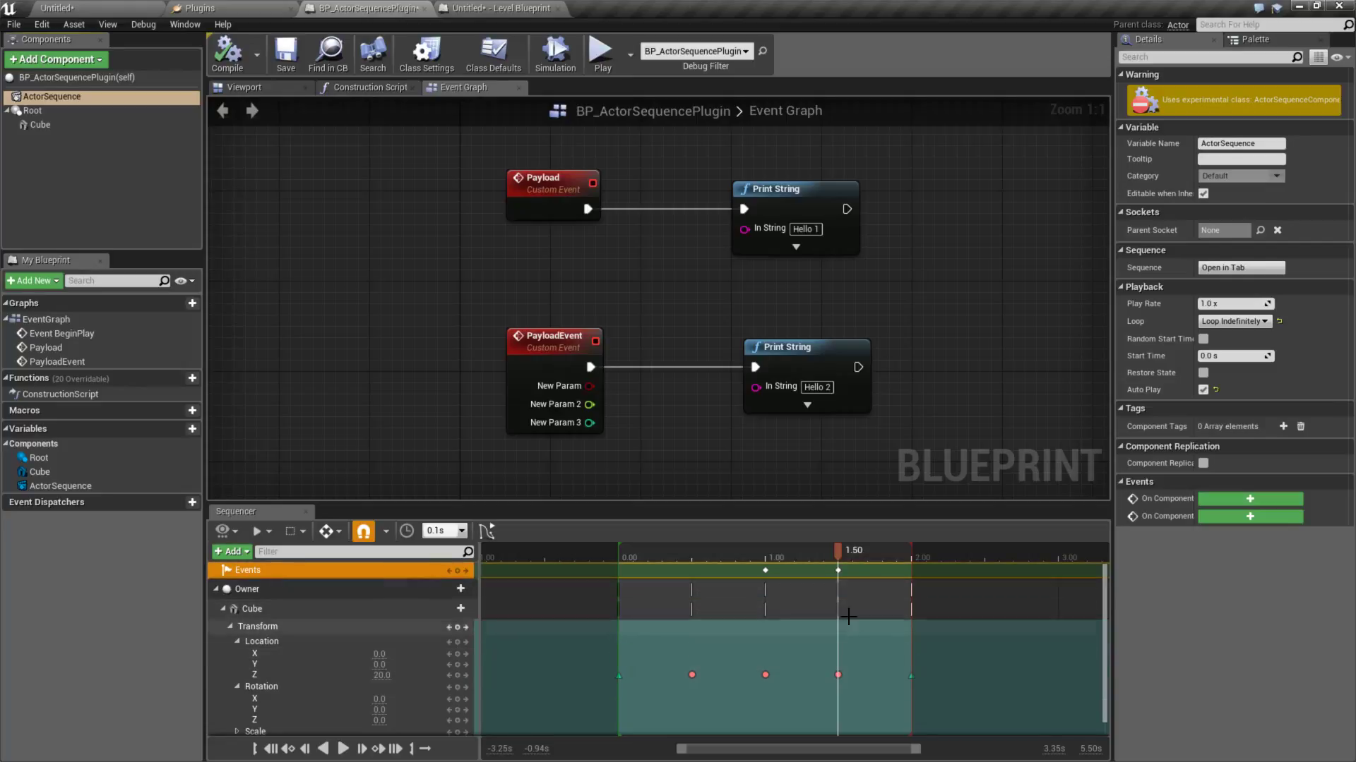
mouse_move(793, 684)
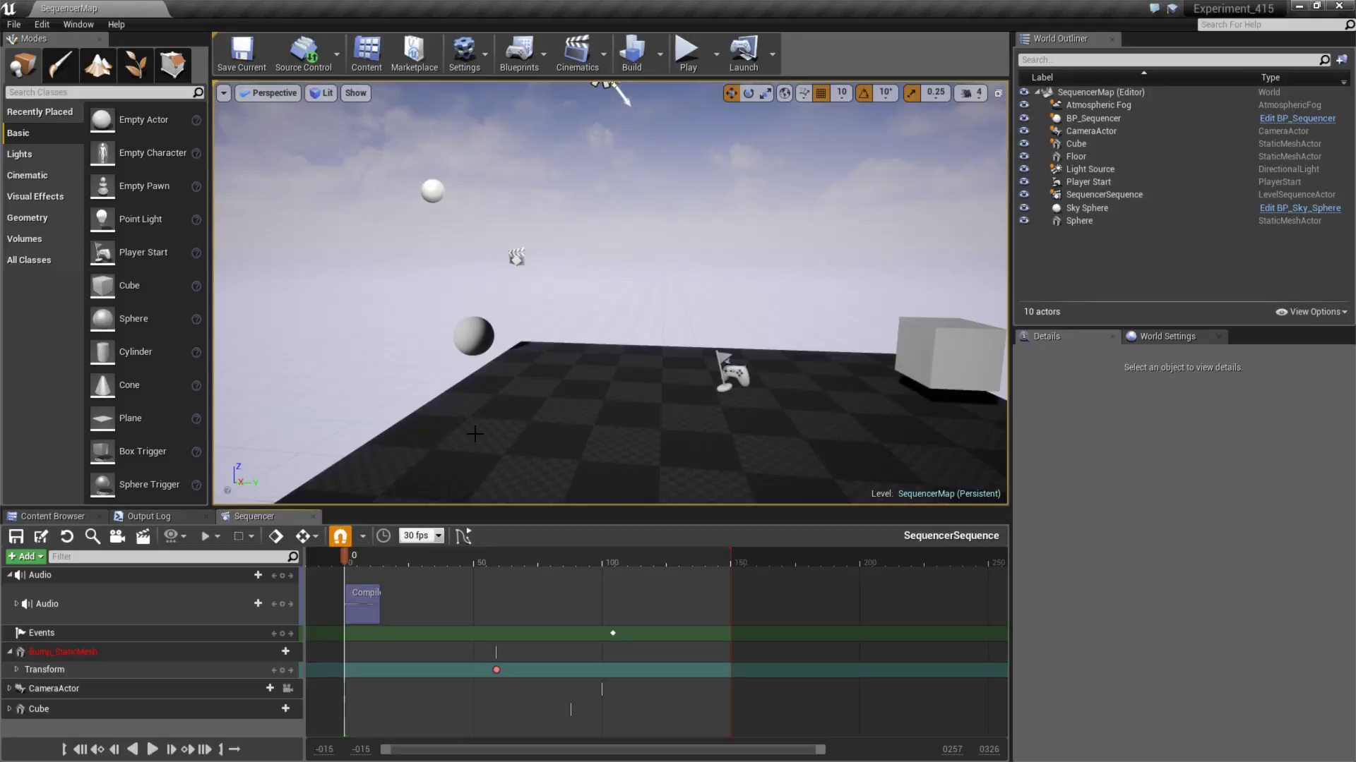
mouse_move(277, 398)
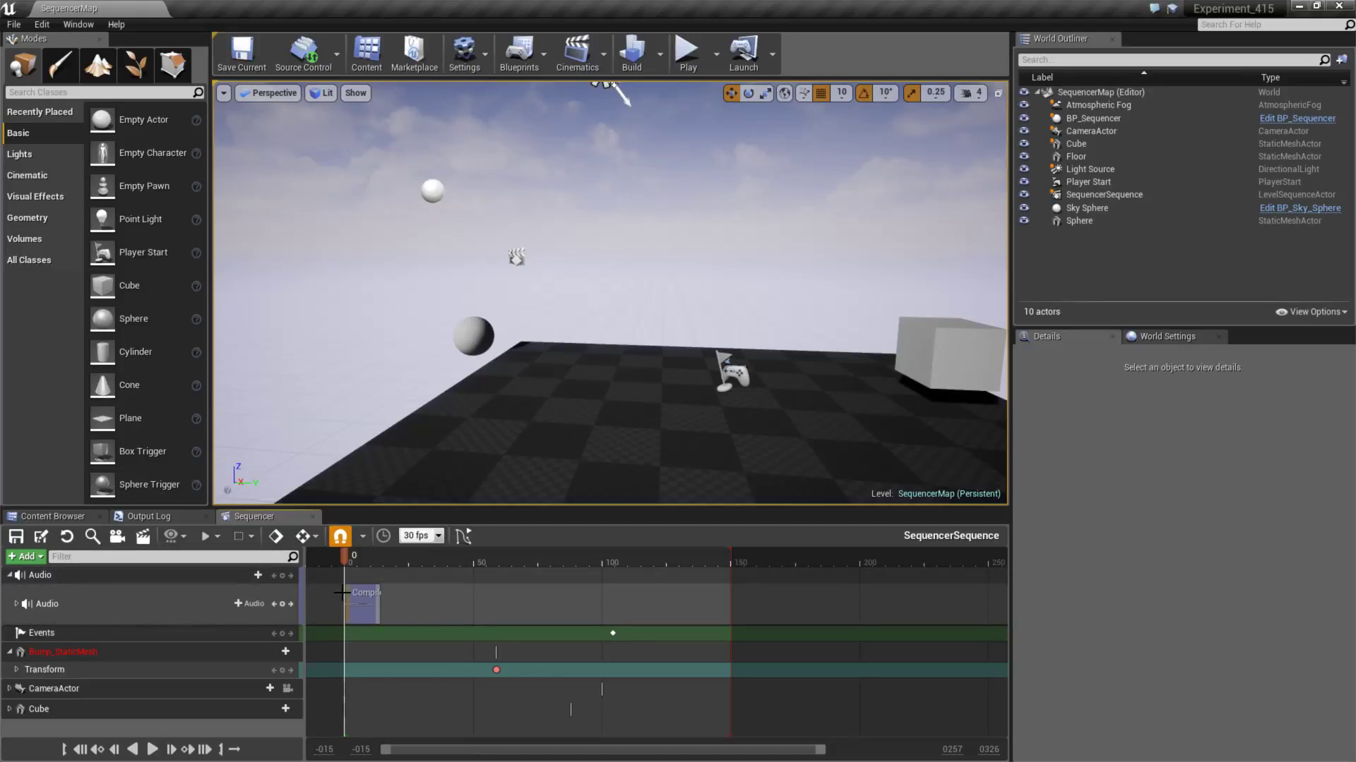
- Expand the Audio track to Volume and Pitch Multiplier and scrub the playhead
click(14, 603)
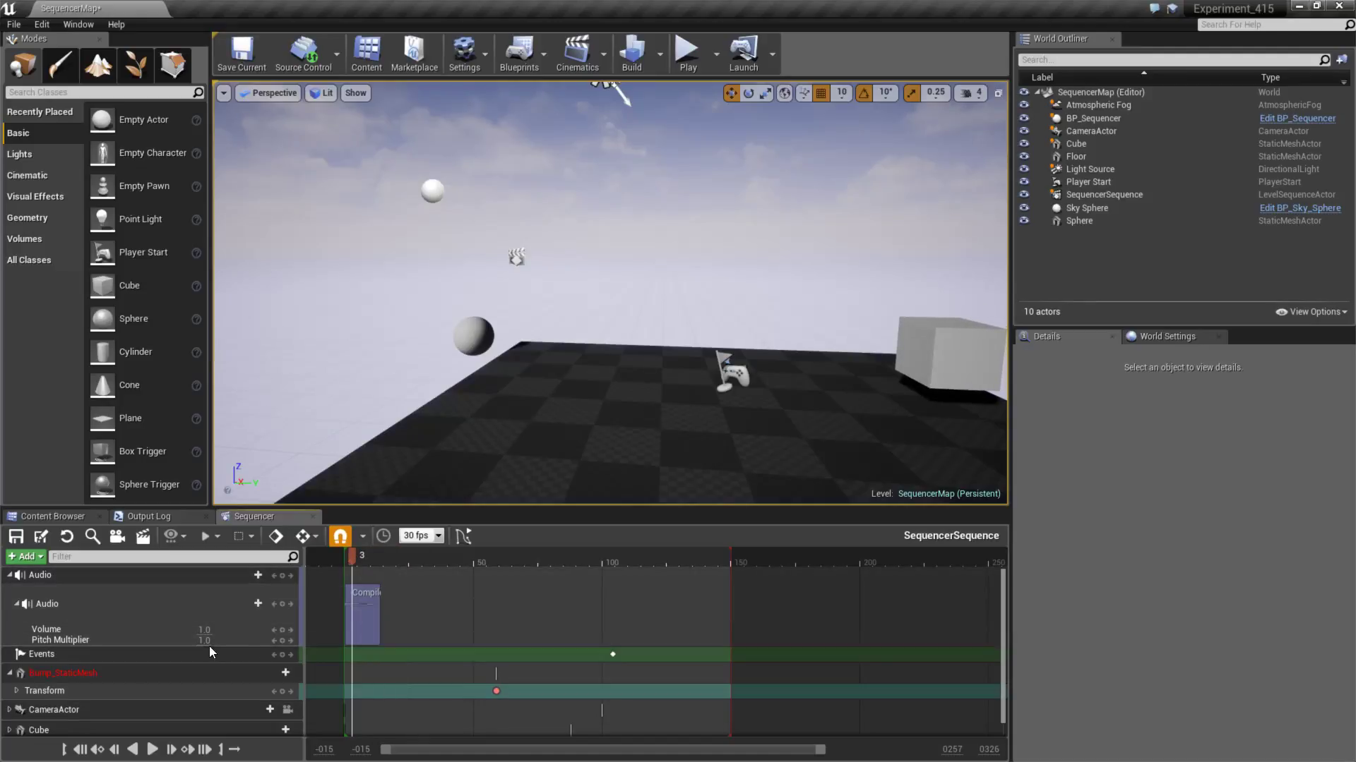
mouse_move(281, 629)
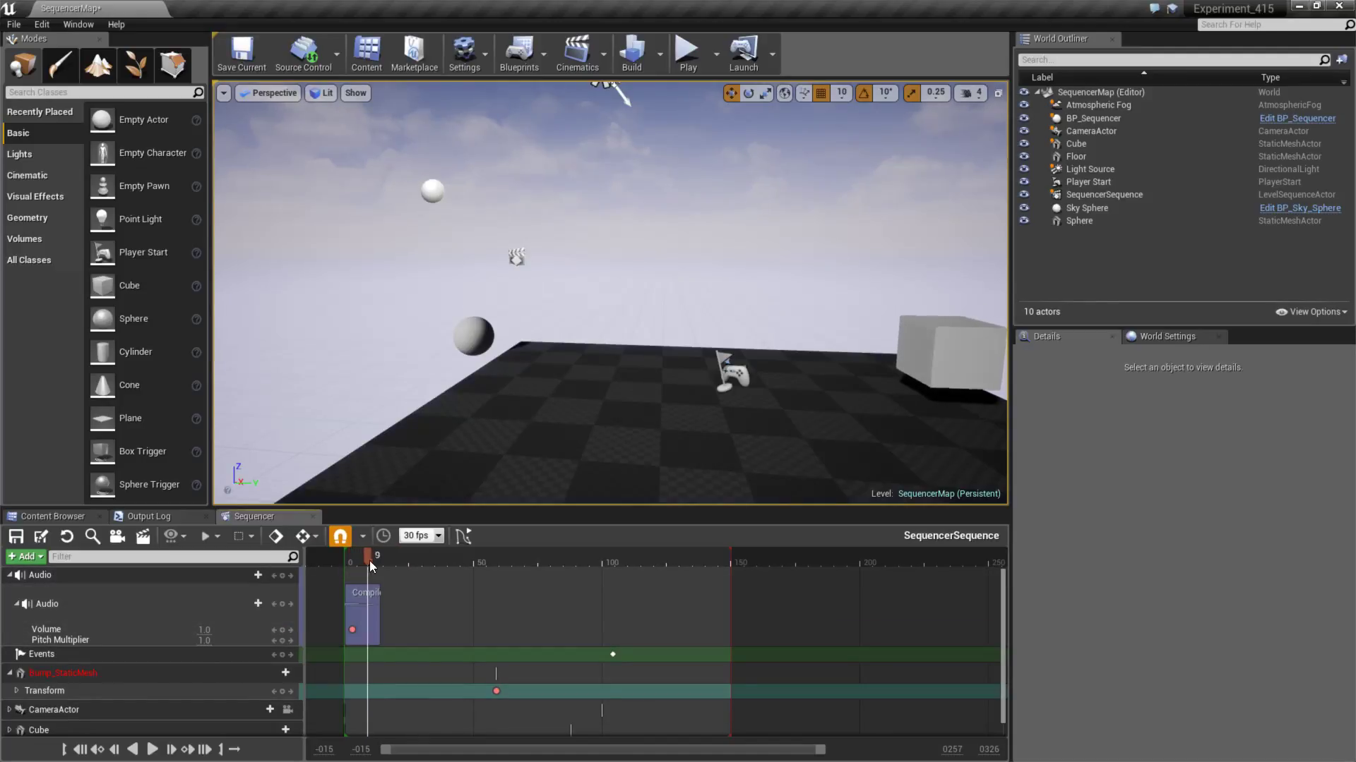
drag(371, 558, 379, 558)
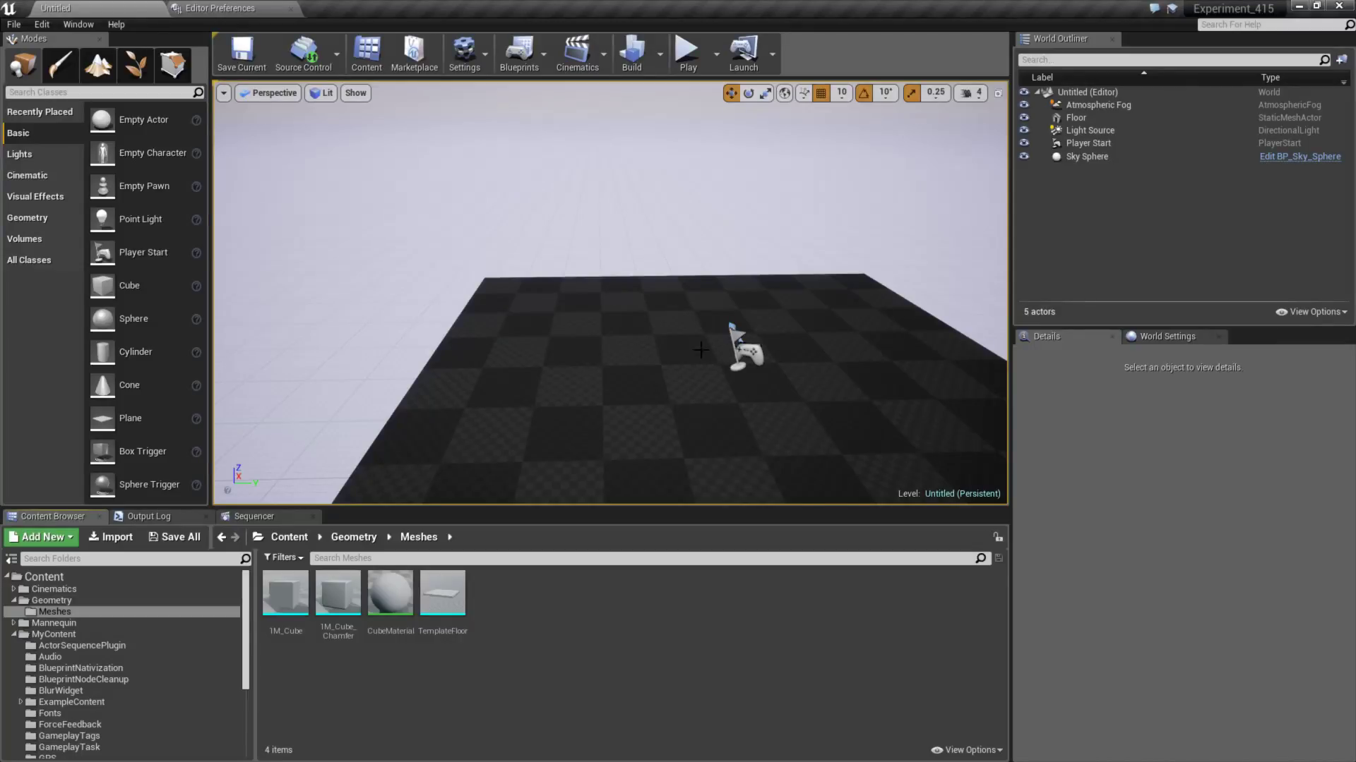
mouse_move(636, 349)
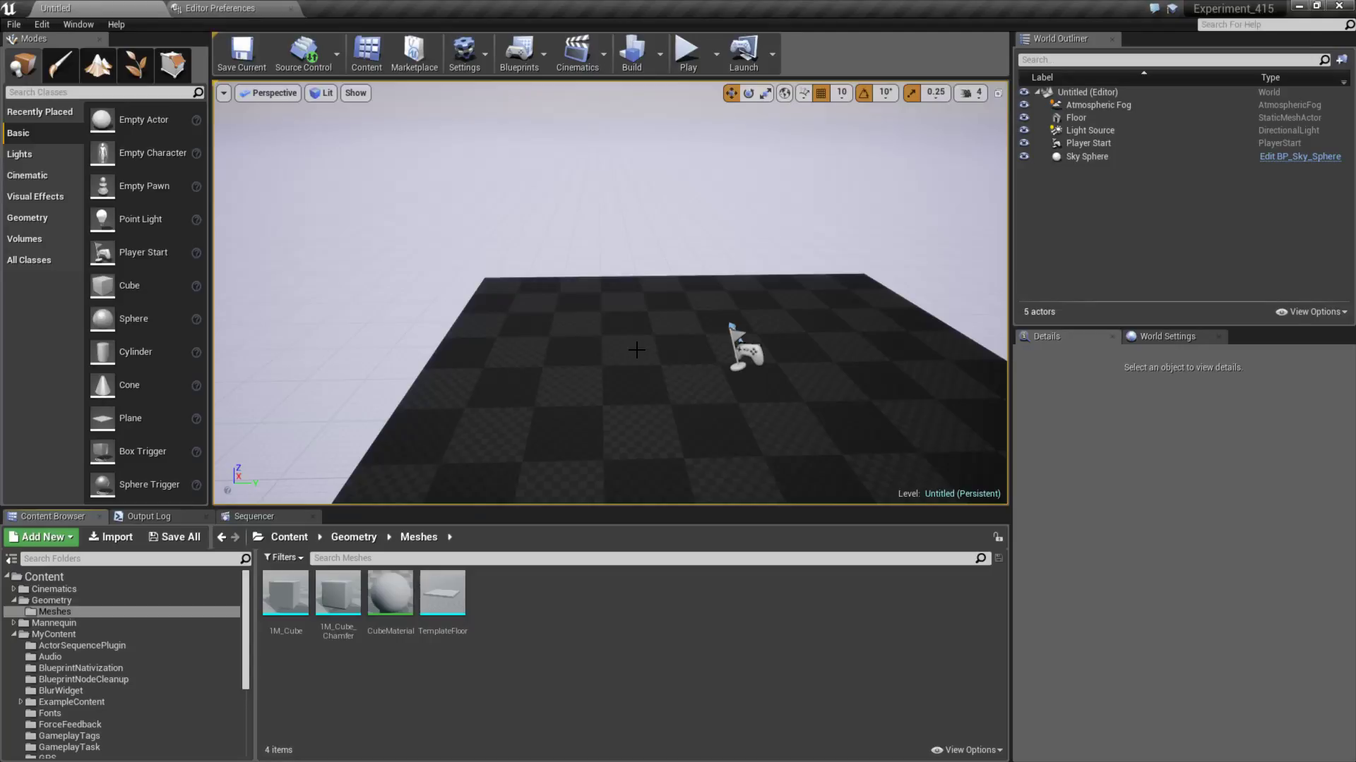
mouse_move(407, 251)
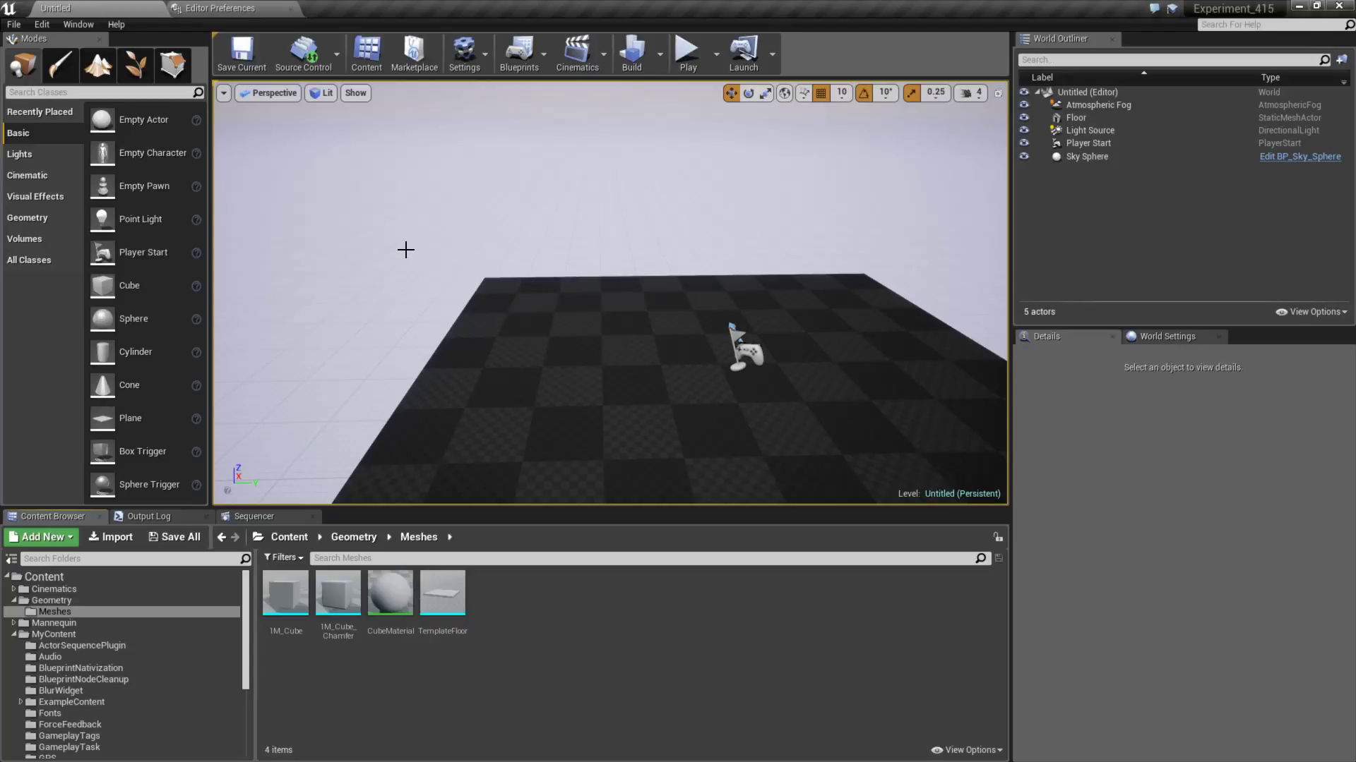
- Choose Git (beta version) as the project's source control provider
click(303, 51)
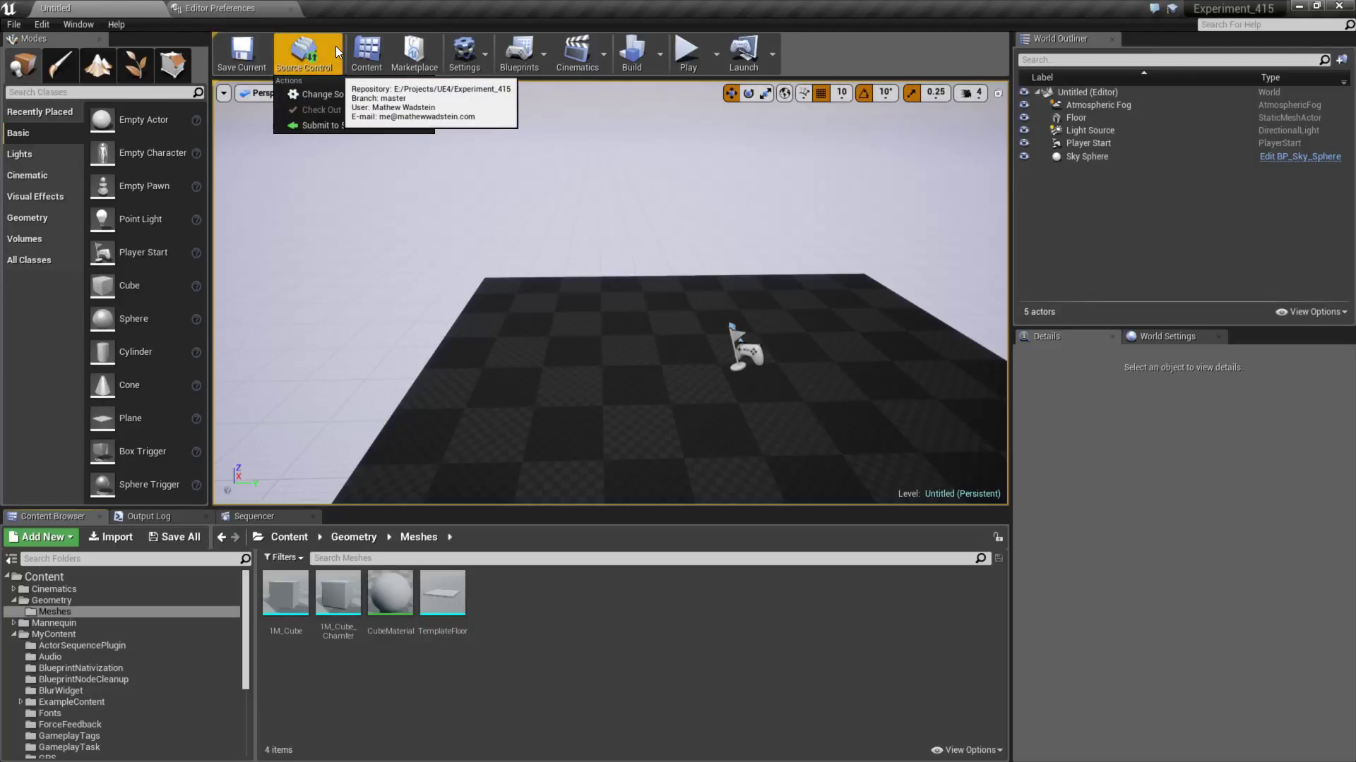
mouse_move(311, 76)
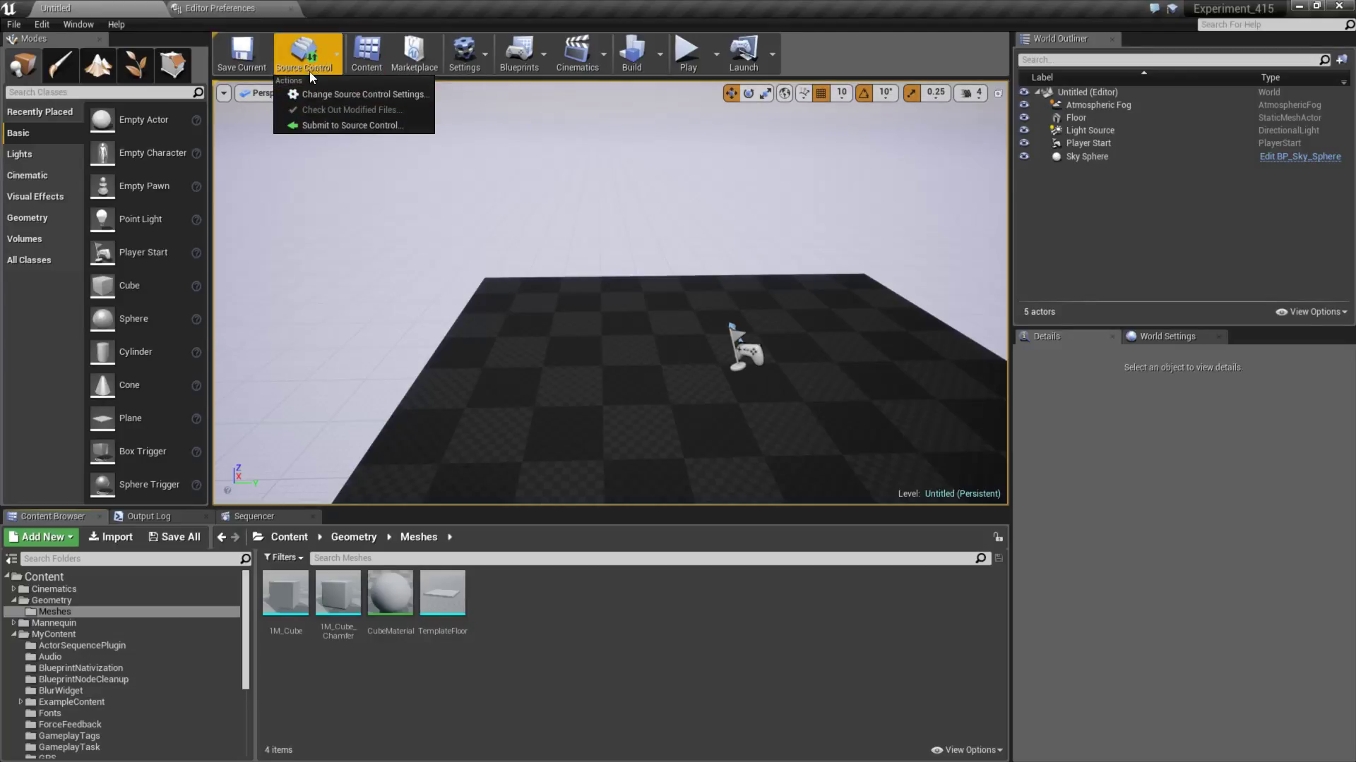
click(363, 95)
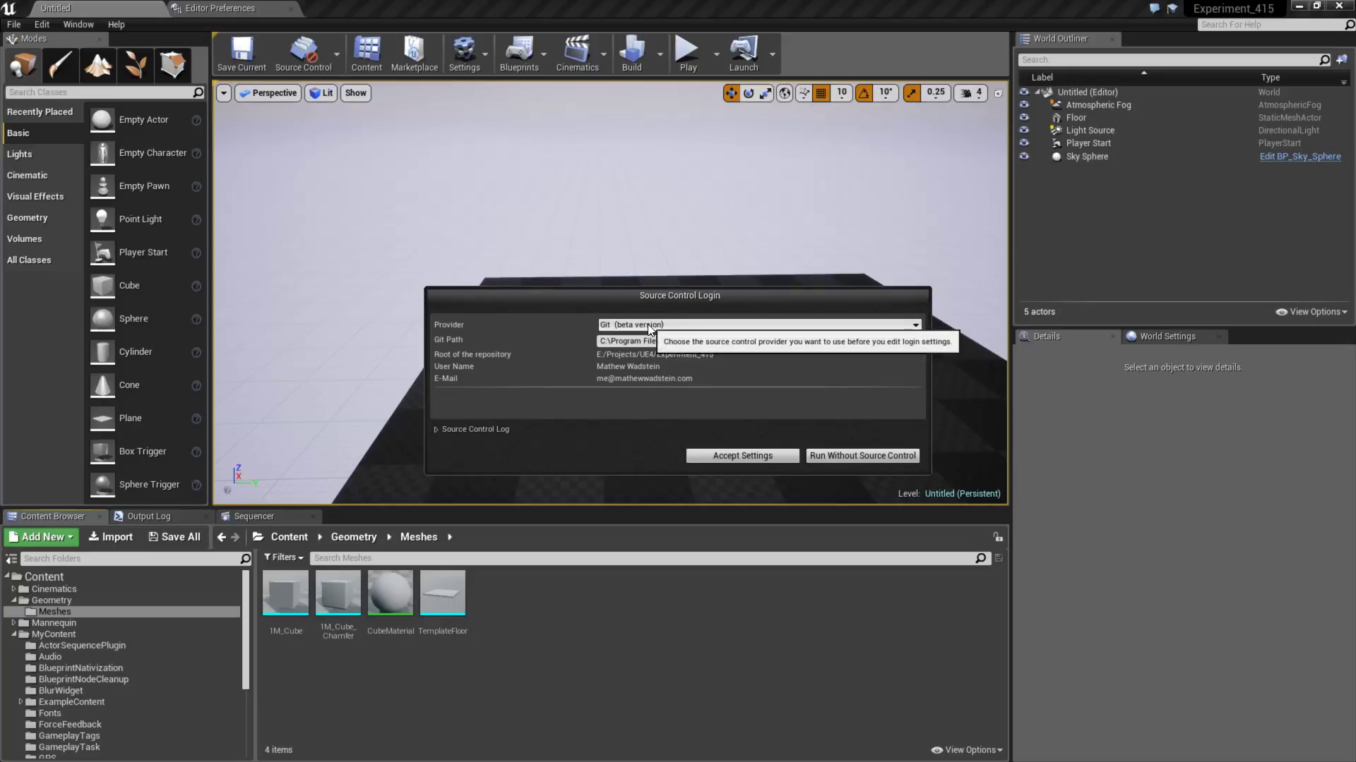
click(757, 324)
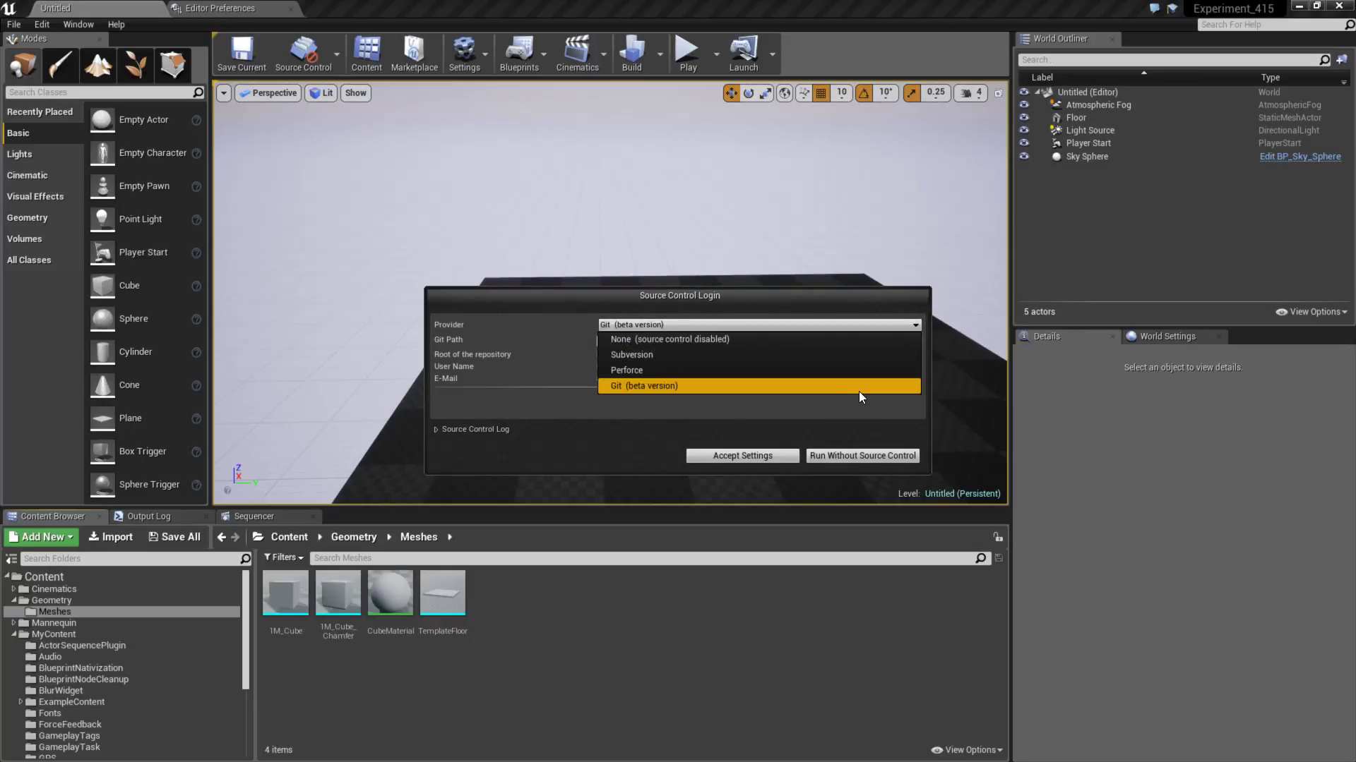
mouse_move(650, 404)
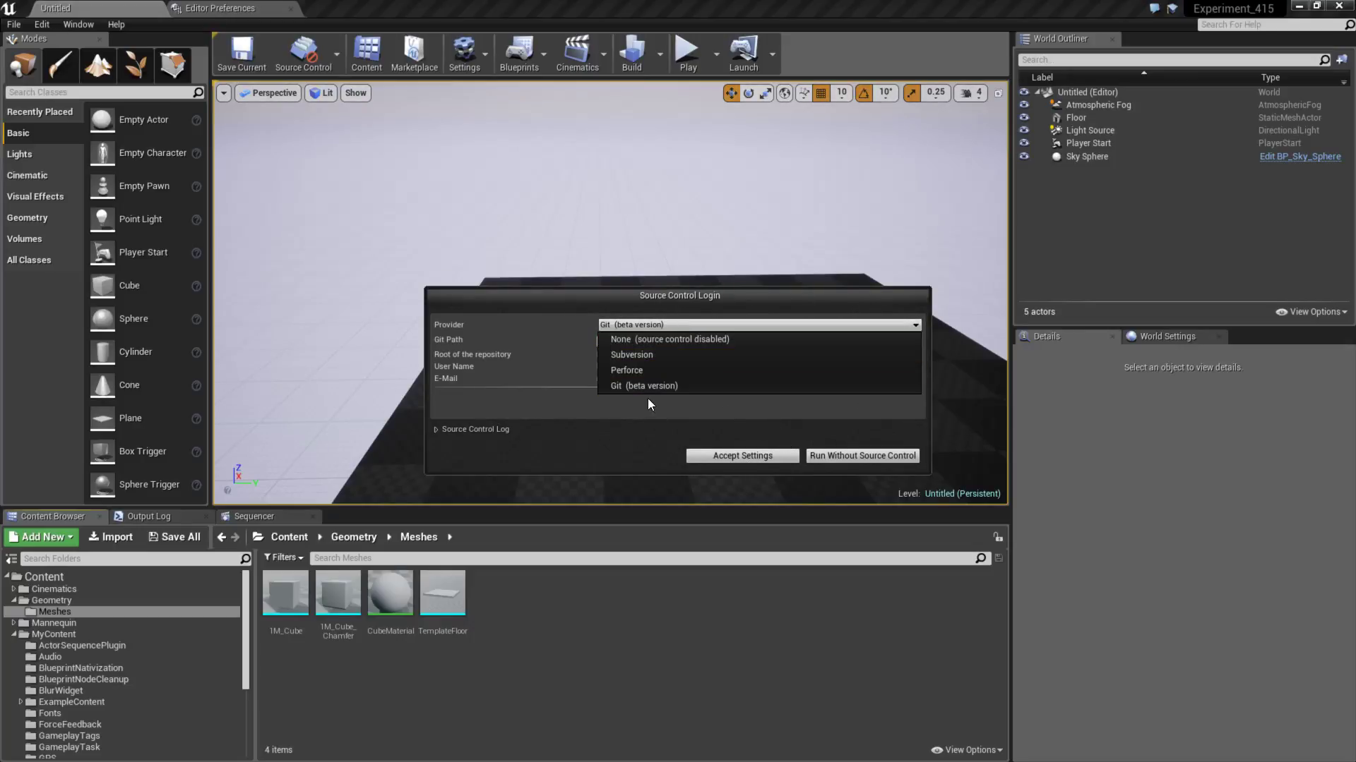
click(644, 385)
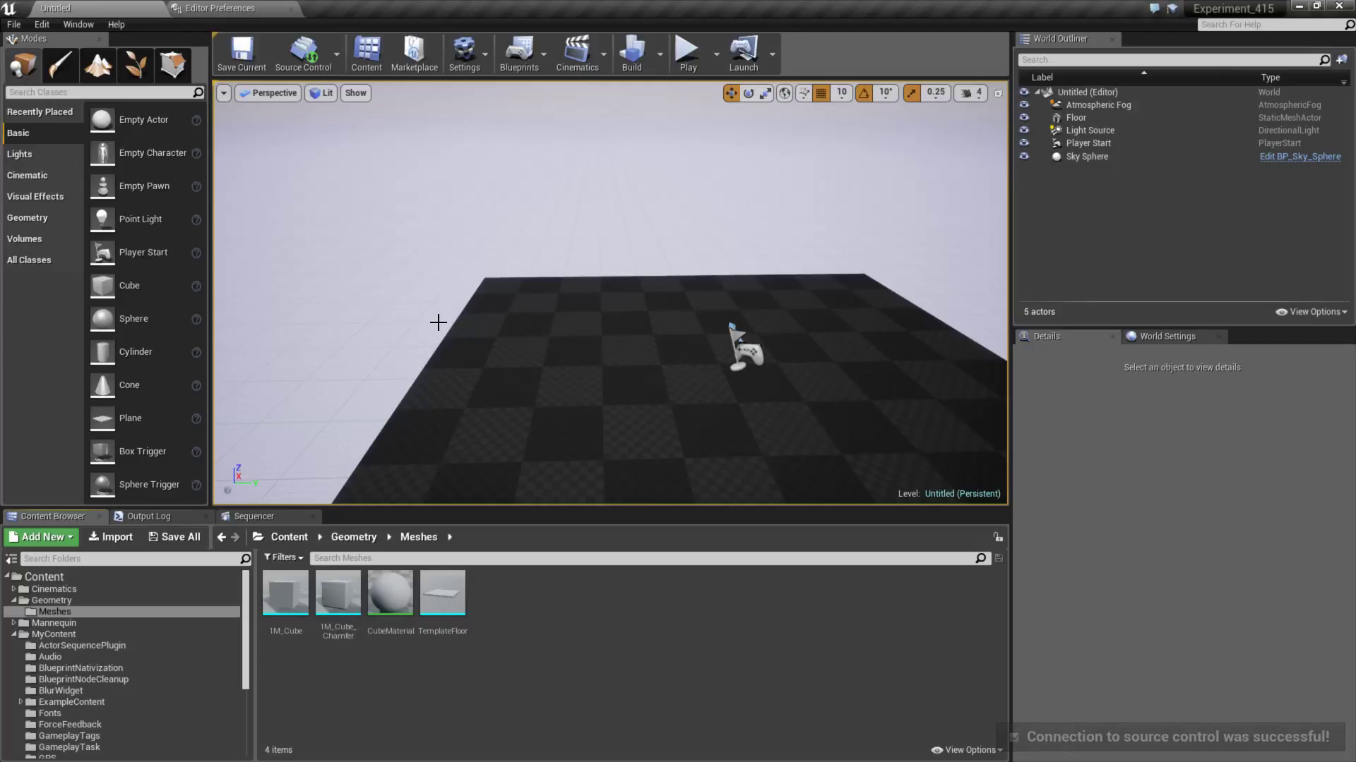
- Enable Content Hot-Reloading under Experimental preferences and return to the Untitled level
click(41, 24)
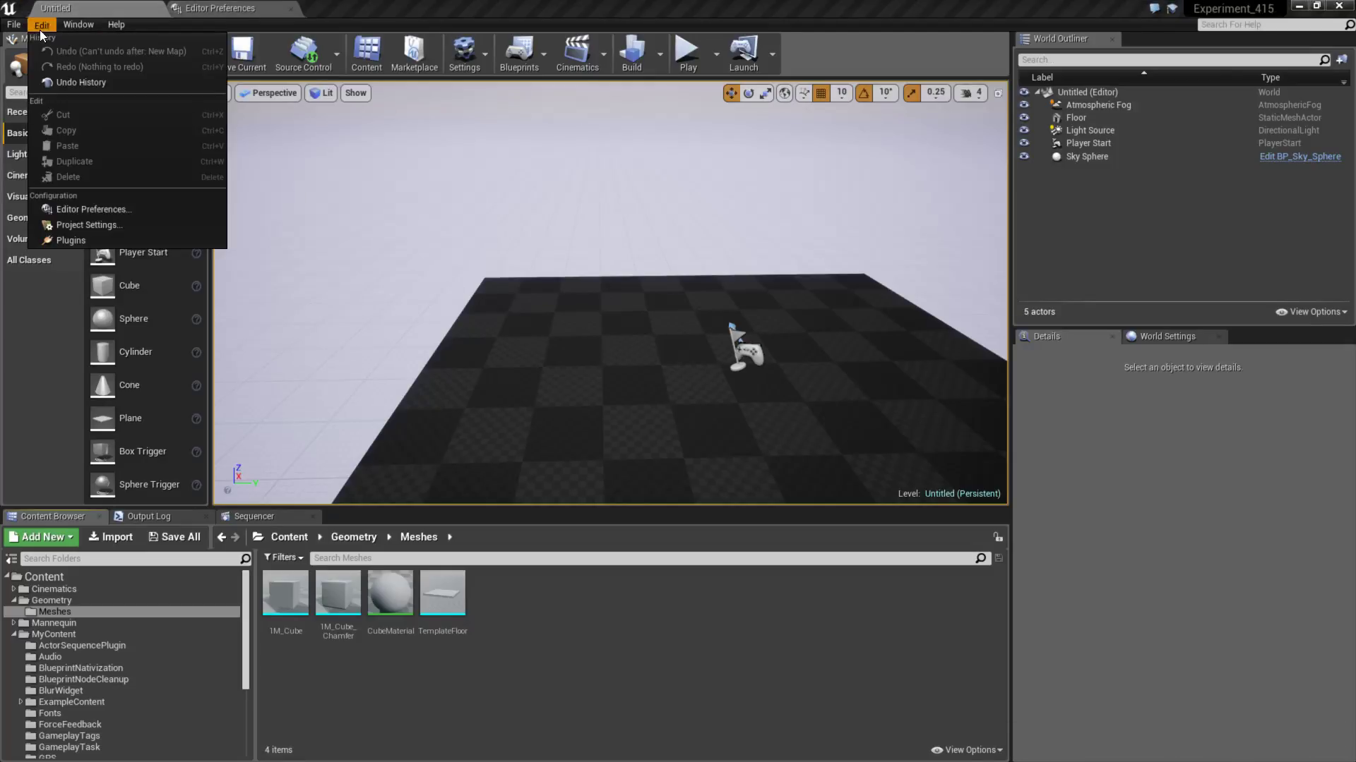
click(91, 209)
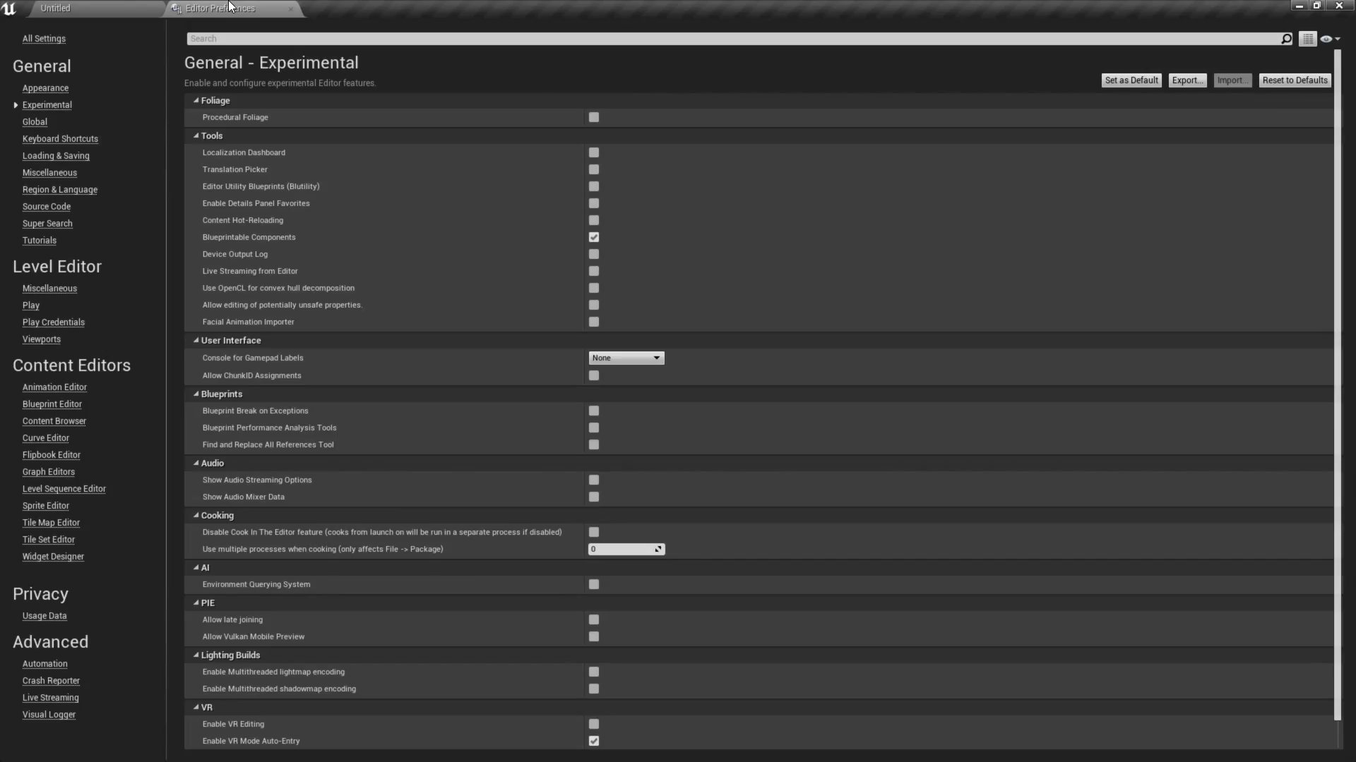
mouse_move(48, 104)
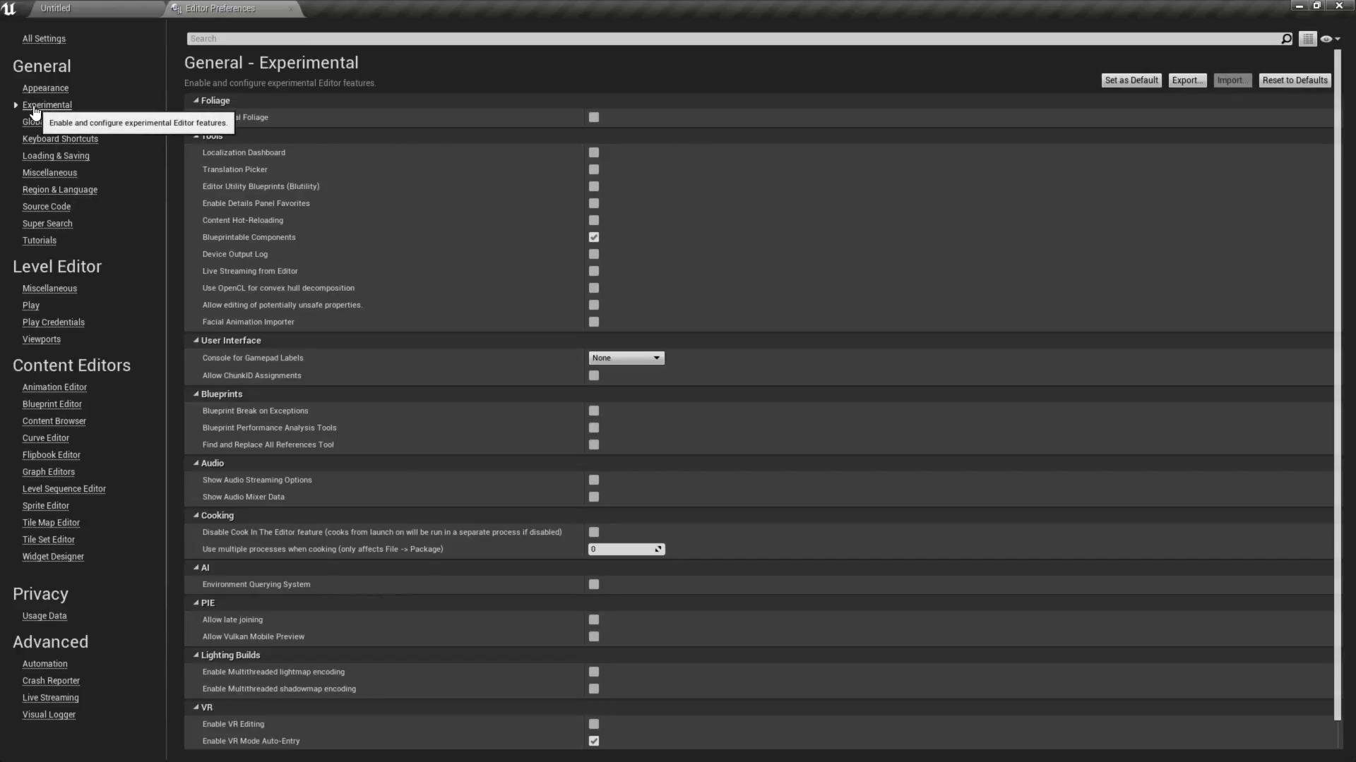
mouse_move(217, 226)
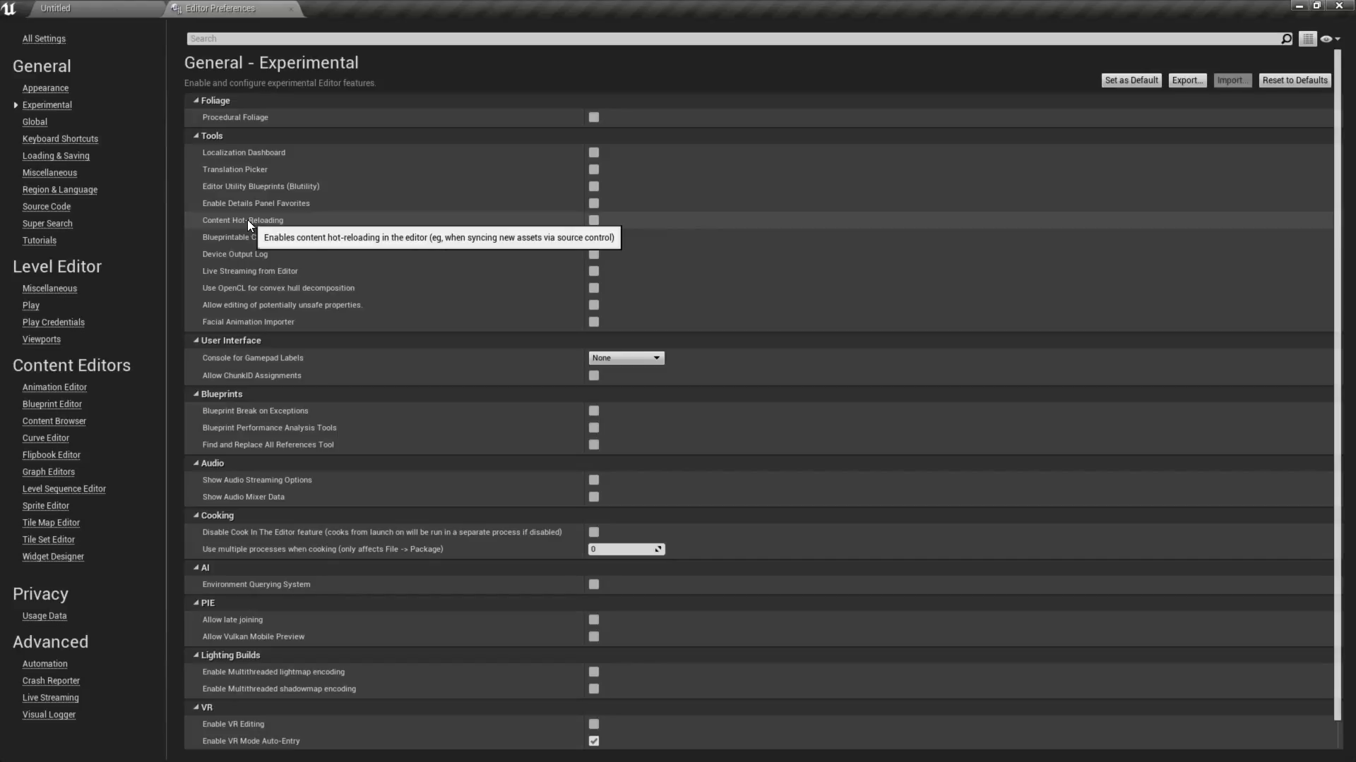
click(593, 237)
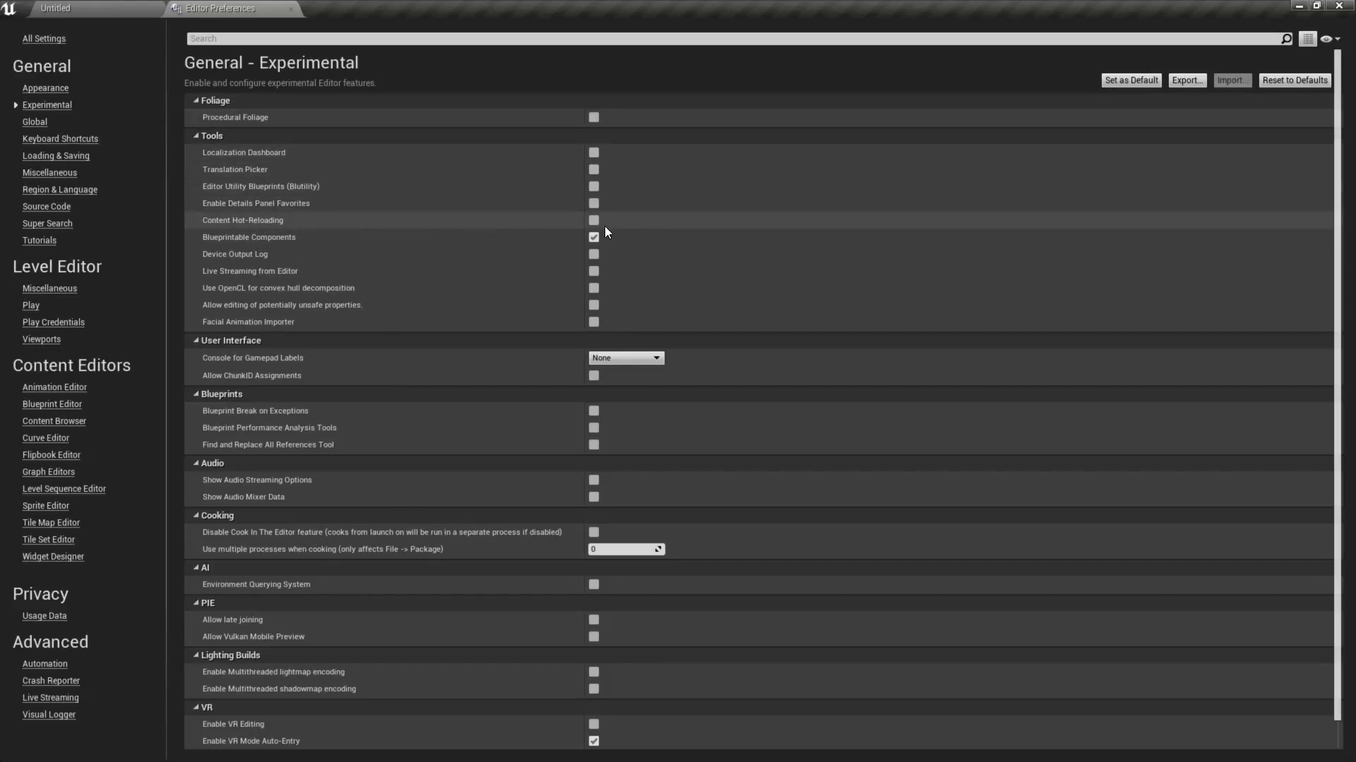
click(595, 220)
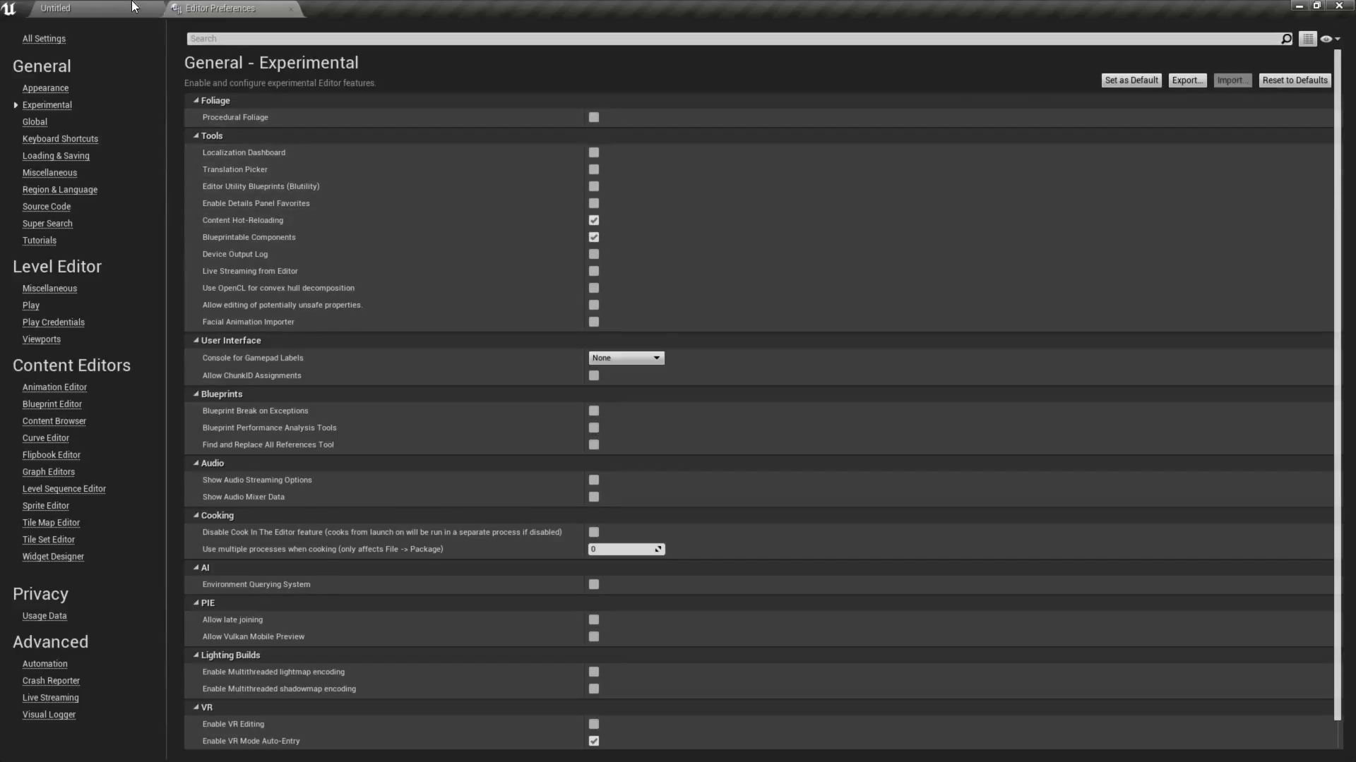
click(55, 8)
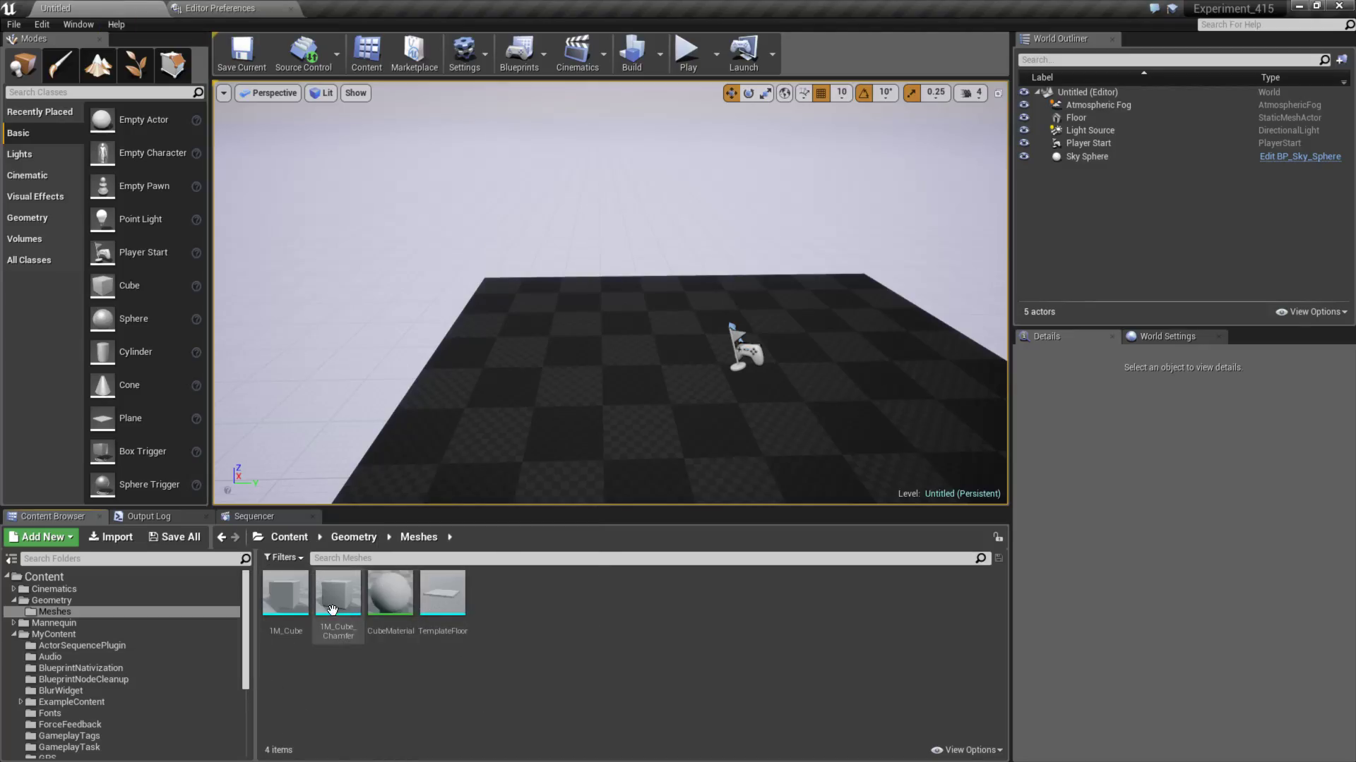
mouse_move(283, 595)
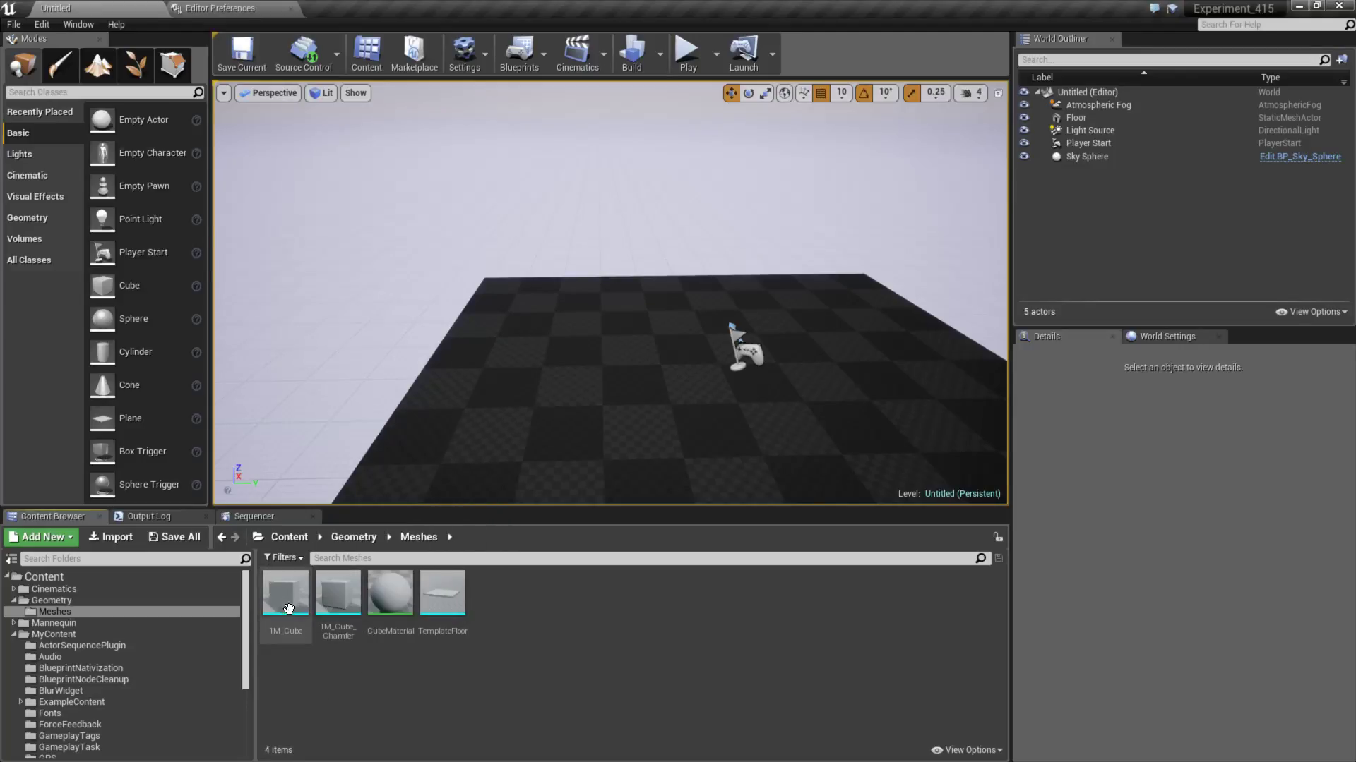
mouse_move(285, 595)
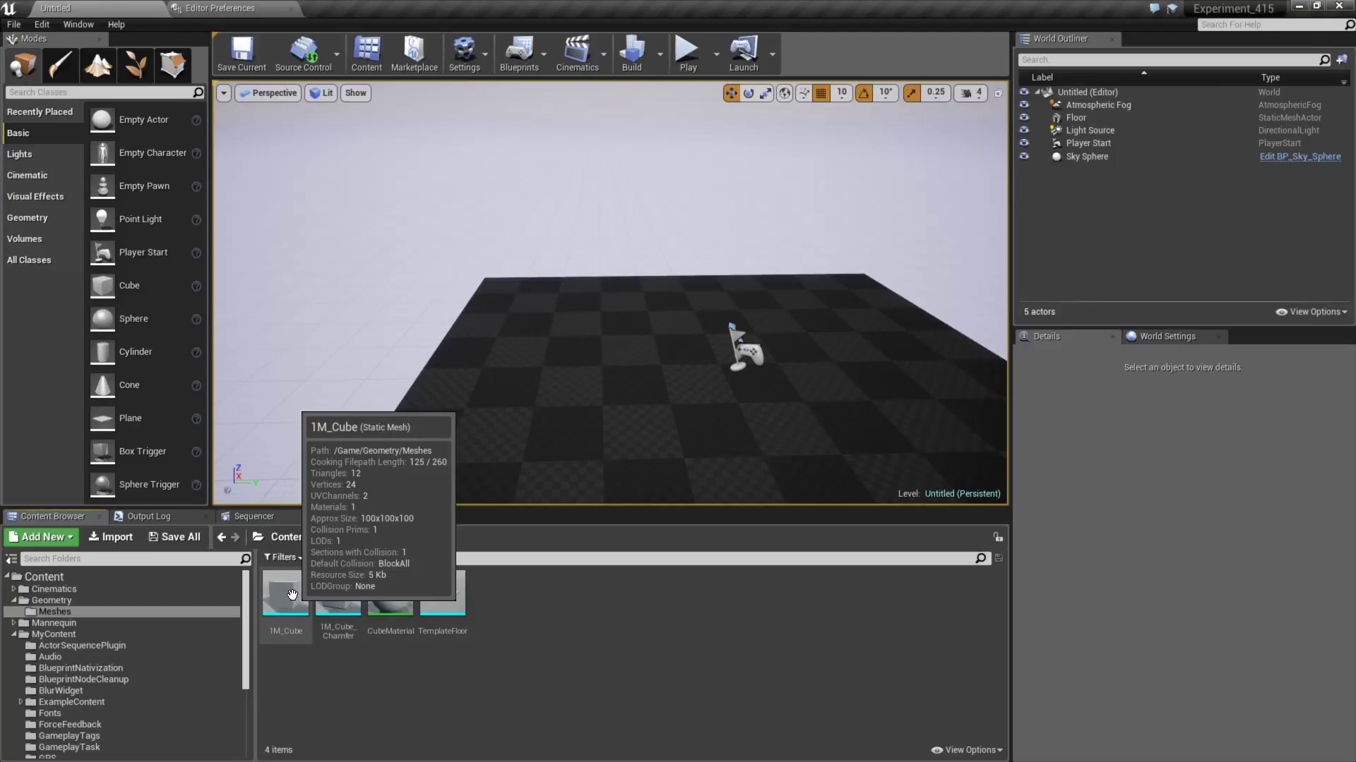
mouse_move(442, 606)
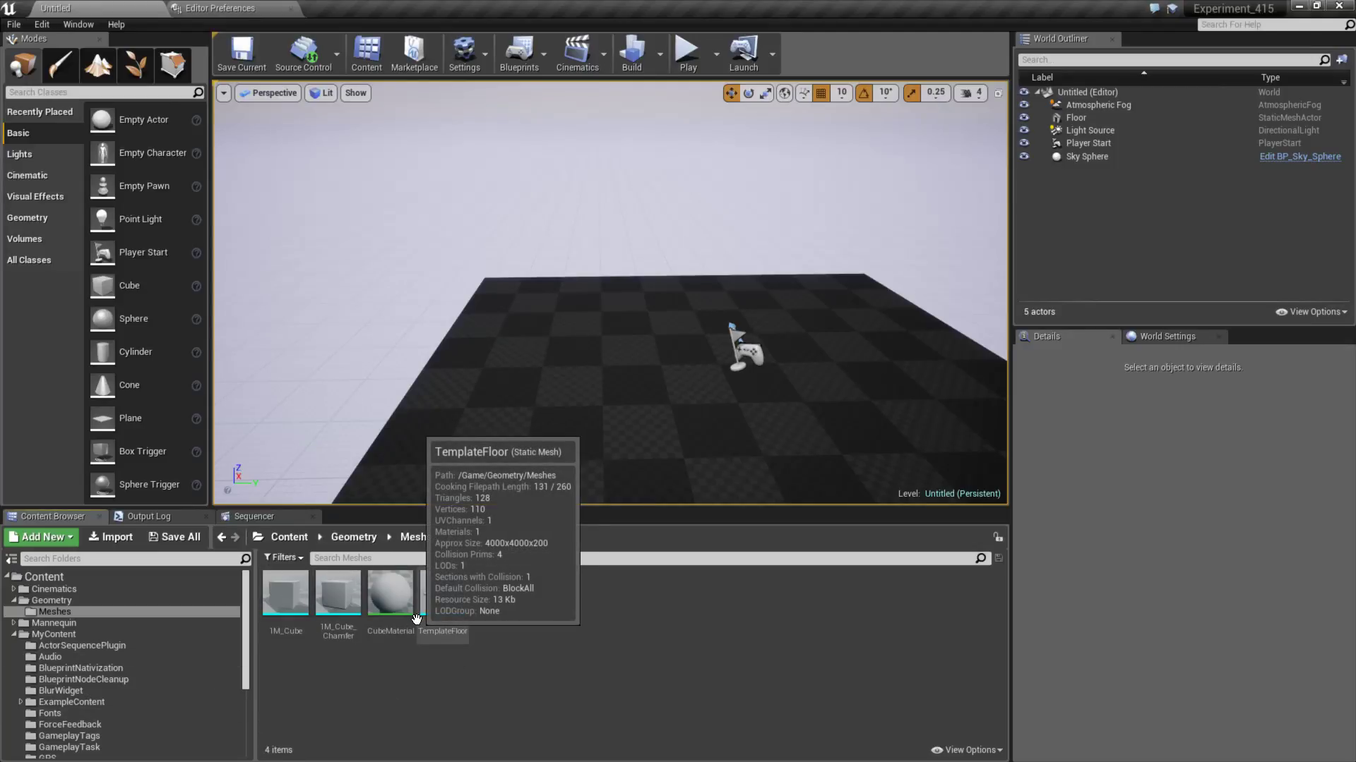
mouse_move(358, 665)
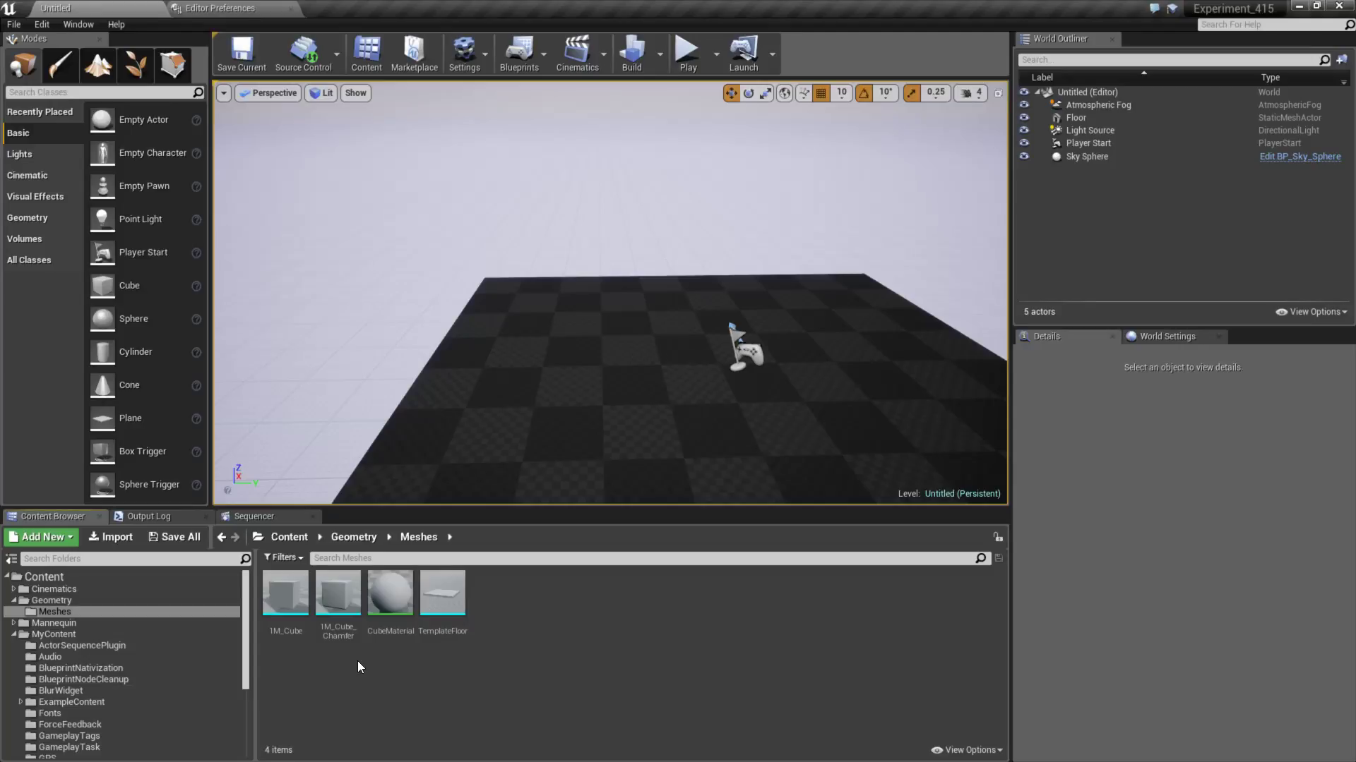
- Reload BP_NativizeCube from disk in MyContent > BlueprintNativization, then open its neighbouring blueprint
click(338, 594)
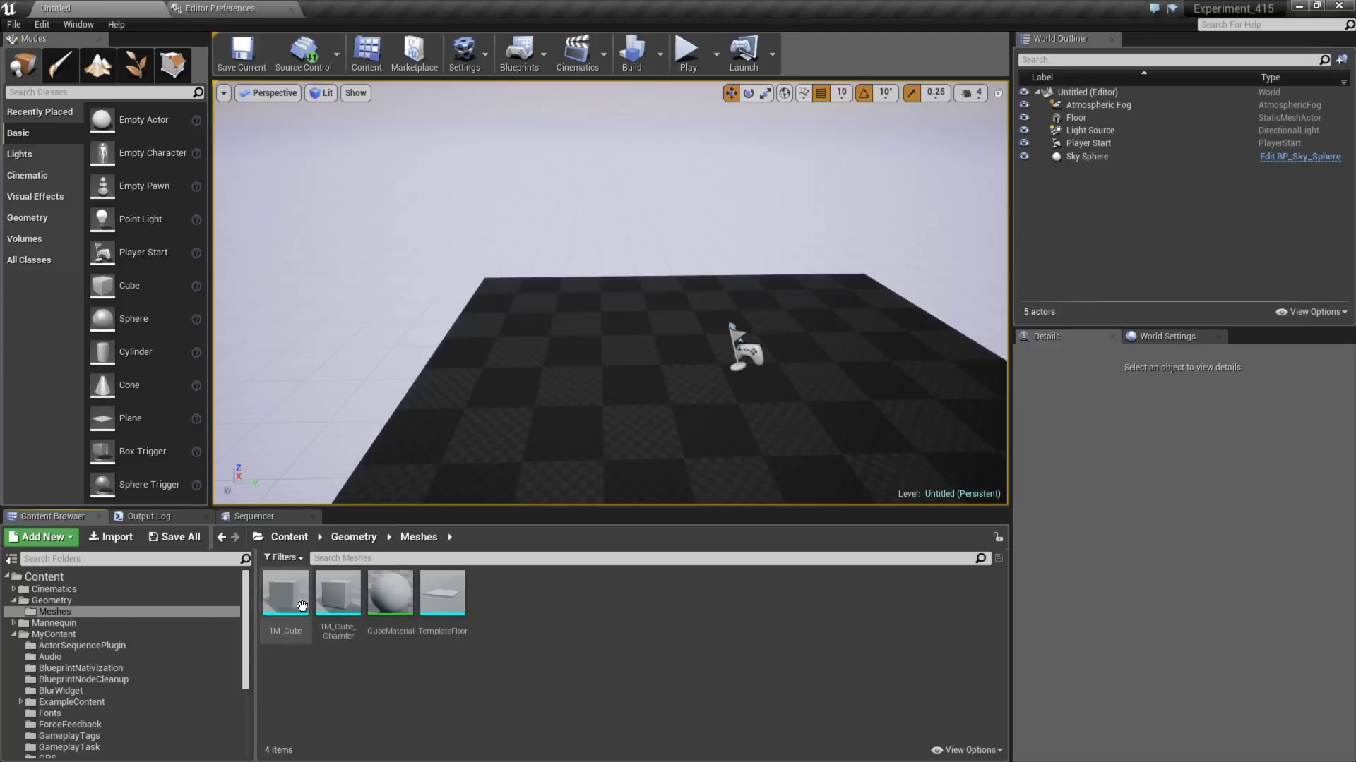
click(81, 668)
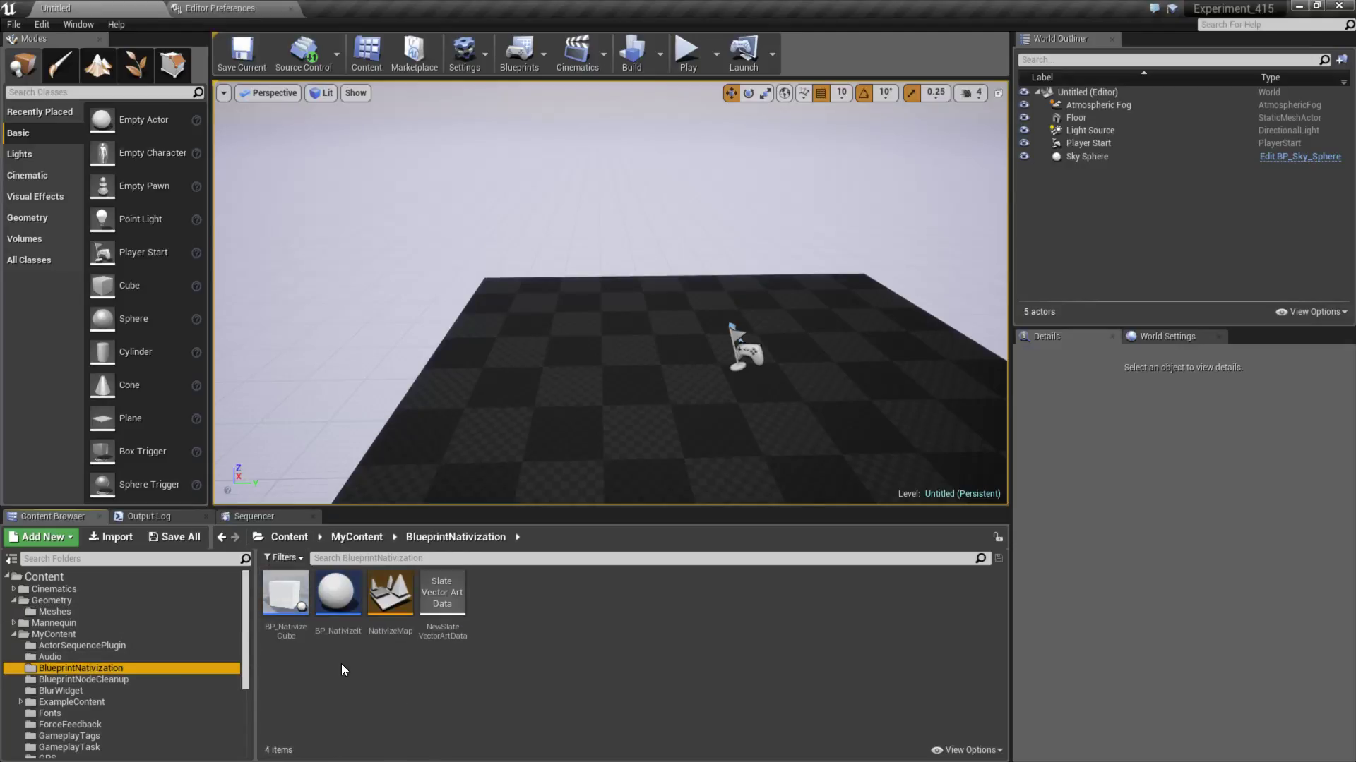
mouse_move(390, 591)
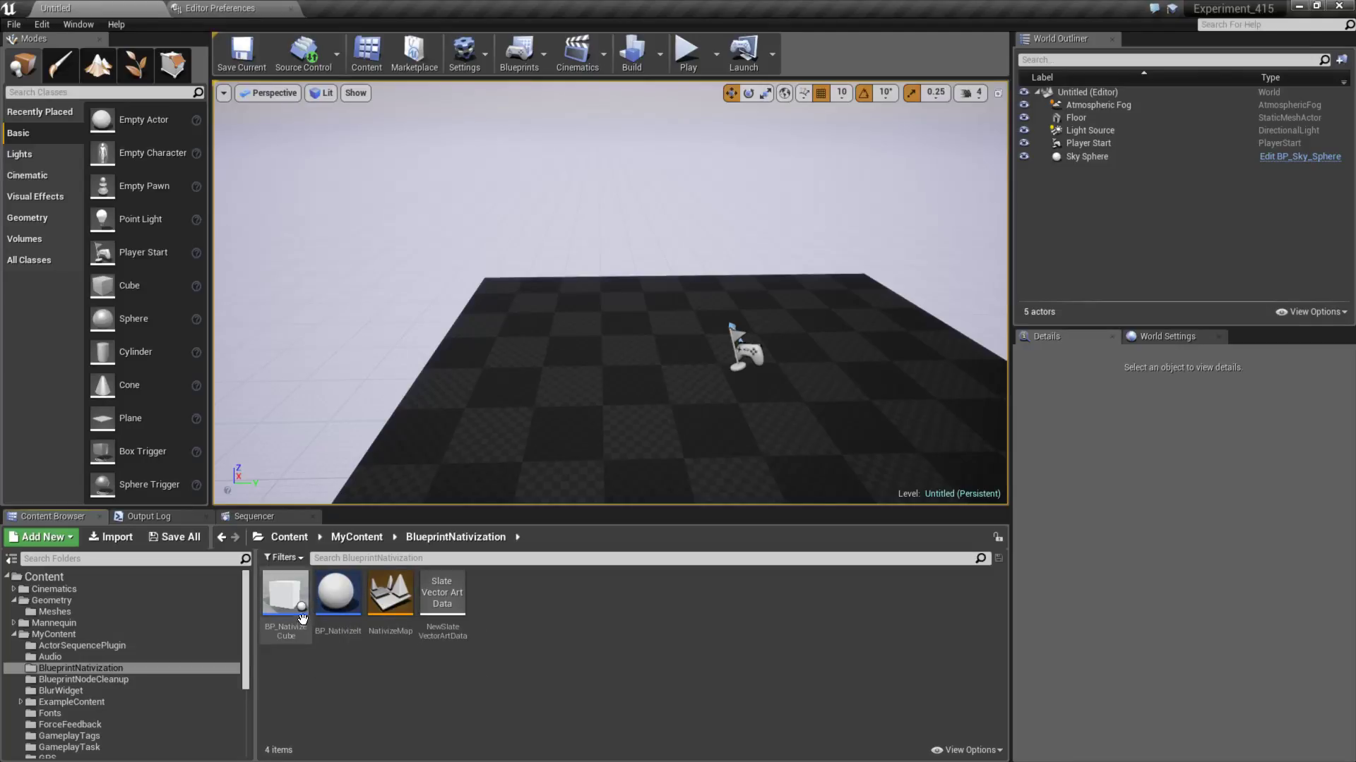
click(283, 594)
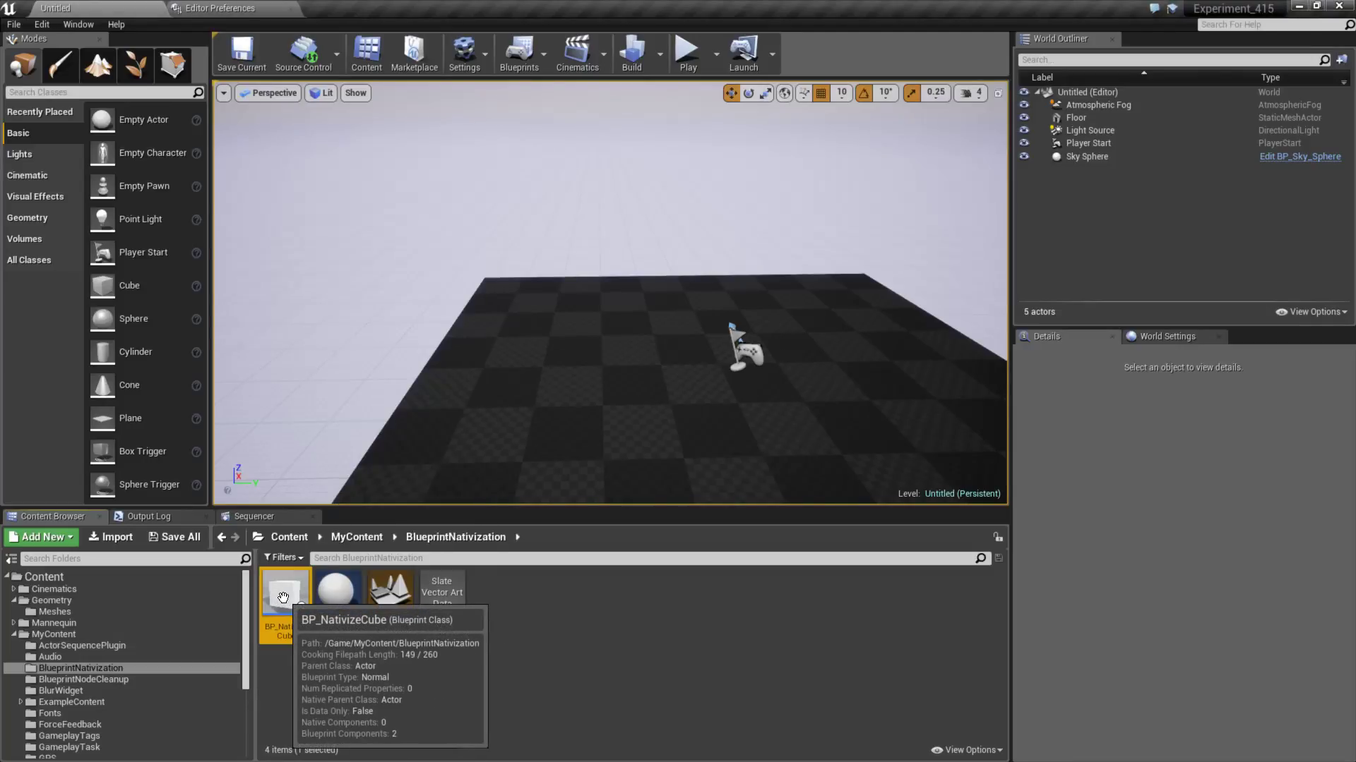
right_click(285, 592)
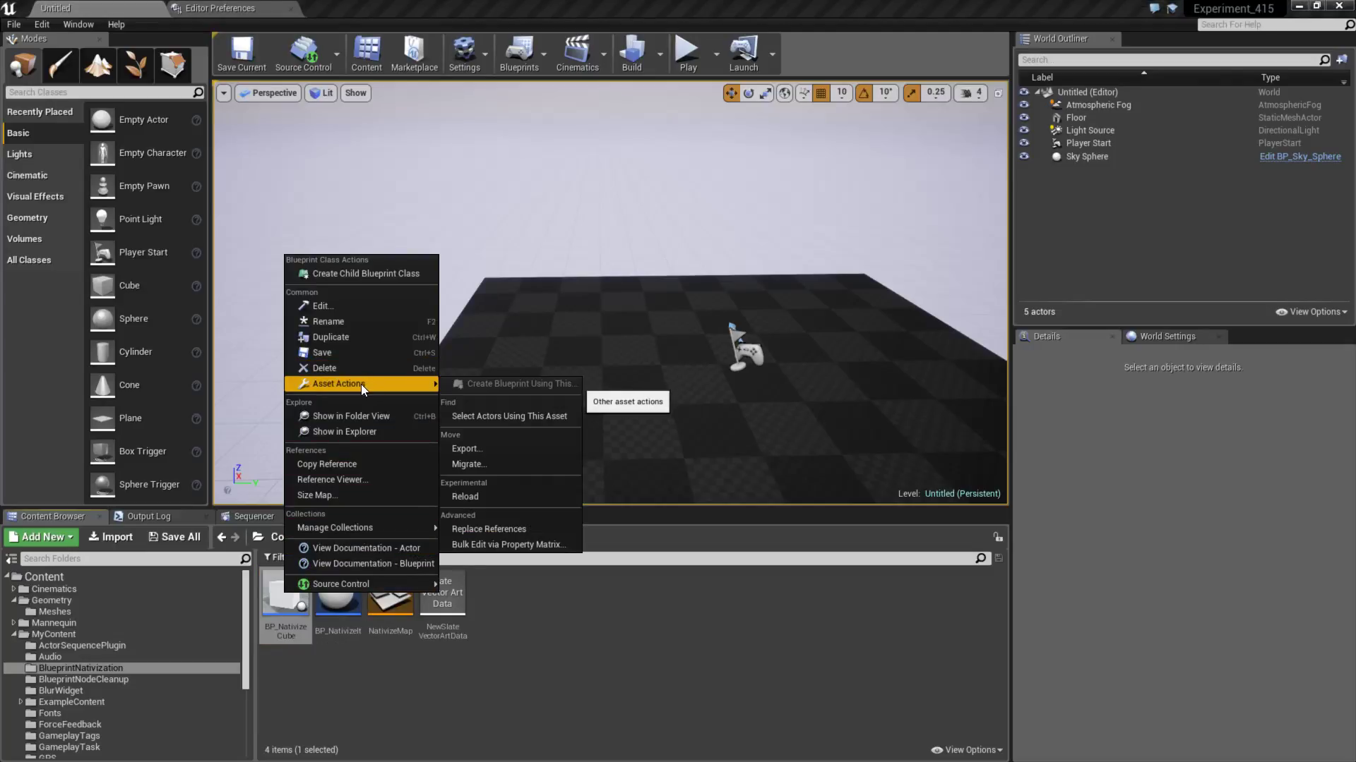
mouse_move(476, 496)
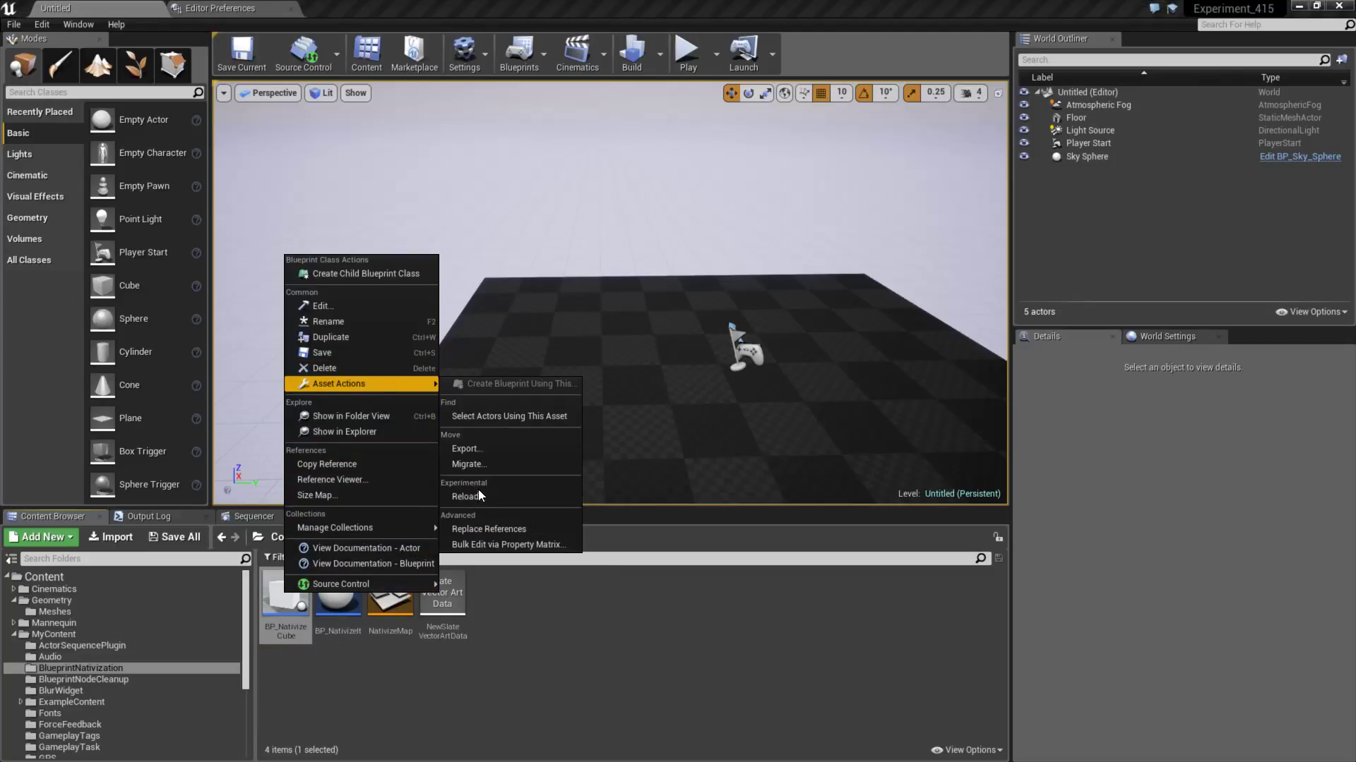
click(466, 495)
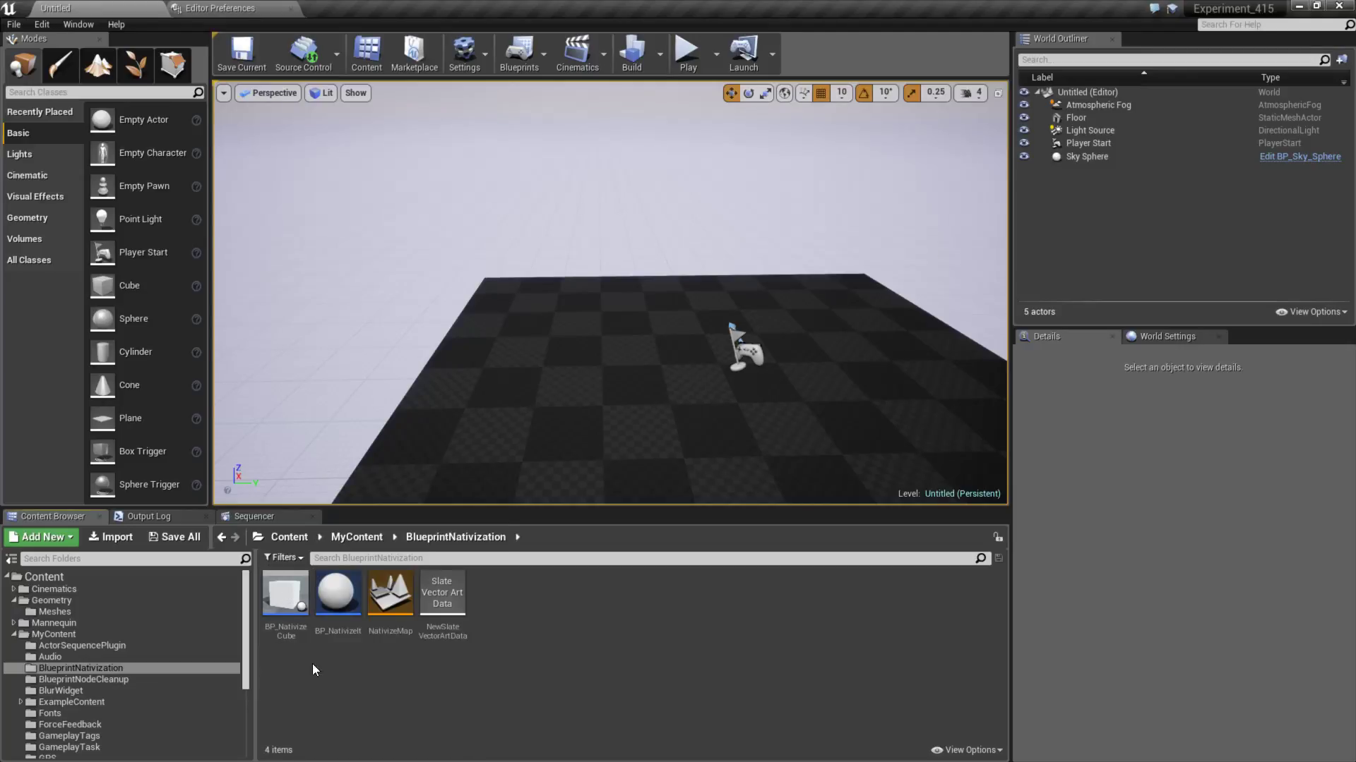
mouse_move(285, 594)
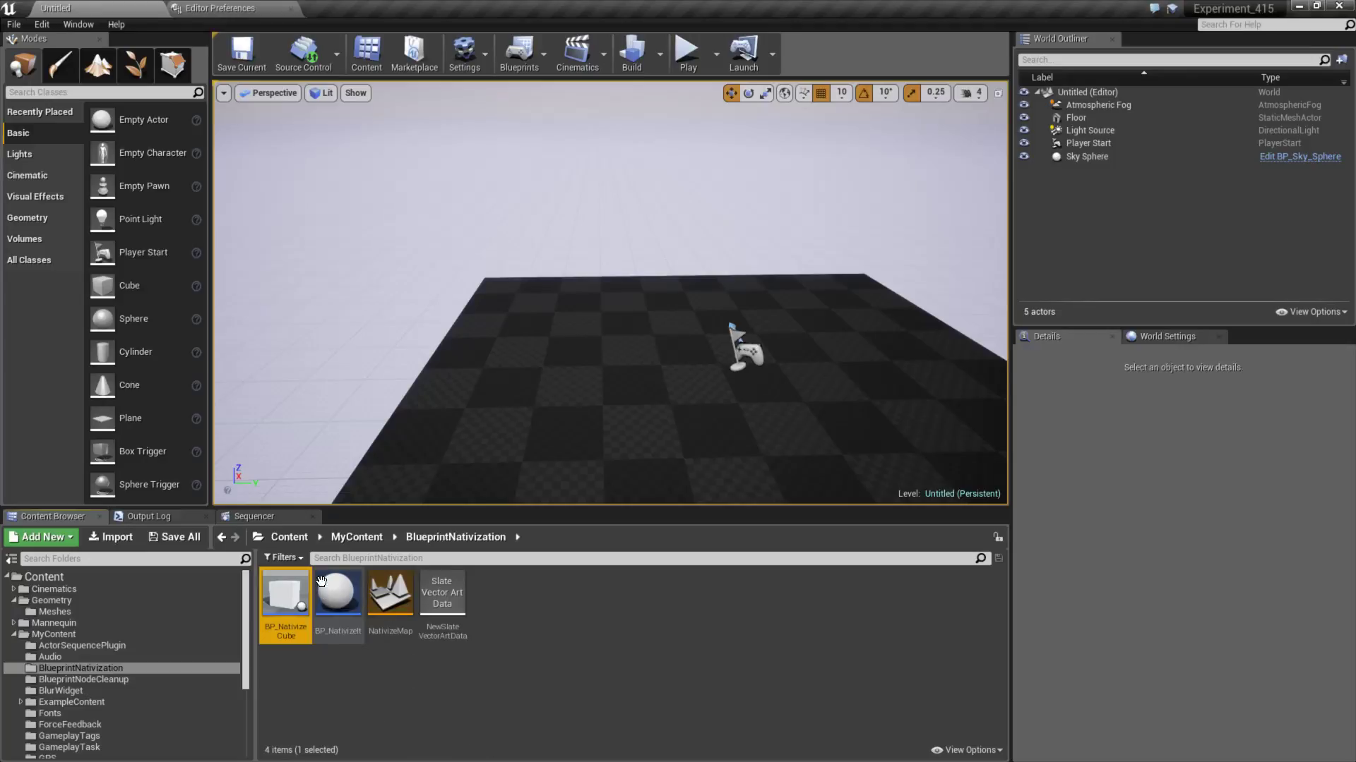
mouse_move(319, 706)
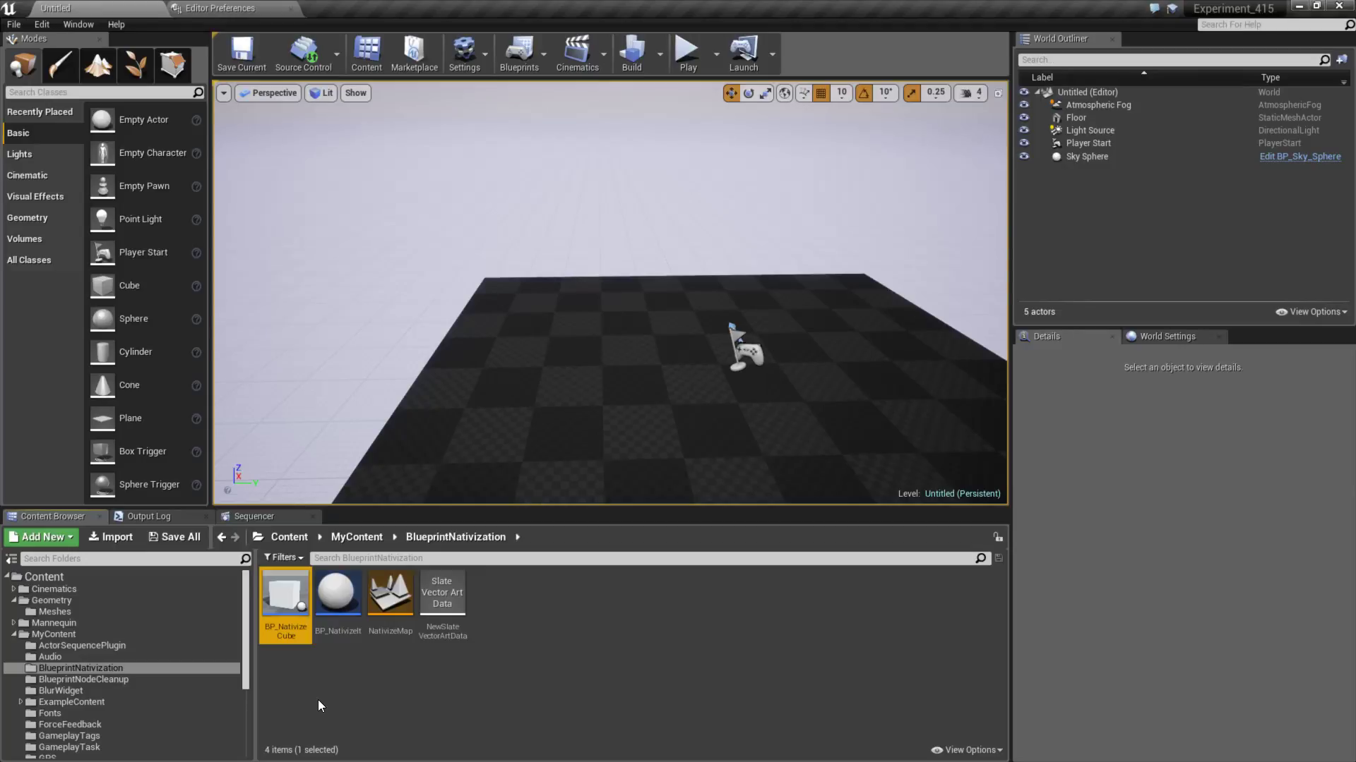
double_click(285, 593)
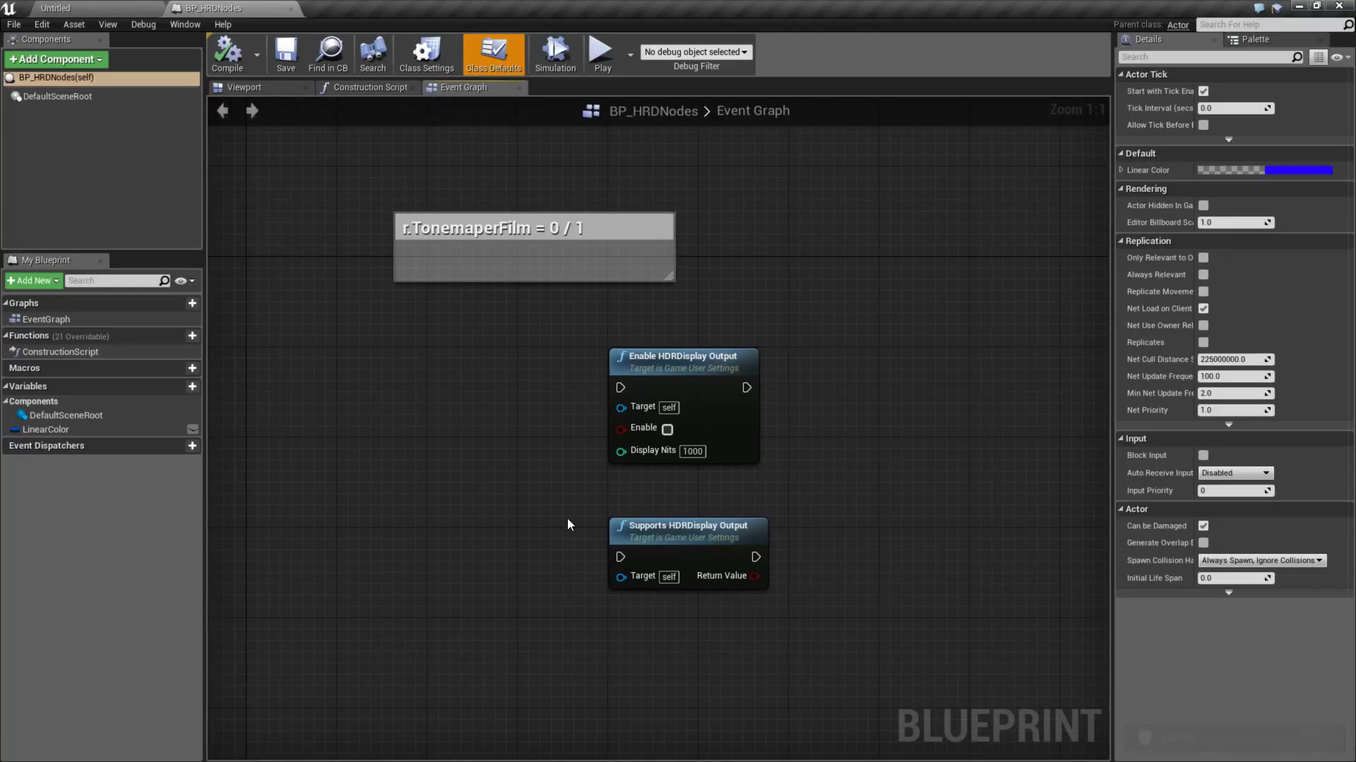
- Correct the comment above the HDR nodes to read r.TonemapperFilm = 0 / 1
click(688, 525)
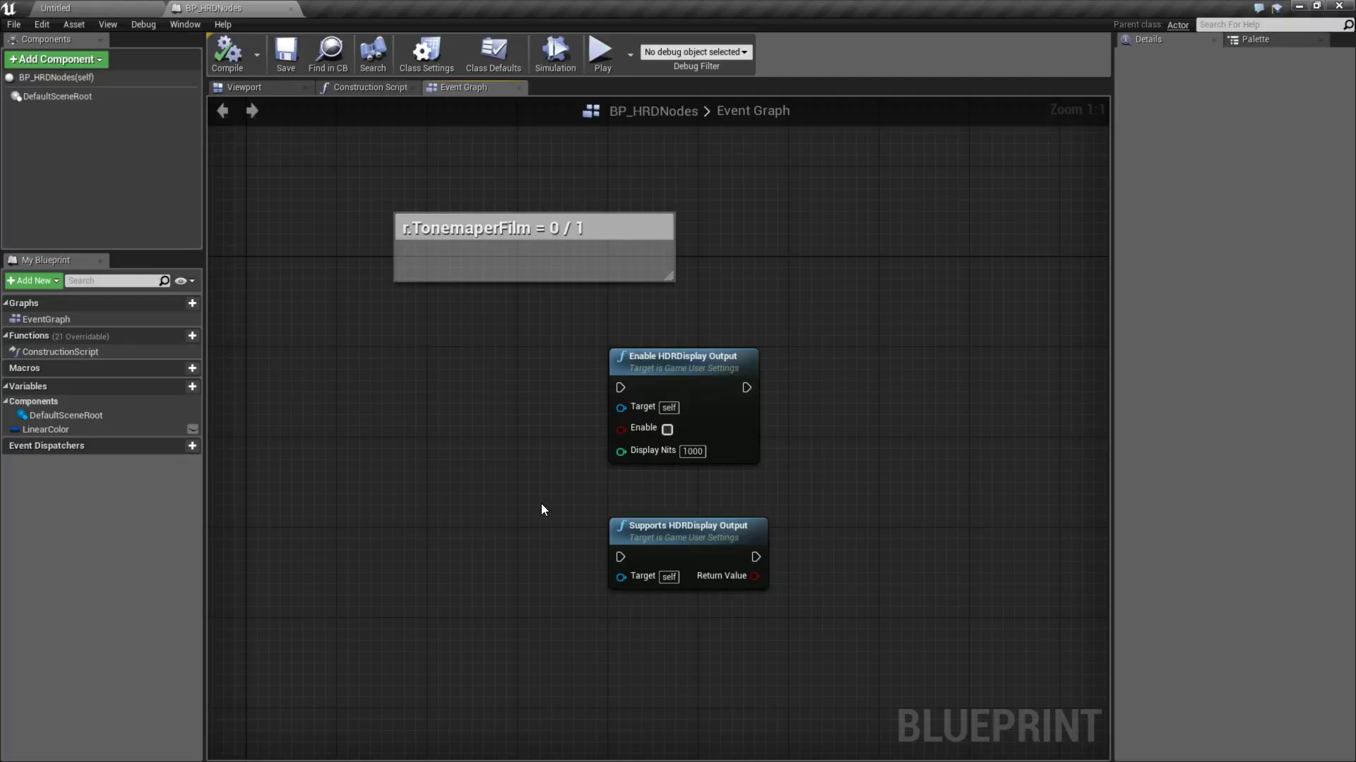
click(684, 525)
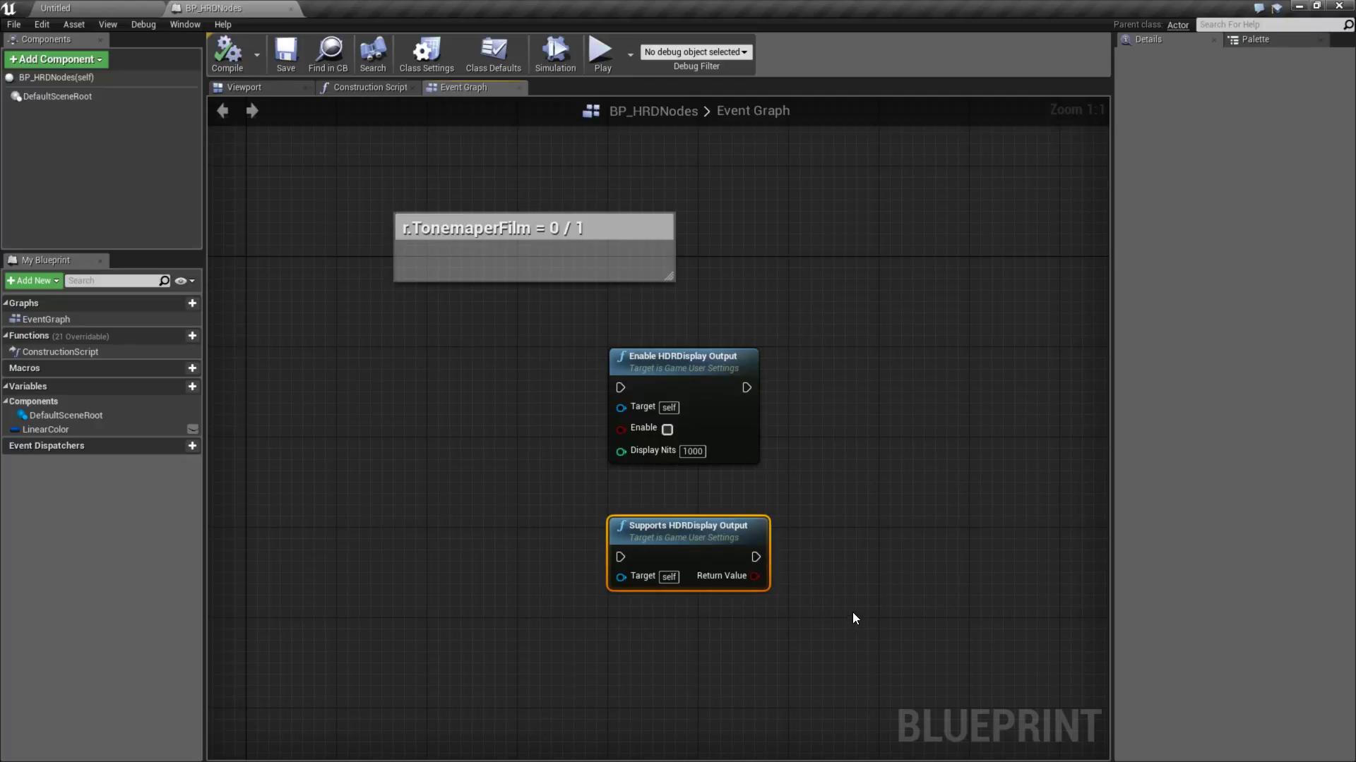
mouse_move(794, 609)
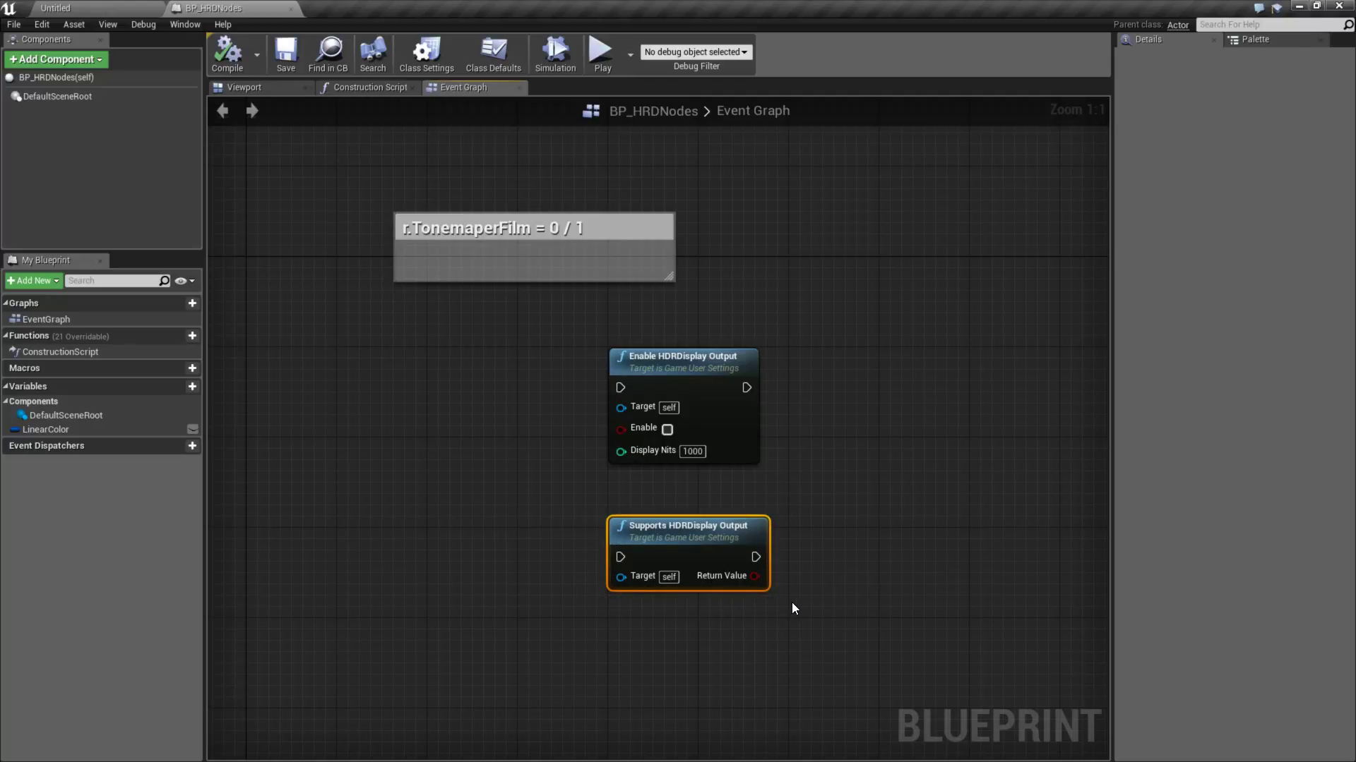
mouse_move(660, 537)
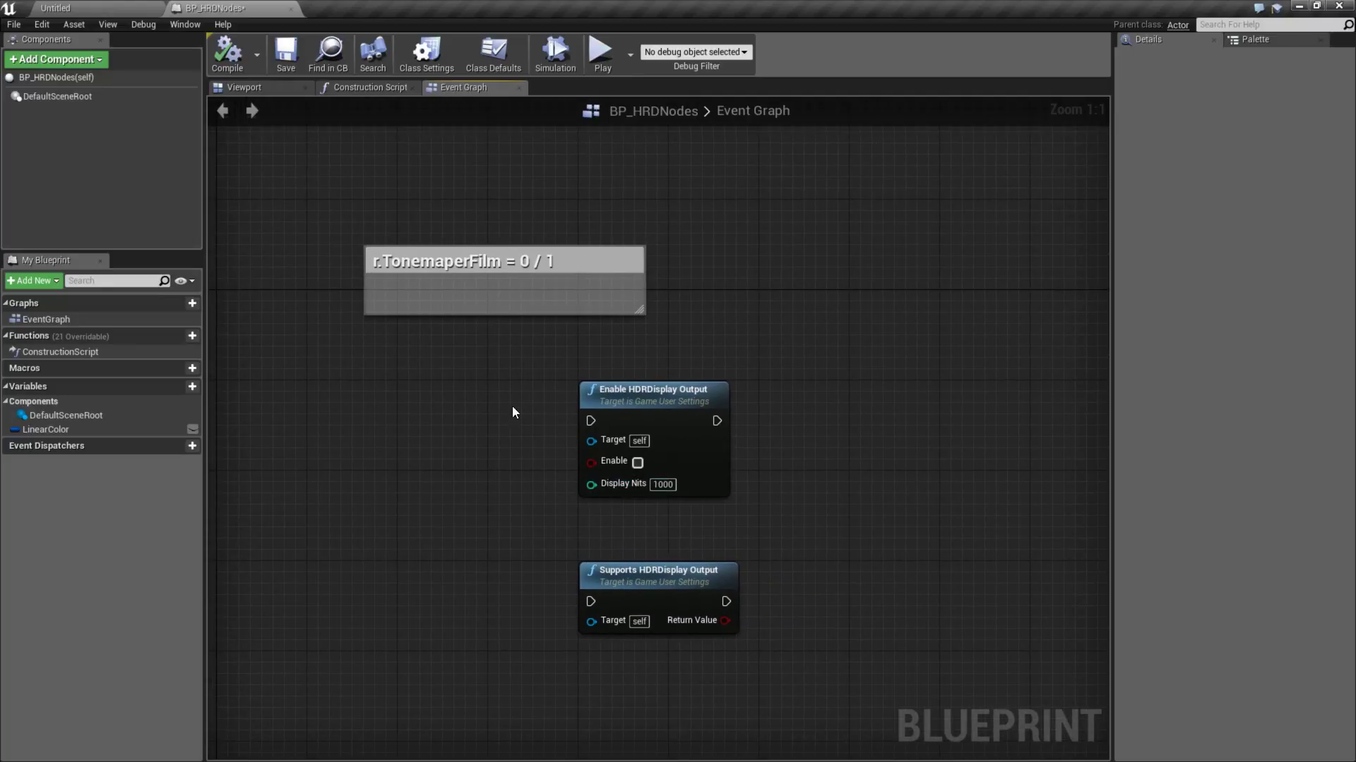
click(652, 390)
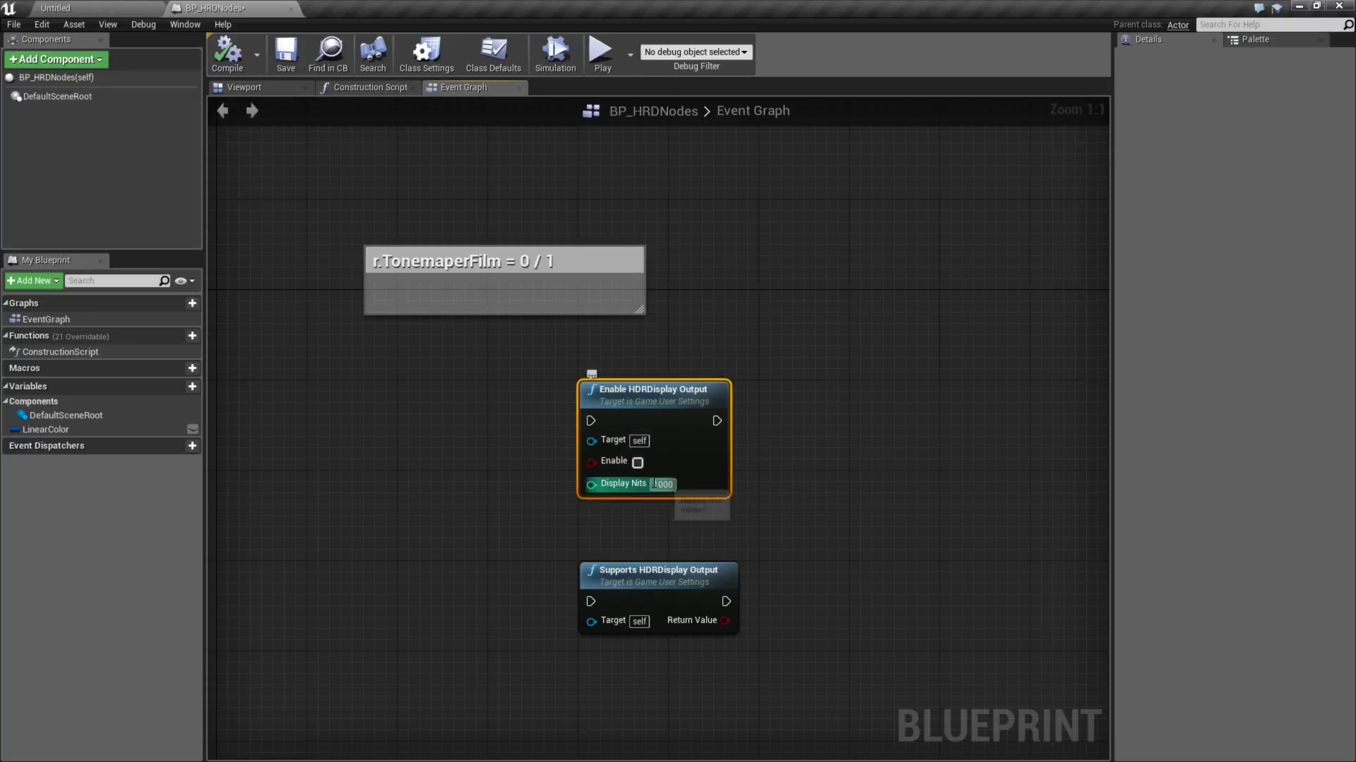
mouse_move(619, 489)
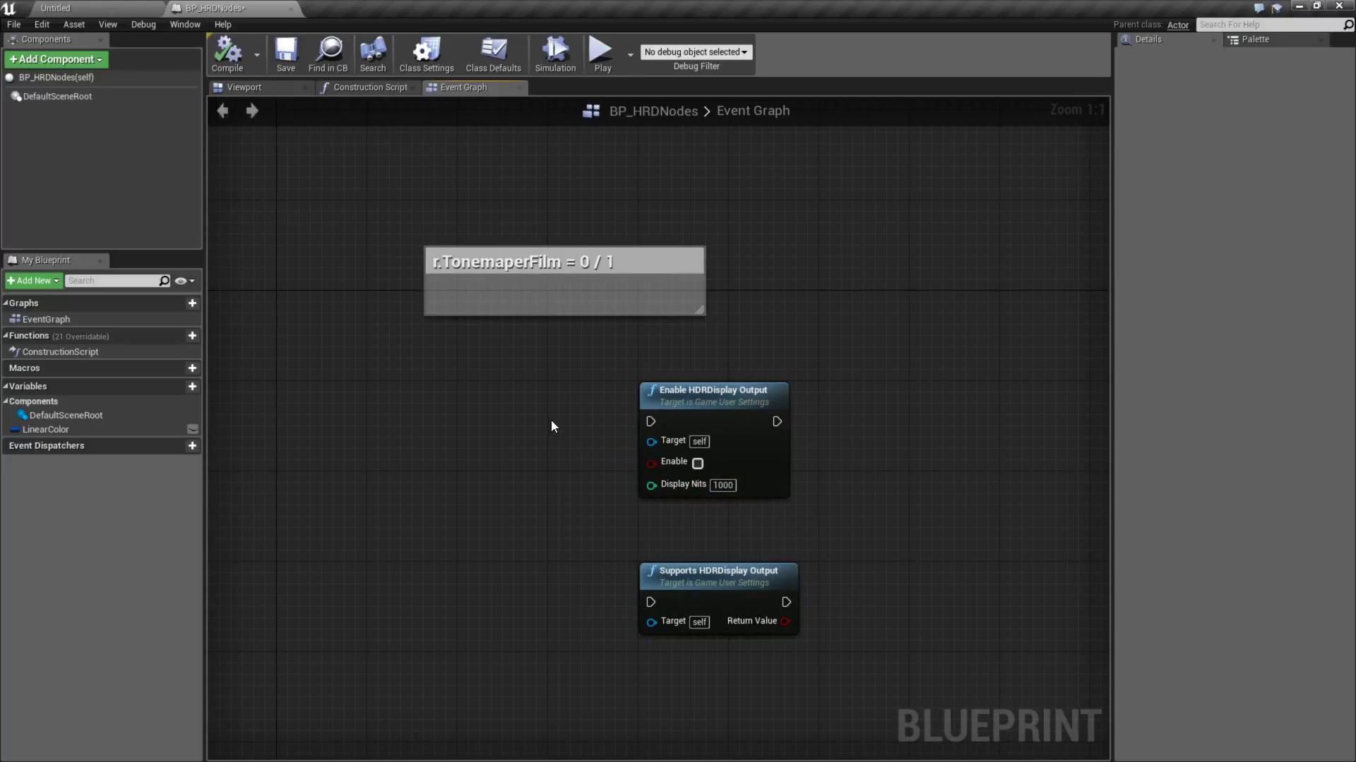
mouse_move(572, 426)
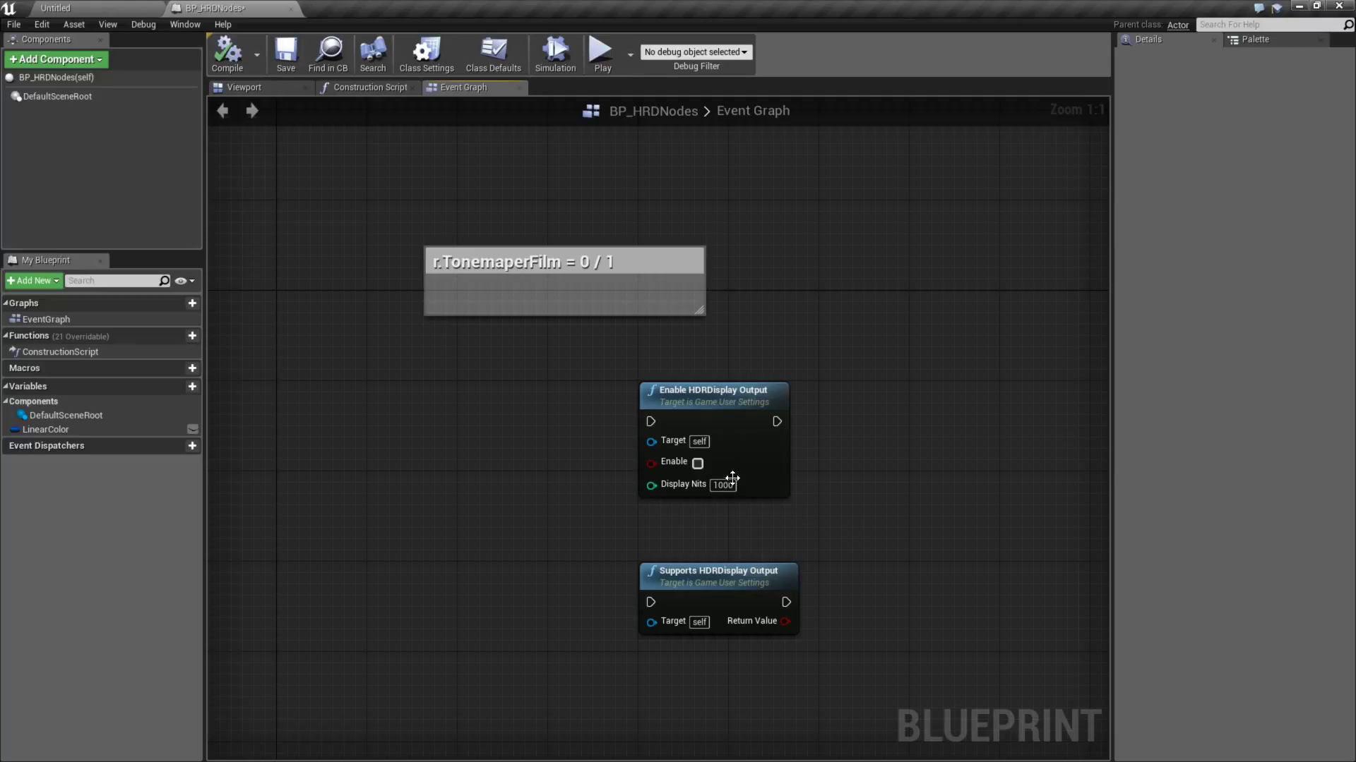
click(710, 390)
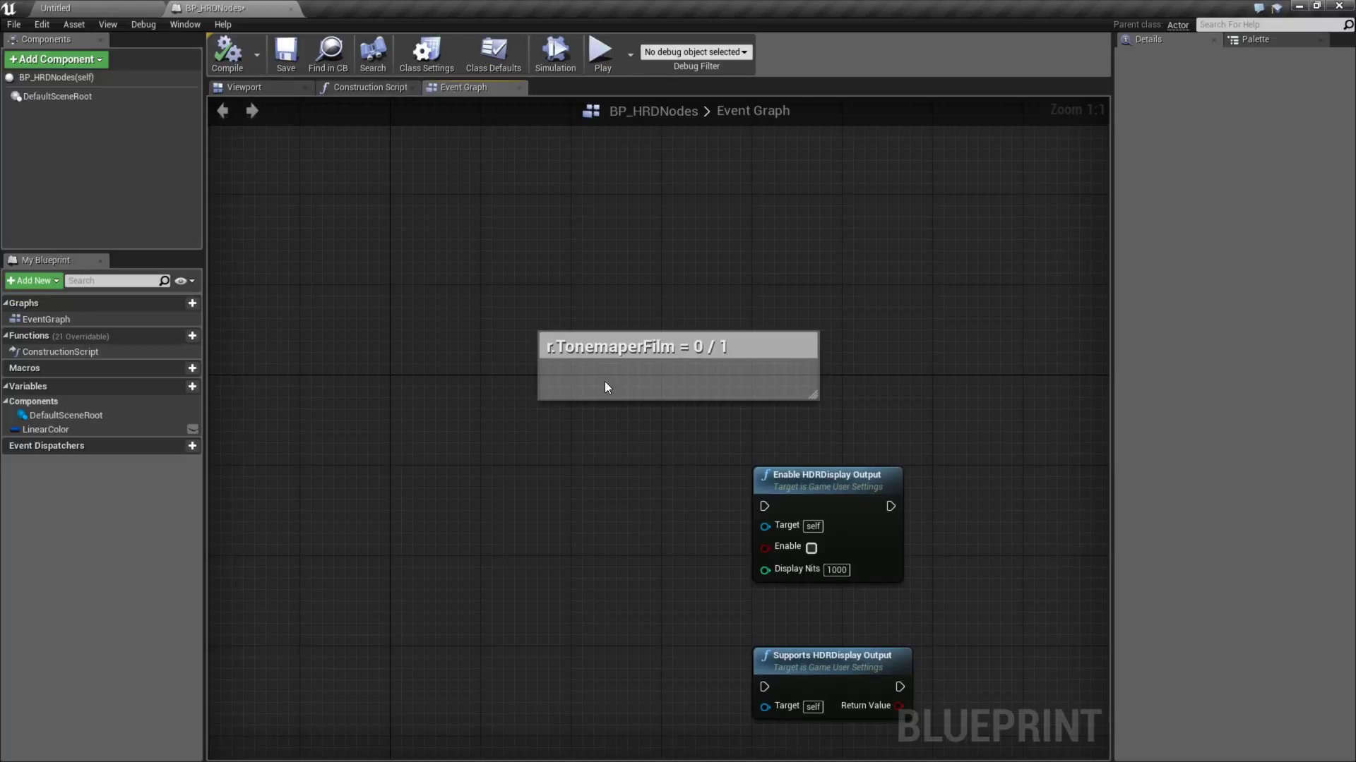
mouse_move(632, 346)
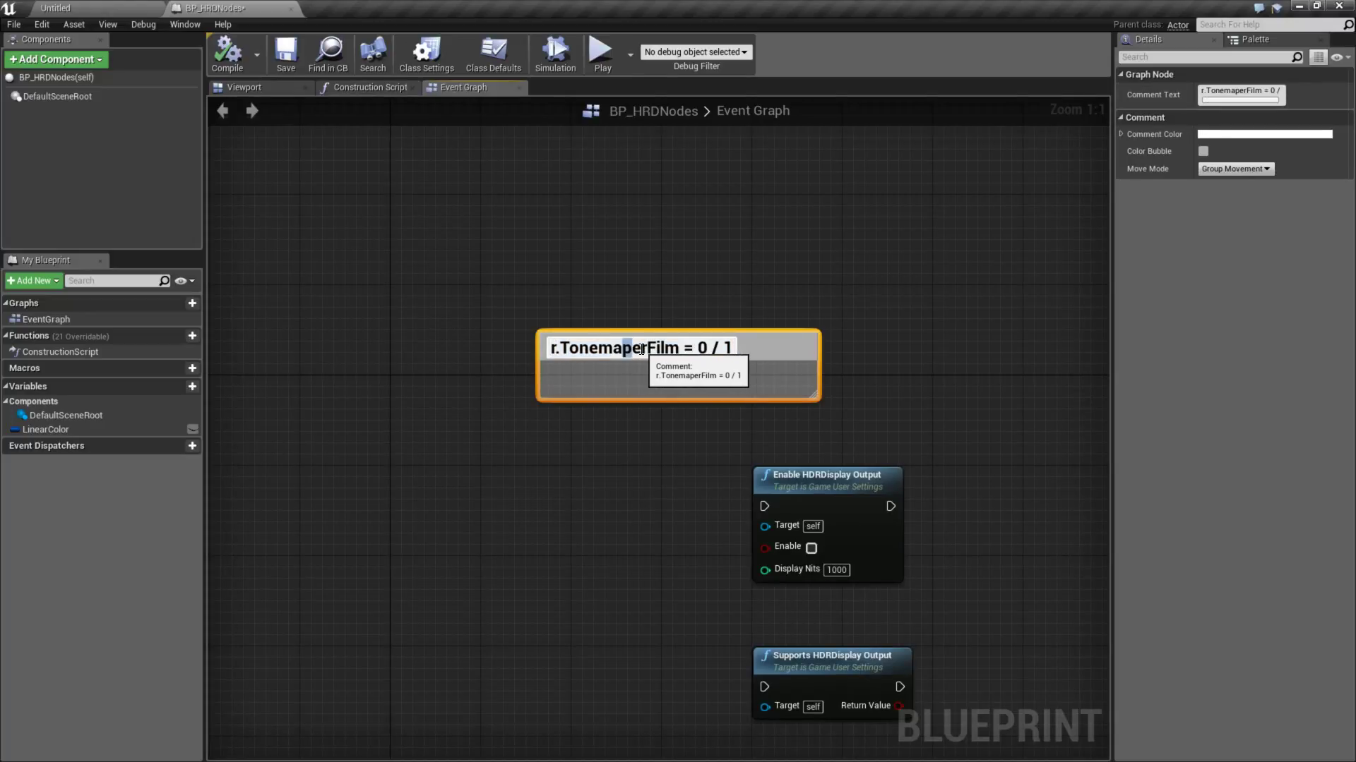
mouse_move(639, 467)
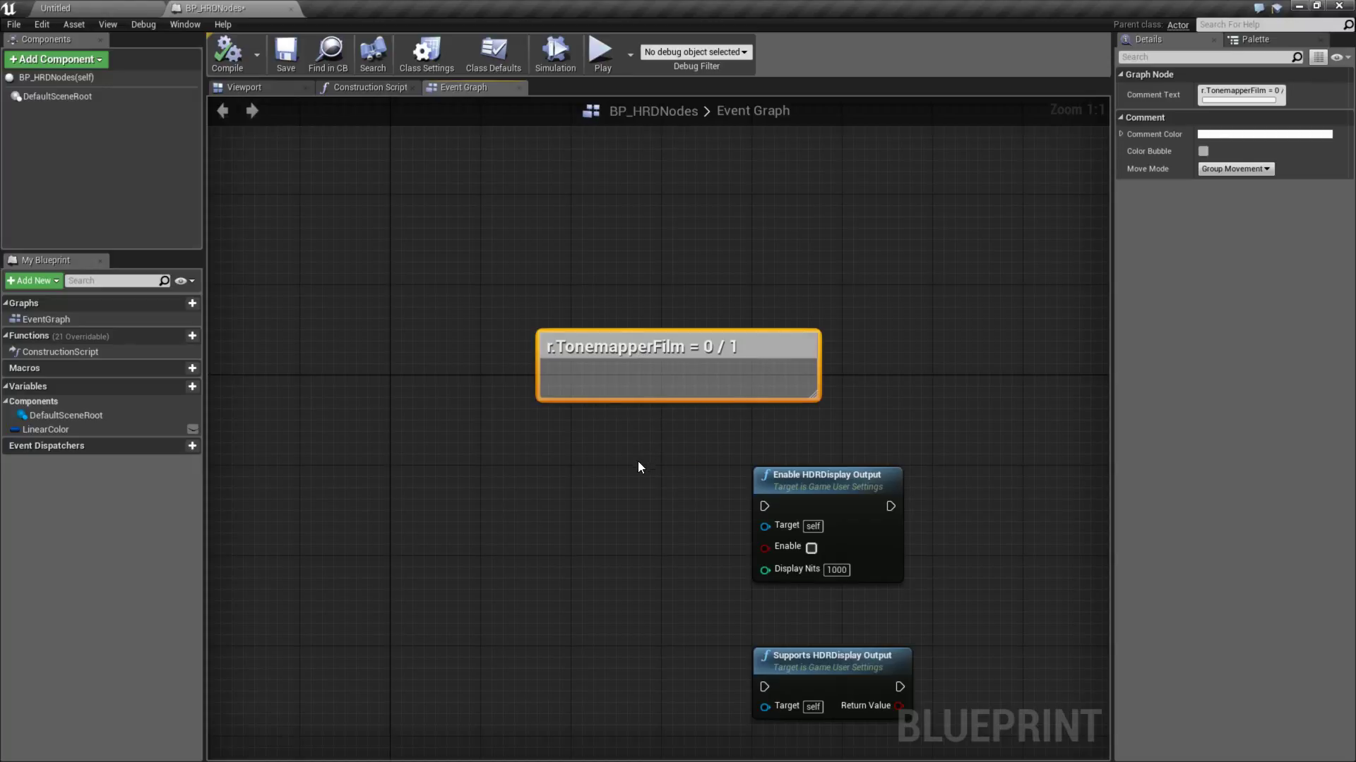
mouse_move(627, 345)
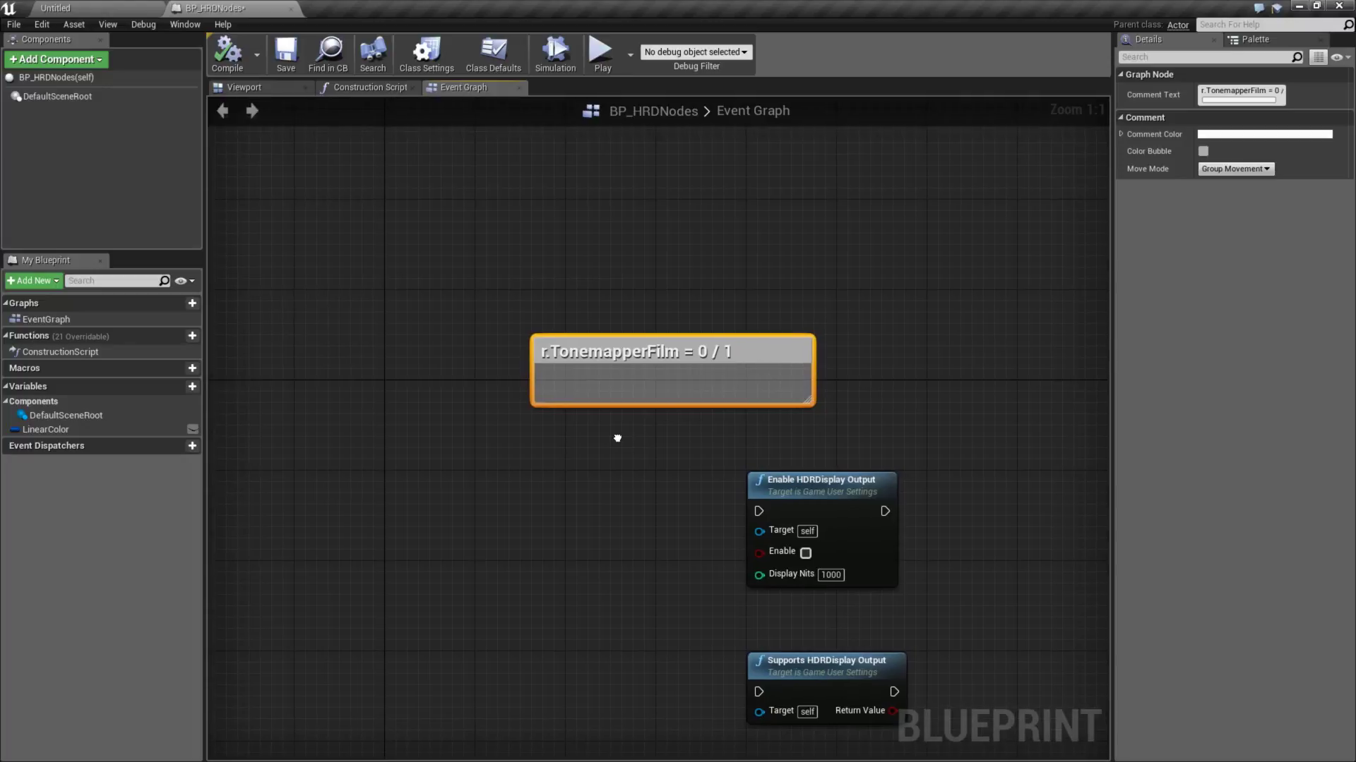
mouse_move(622, 348)
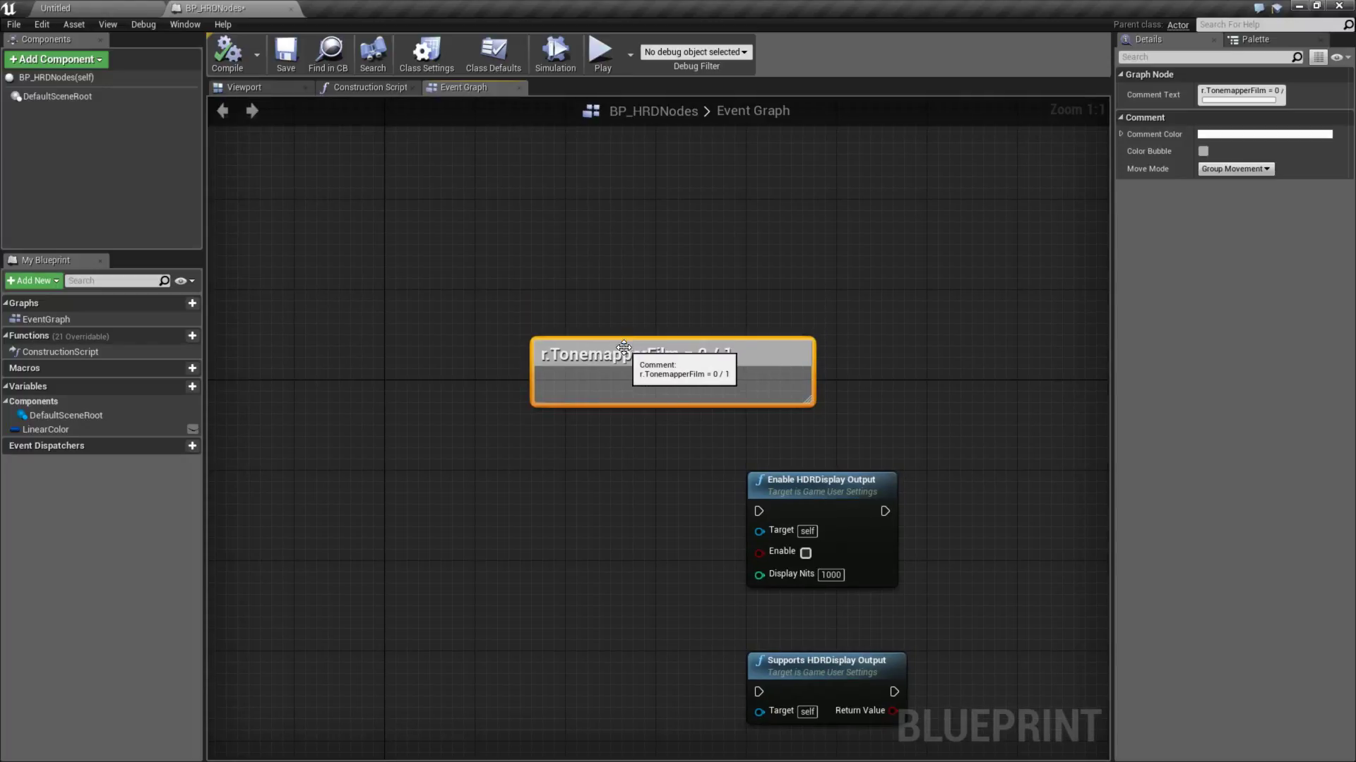
drag(635, 354, 669, 306)
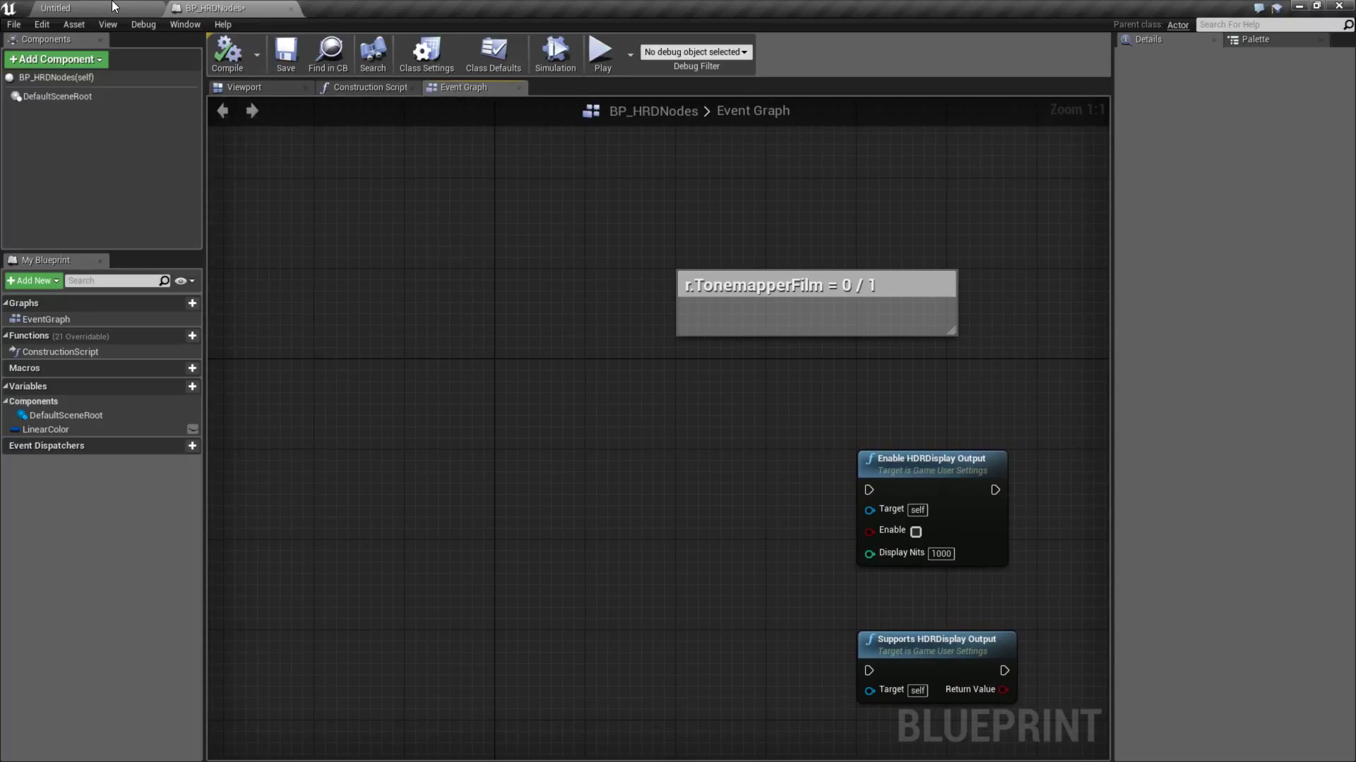
- Return to the level editor and load the frozen_Room HDR test map via File > Open Level
click(78, 8)
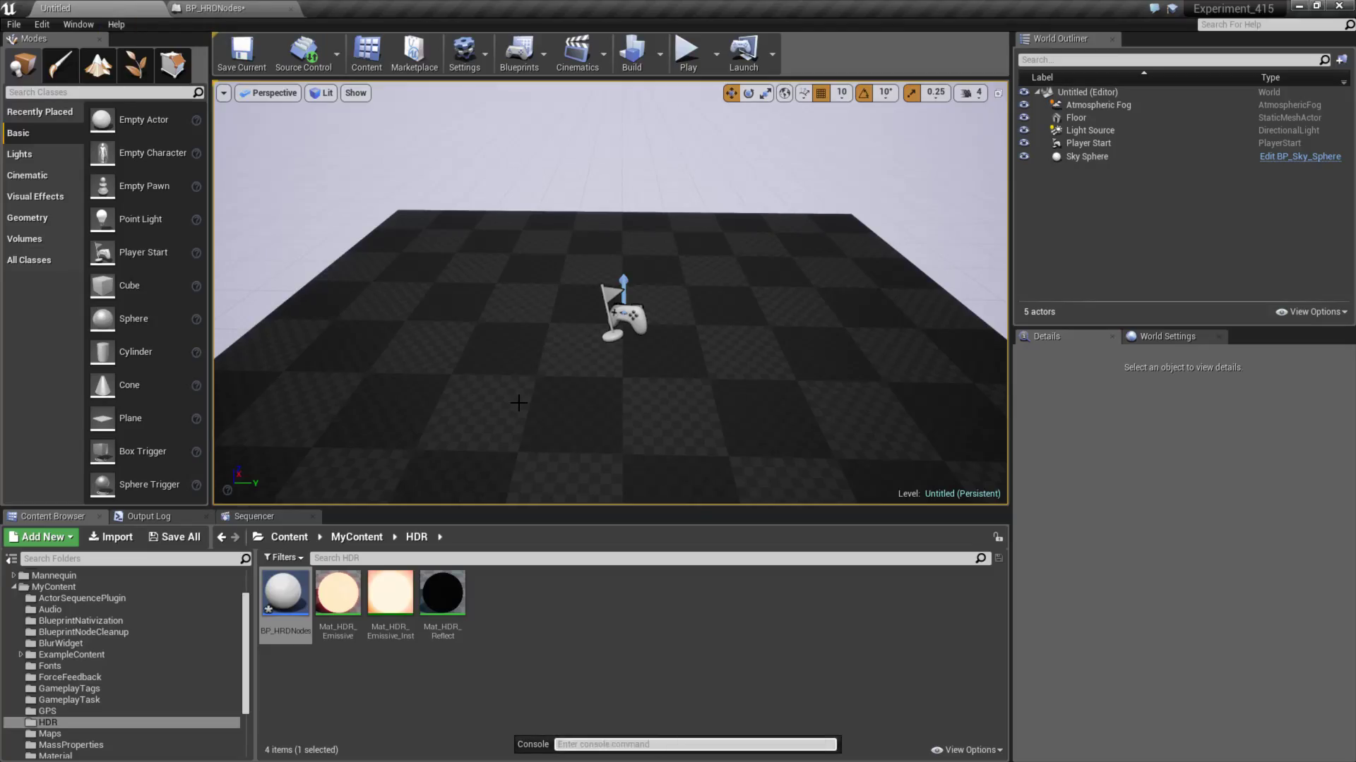
text(r.tone)
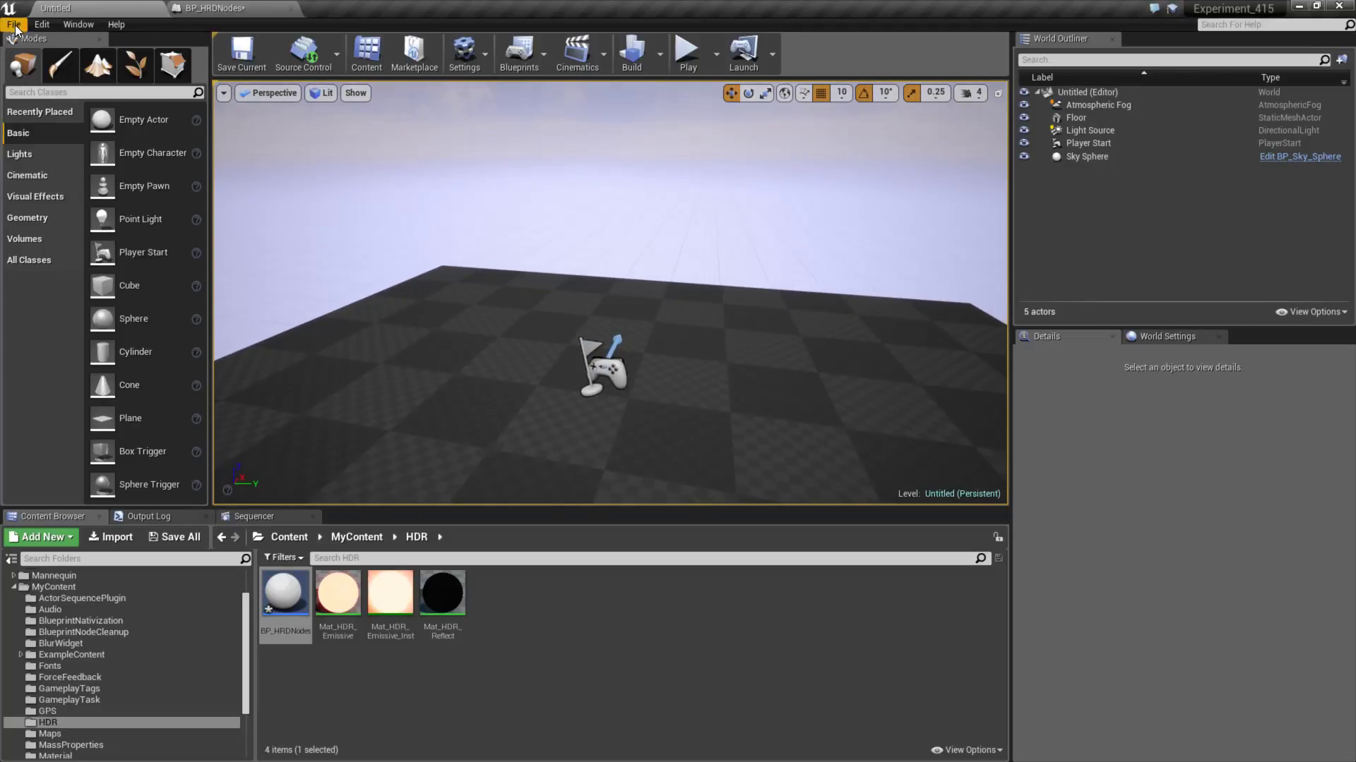
click(14, 24)
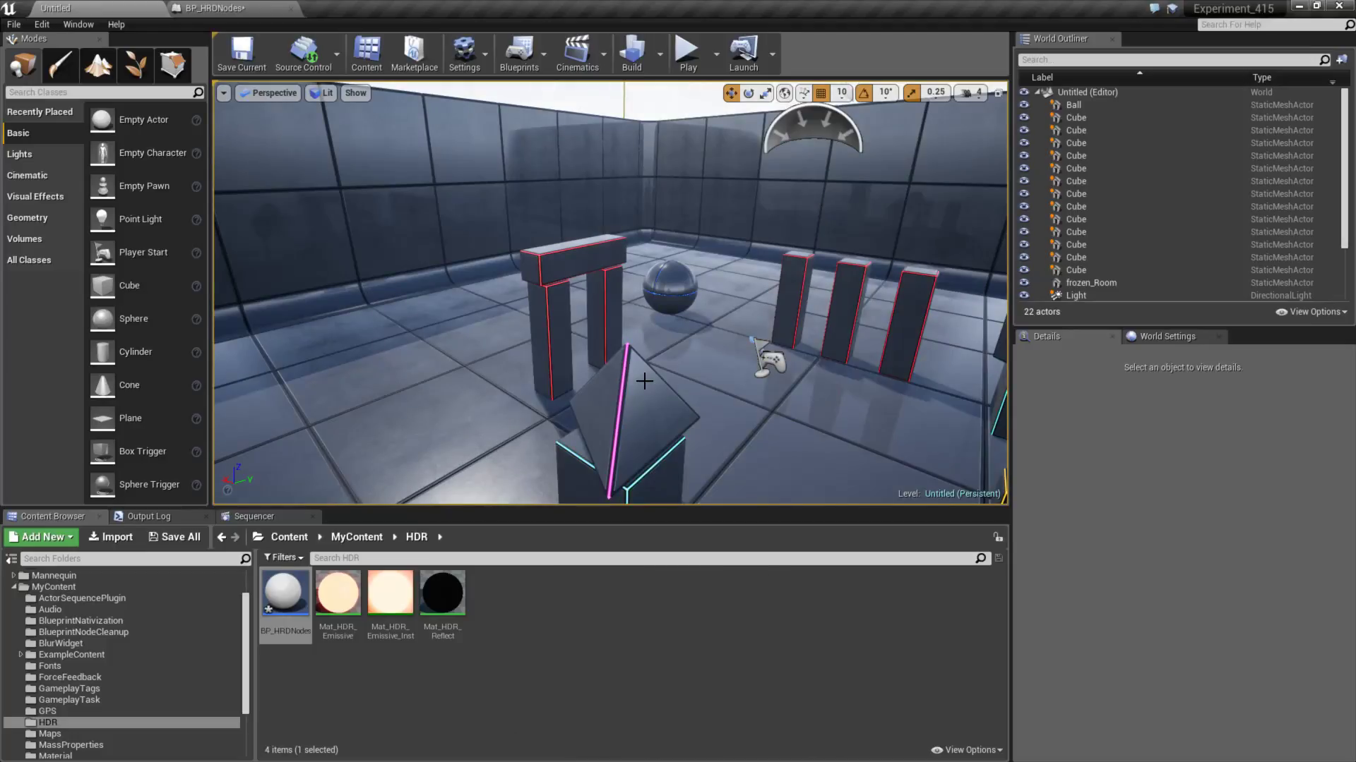
- Enter the r.TonemapperFilm console command in the frozen room level
text(r.TonemapperFilm)
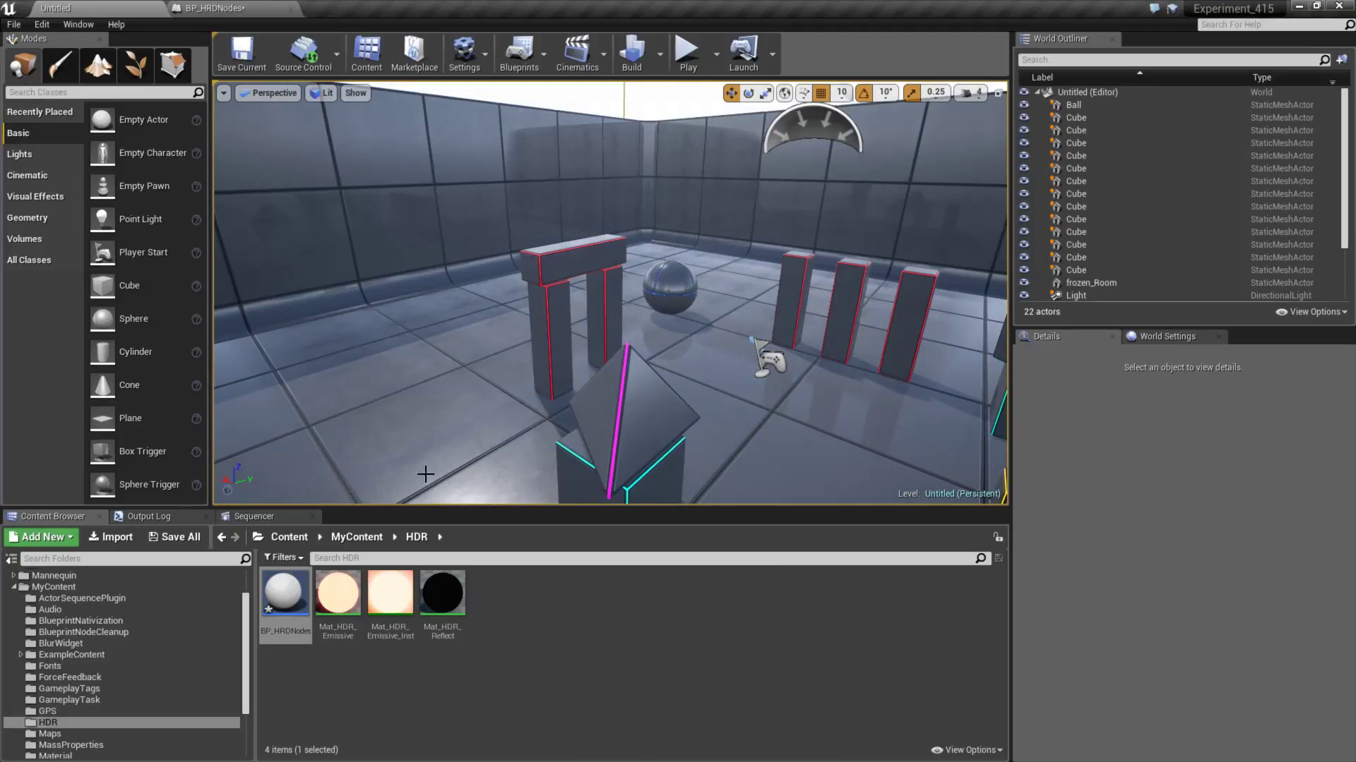
mouse_move(641, 435)
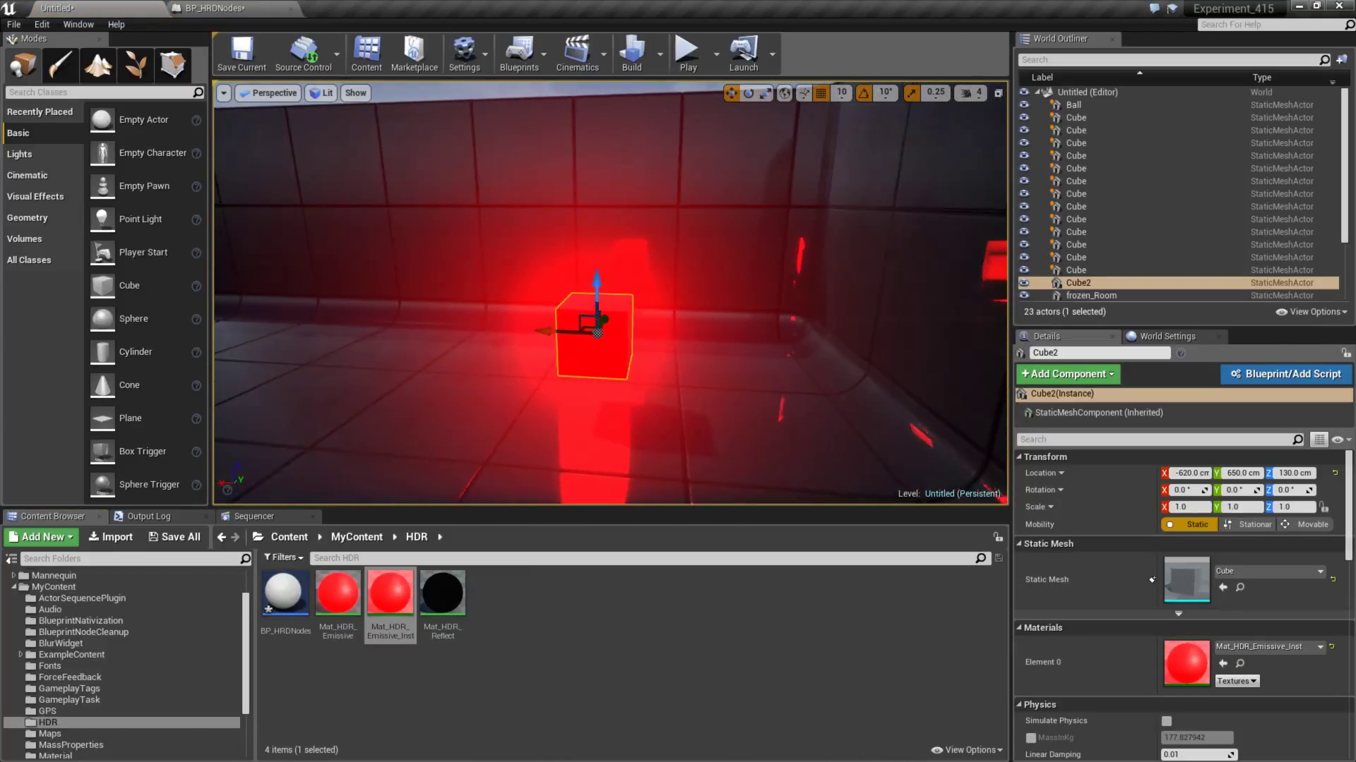
- Inspect Mat_HDR_Emissive's node graph with red scaled by EmissiveStrength, then close it
double_click(389, 594)
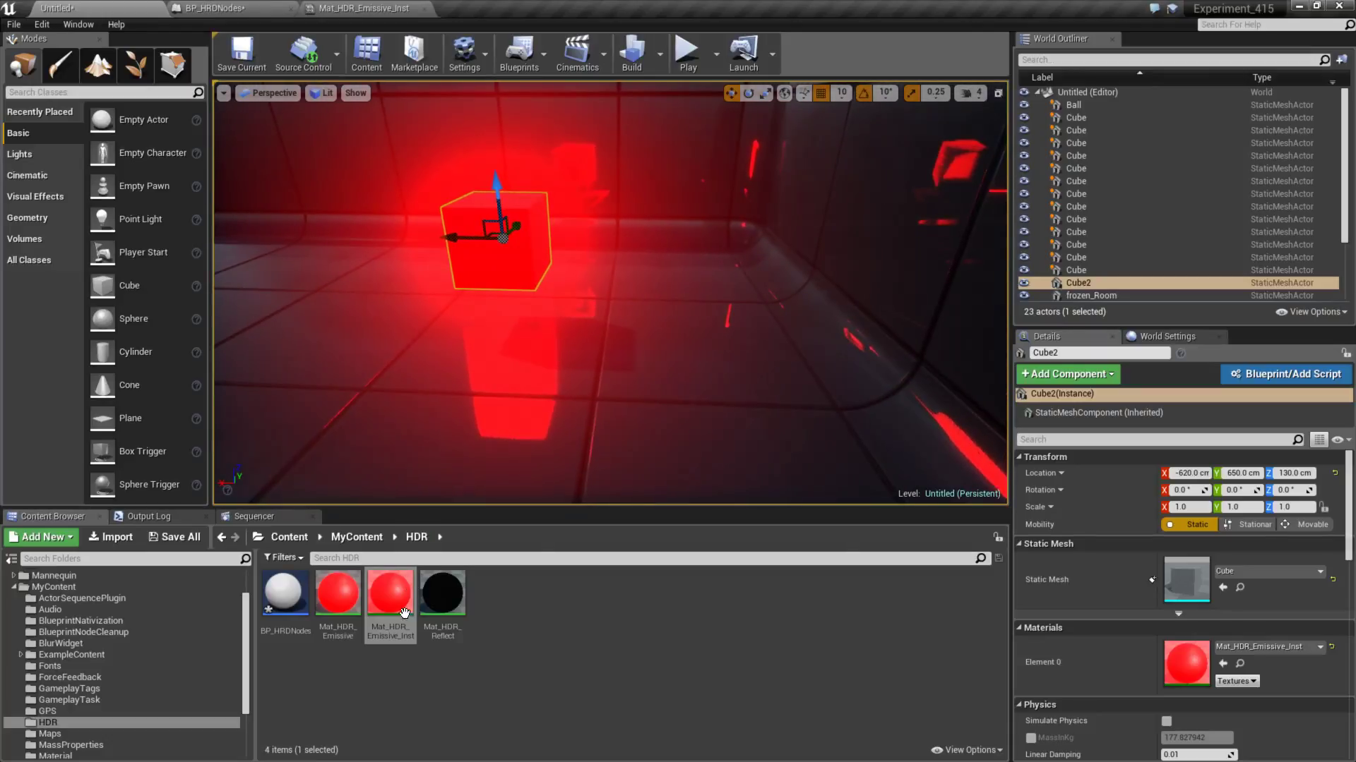
double_click(336, 592)
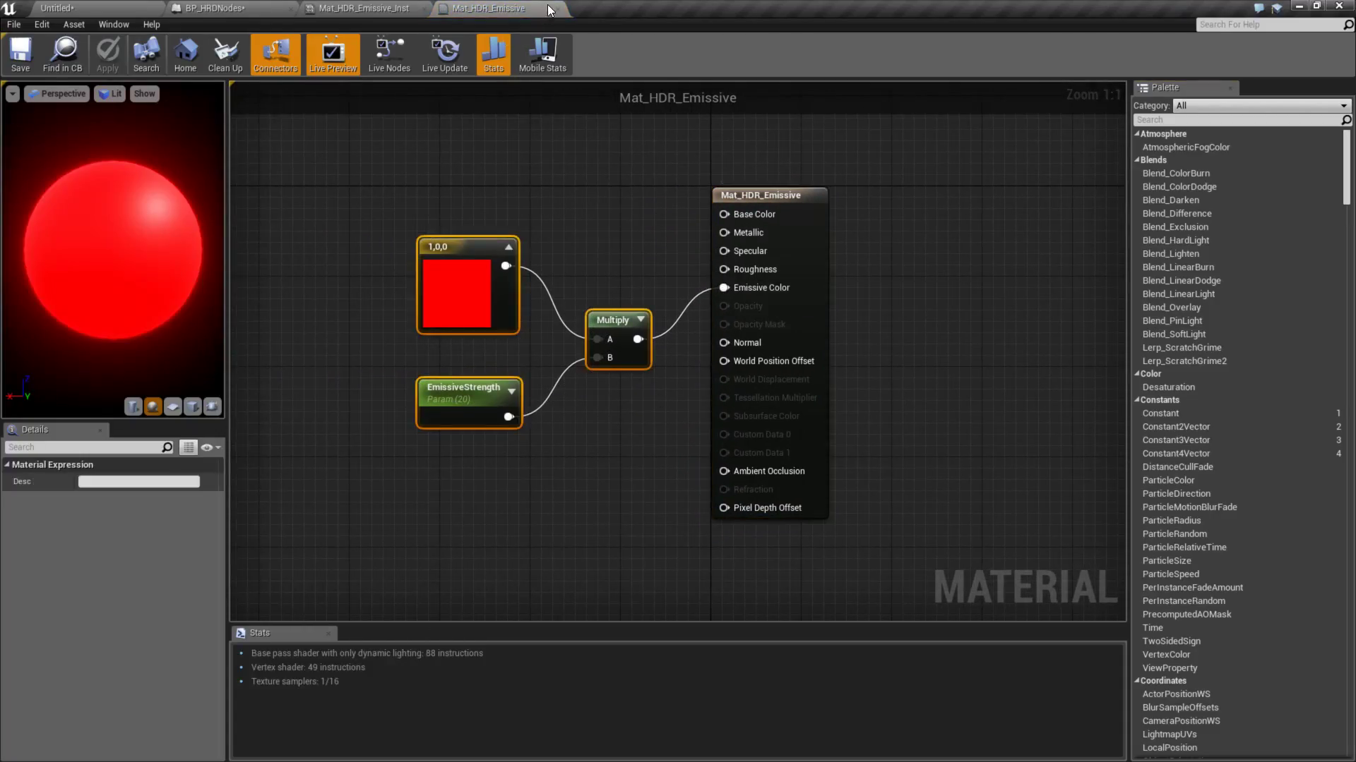
click(57, 9)
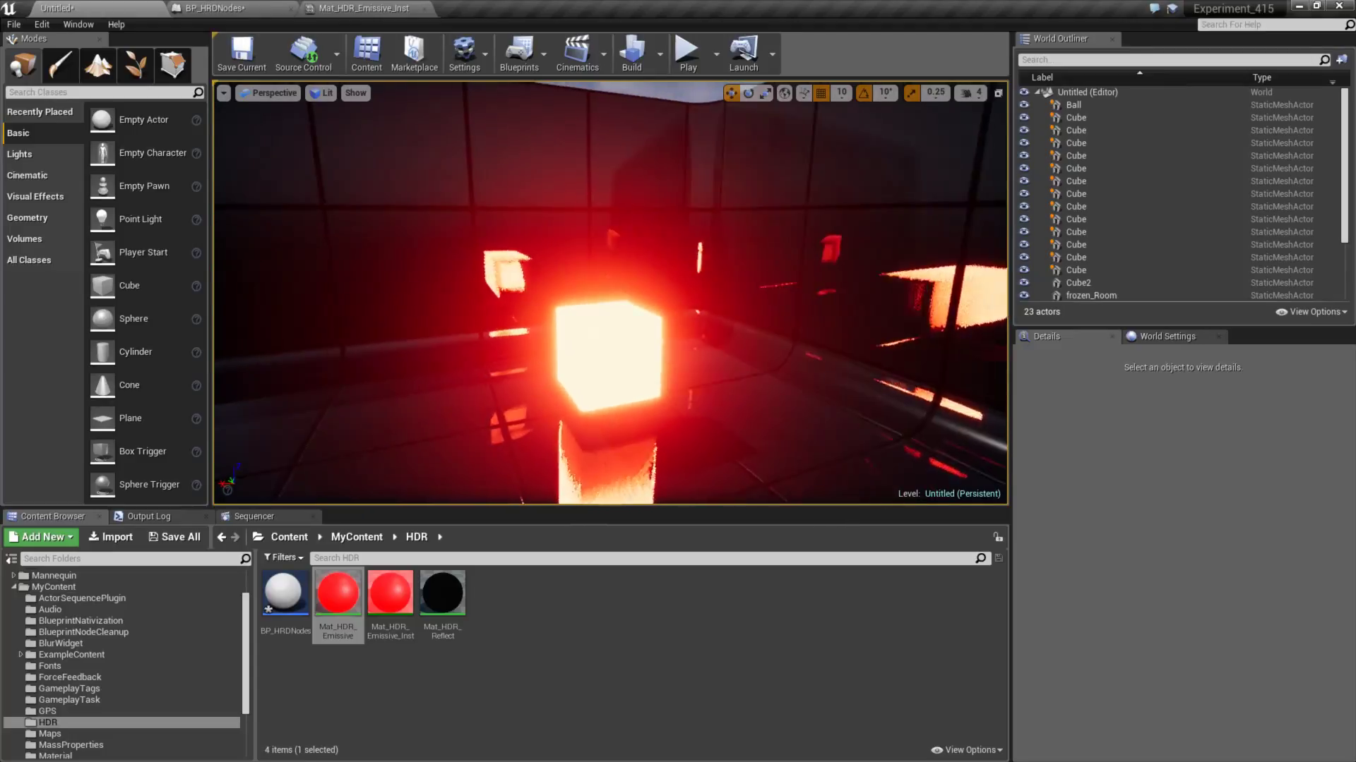
- Run r.TonemapperFilm 0 and open Mat_HDR_Emissive_Inst with EmissiveStrength at 0
text(r.TonemapperFilm 0)
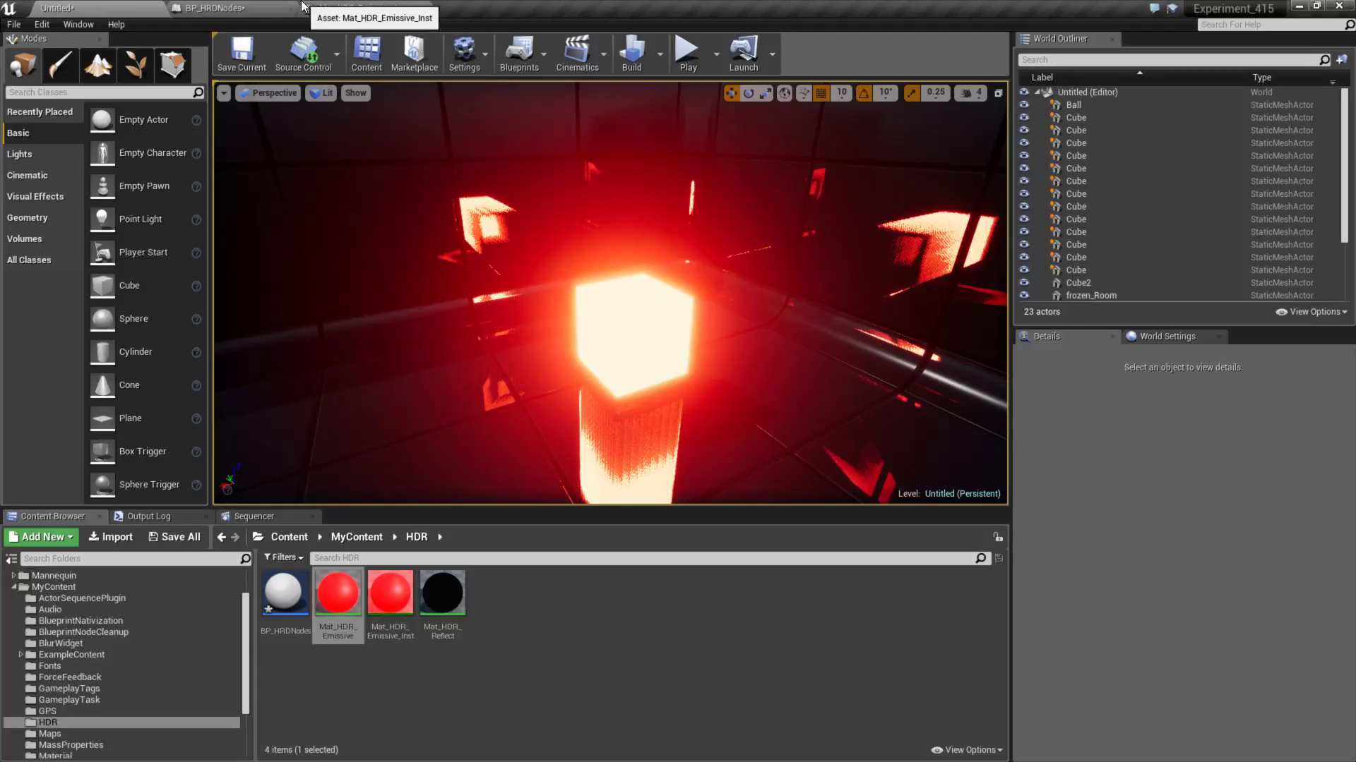
double_click(390, 595)
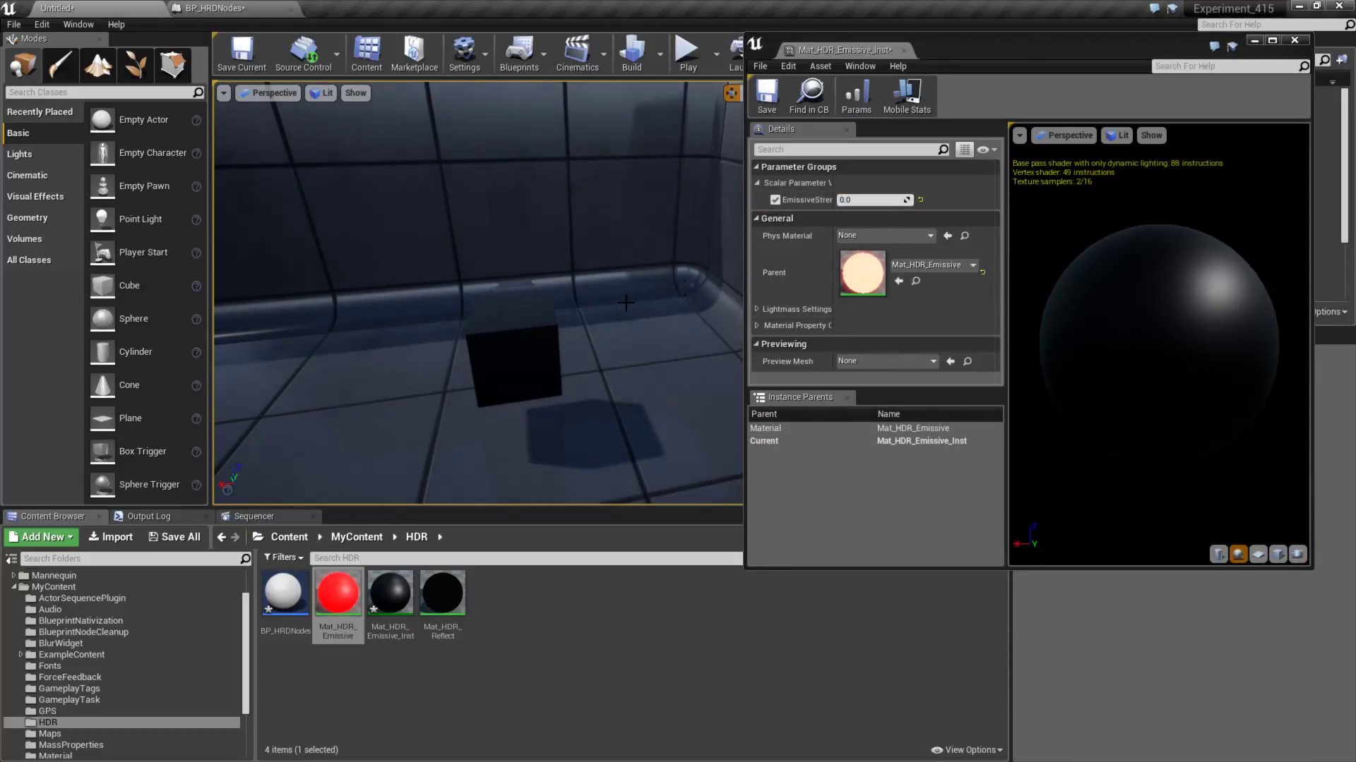
- Raise EmissiveStrength through 1.0, 83.1 and 12.6 up to 1004.82 so Cube2 glows intensely
text(1.0)
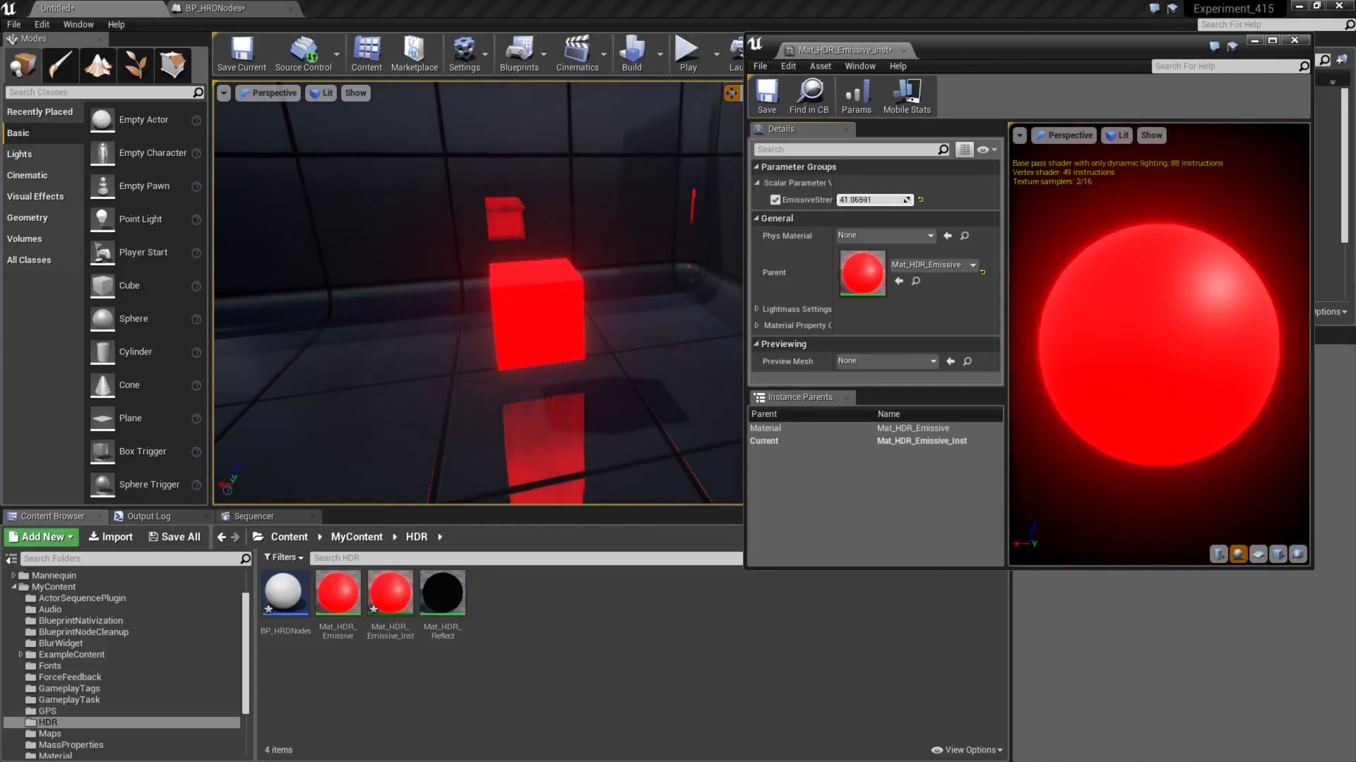
text(83.136864)
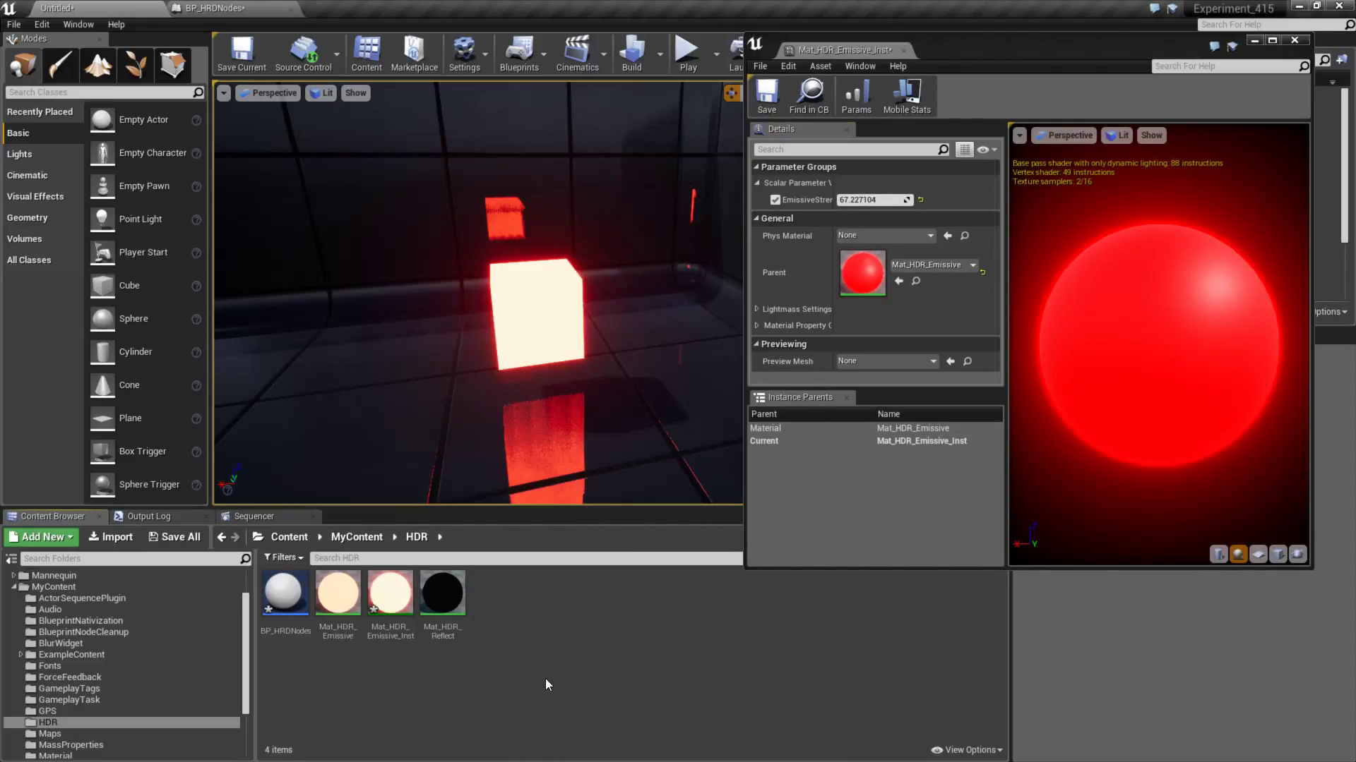
text(12.601036)
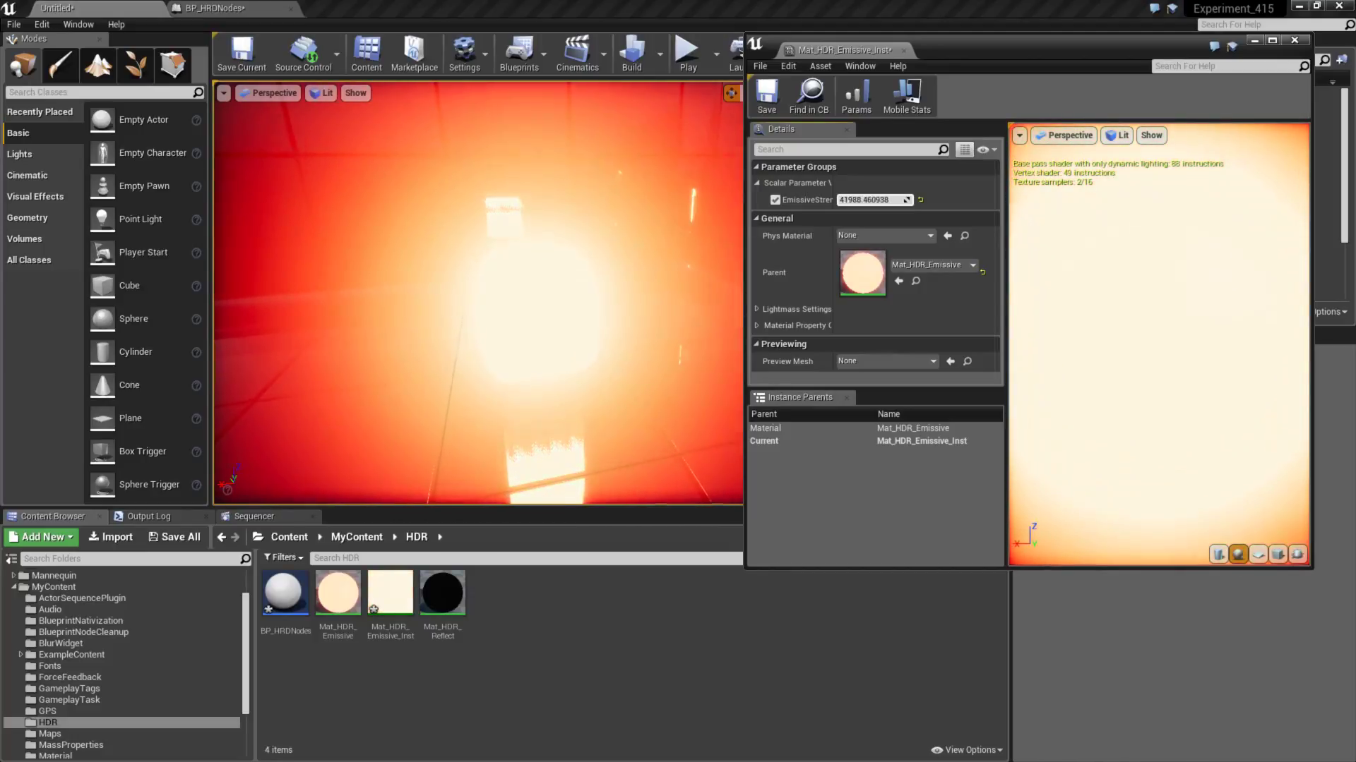
text(1004.82023)
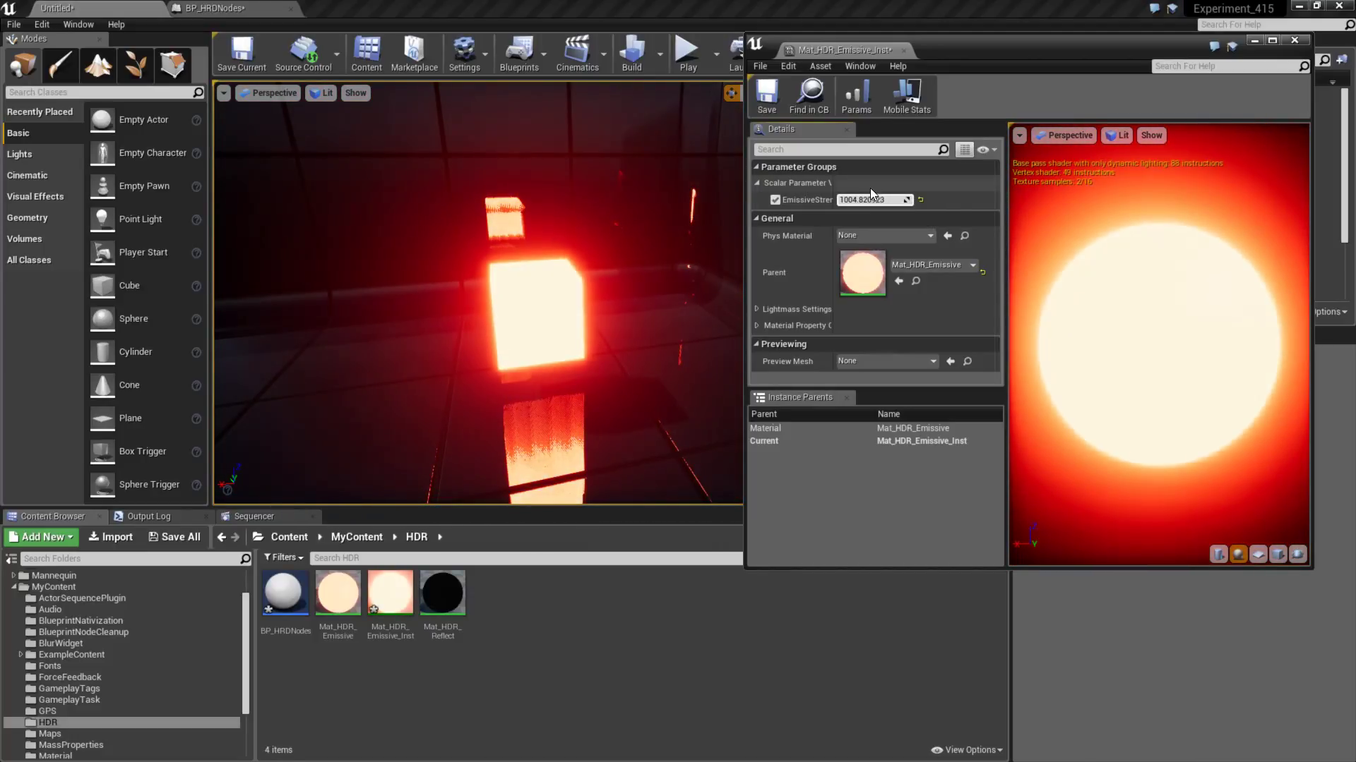
click(1294, 40)
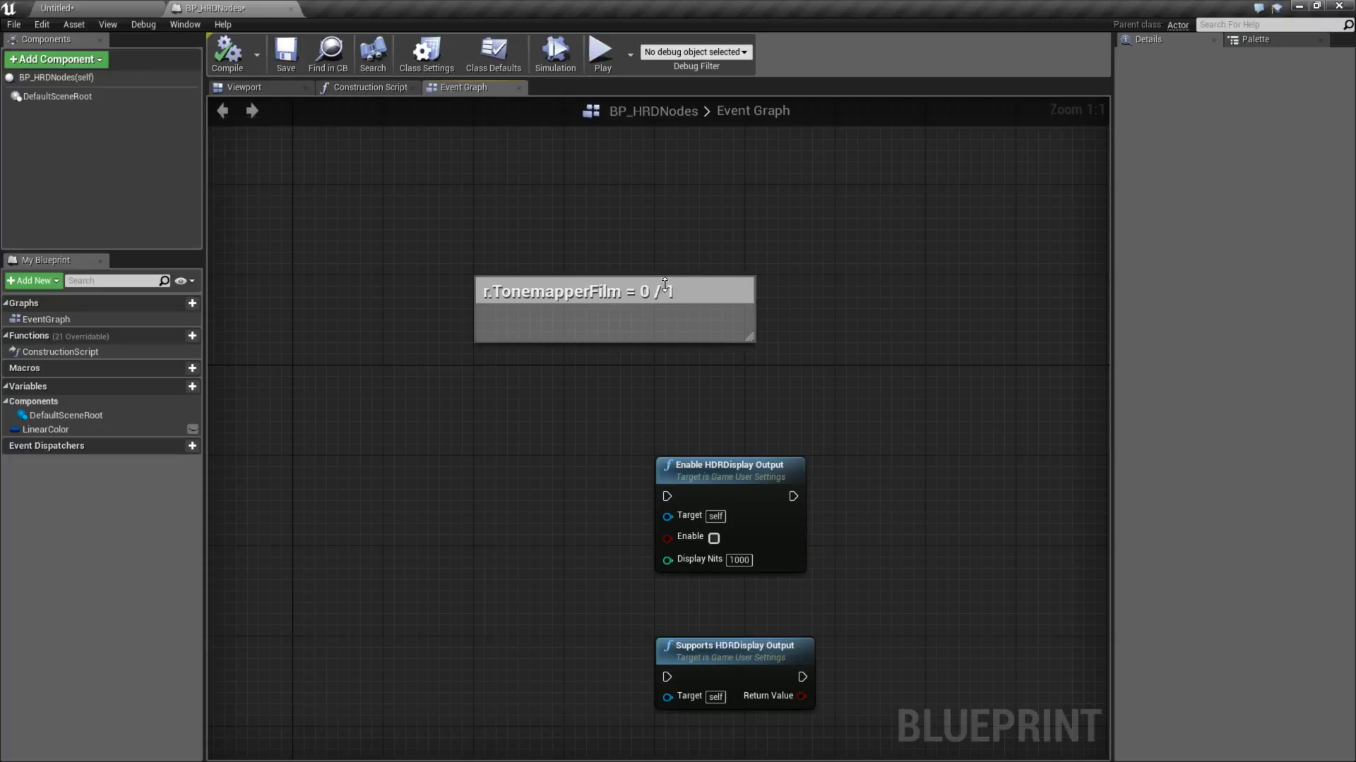
mouse_move(692, 294)
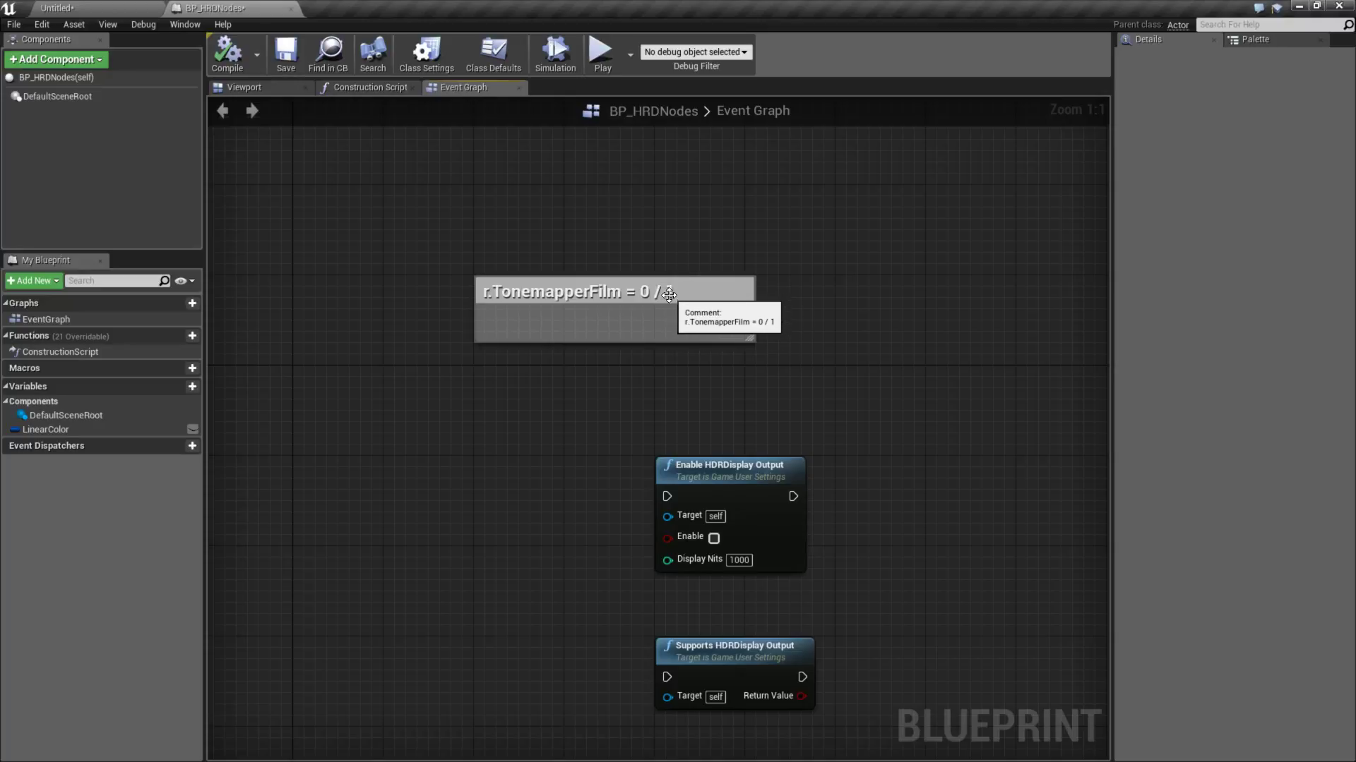
mouse_move(635, 382)
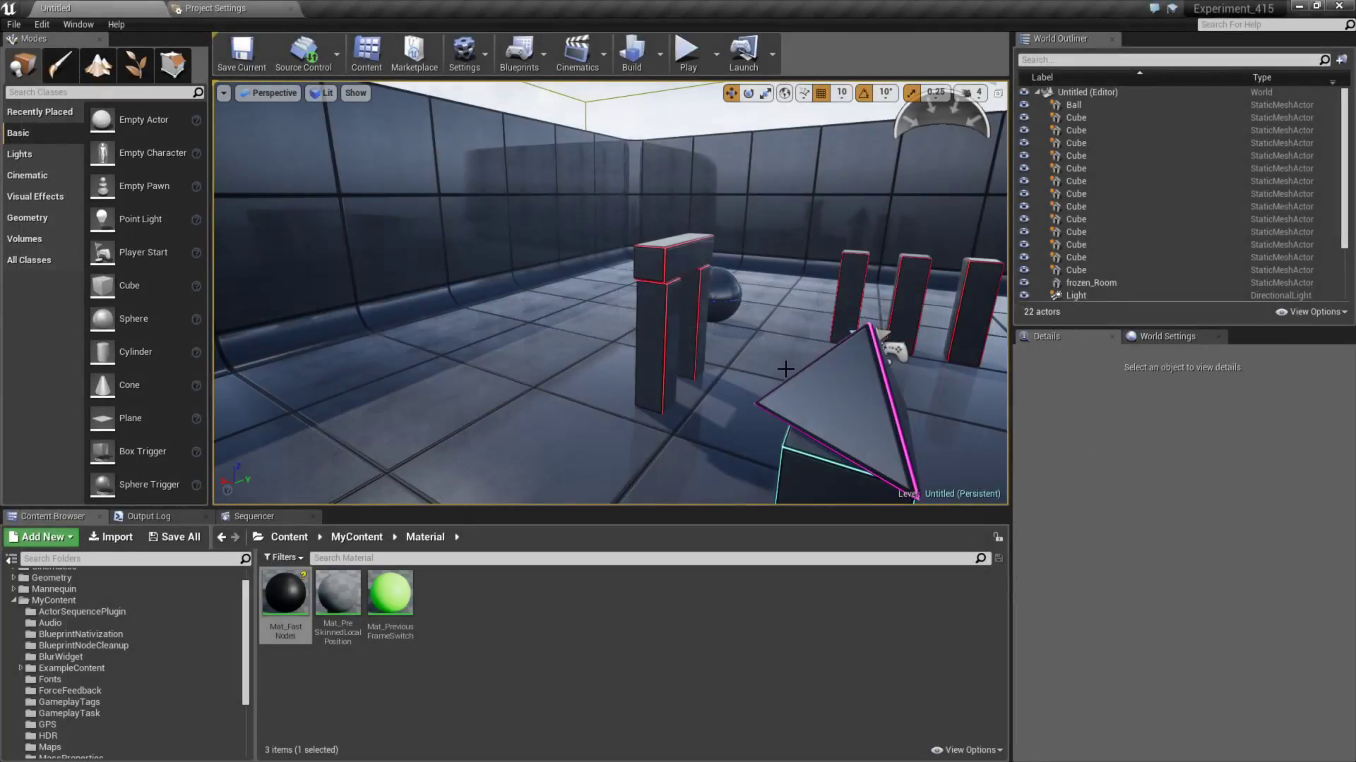
- Choose High-End Mobile / Metal > iOS Metal Preview as the Preview Rendering Level
click(464, 53)
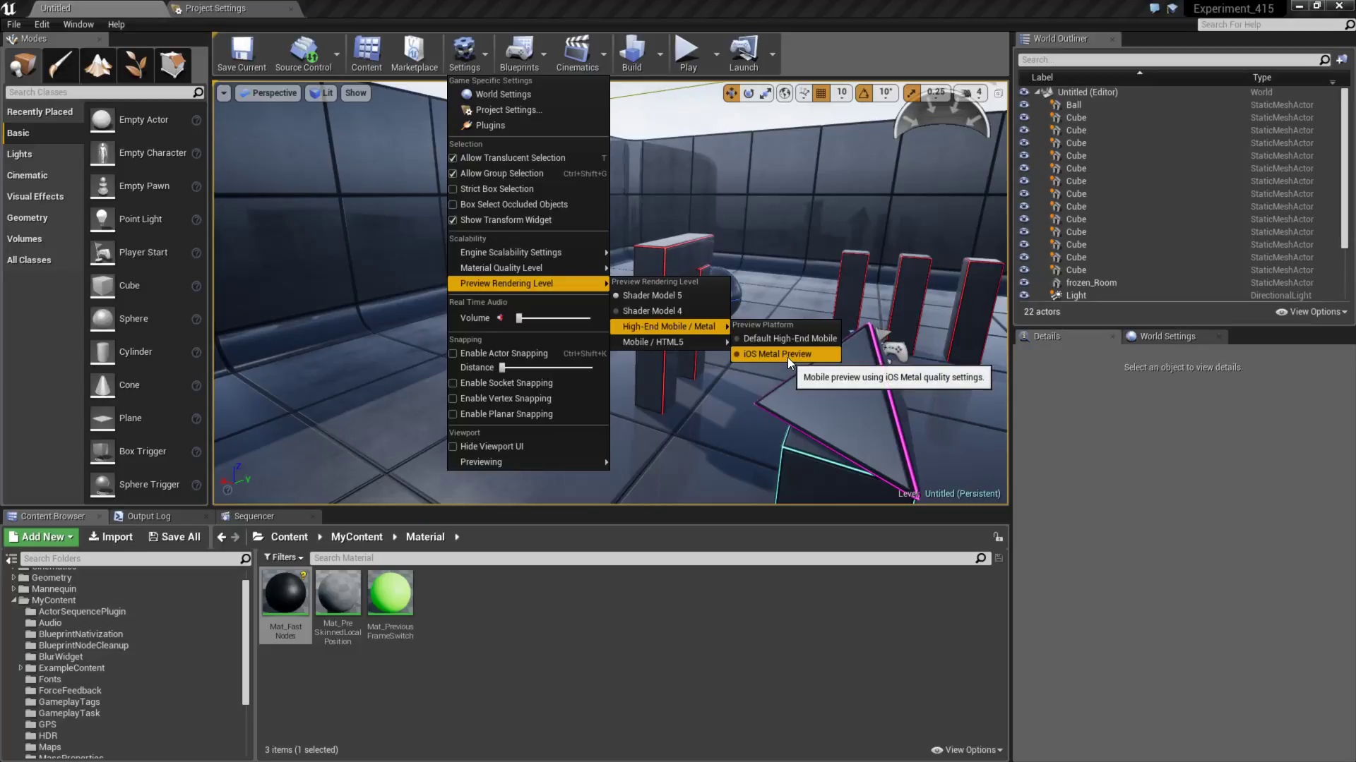
mouse_move(652, 341)
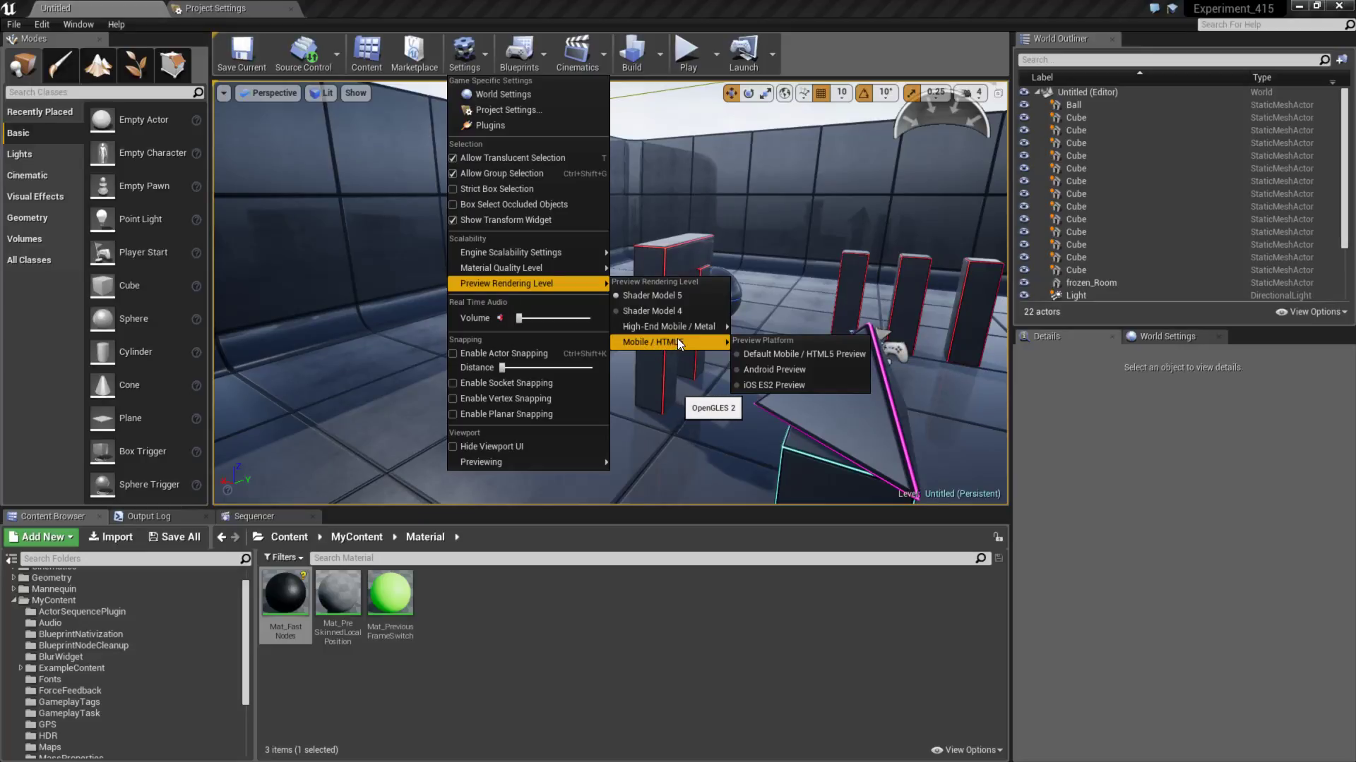
mouse_move(802, 355)
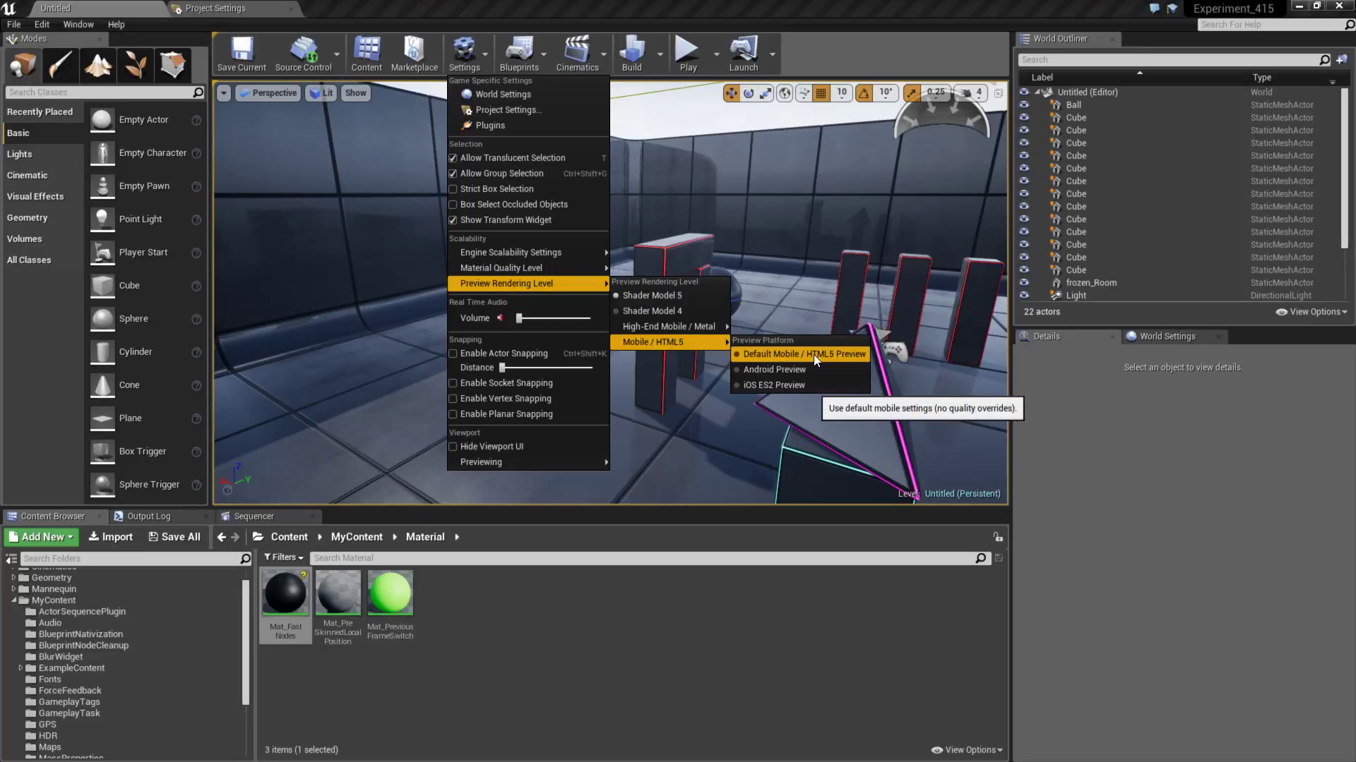
mouse_move(775, 369)
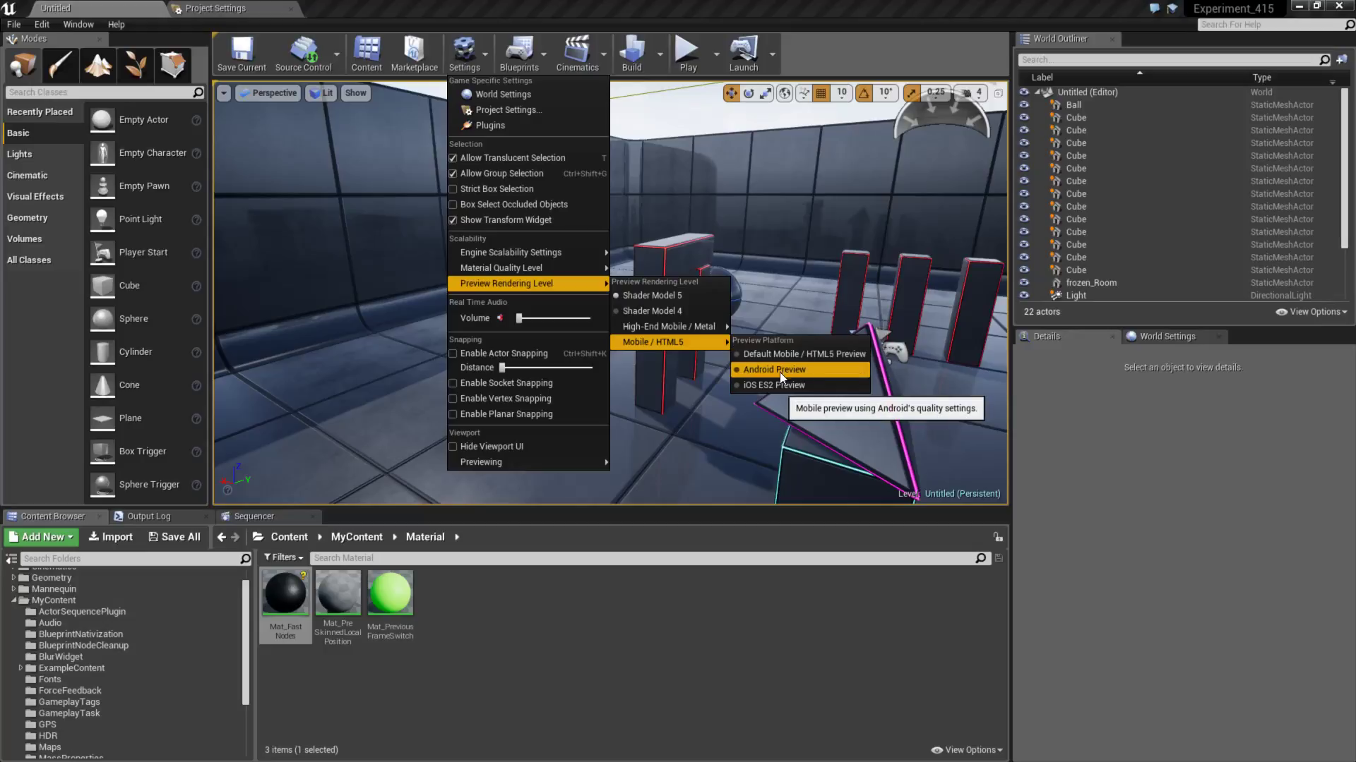
mouse_move(773, 384)
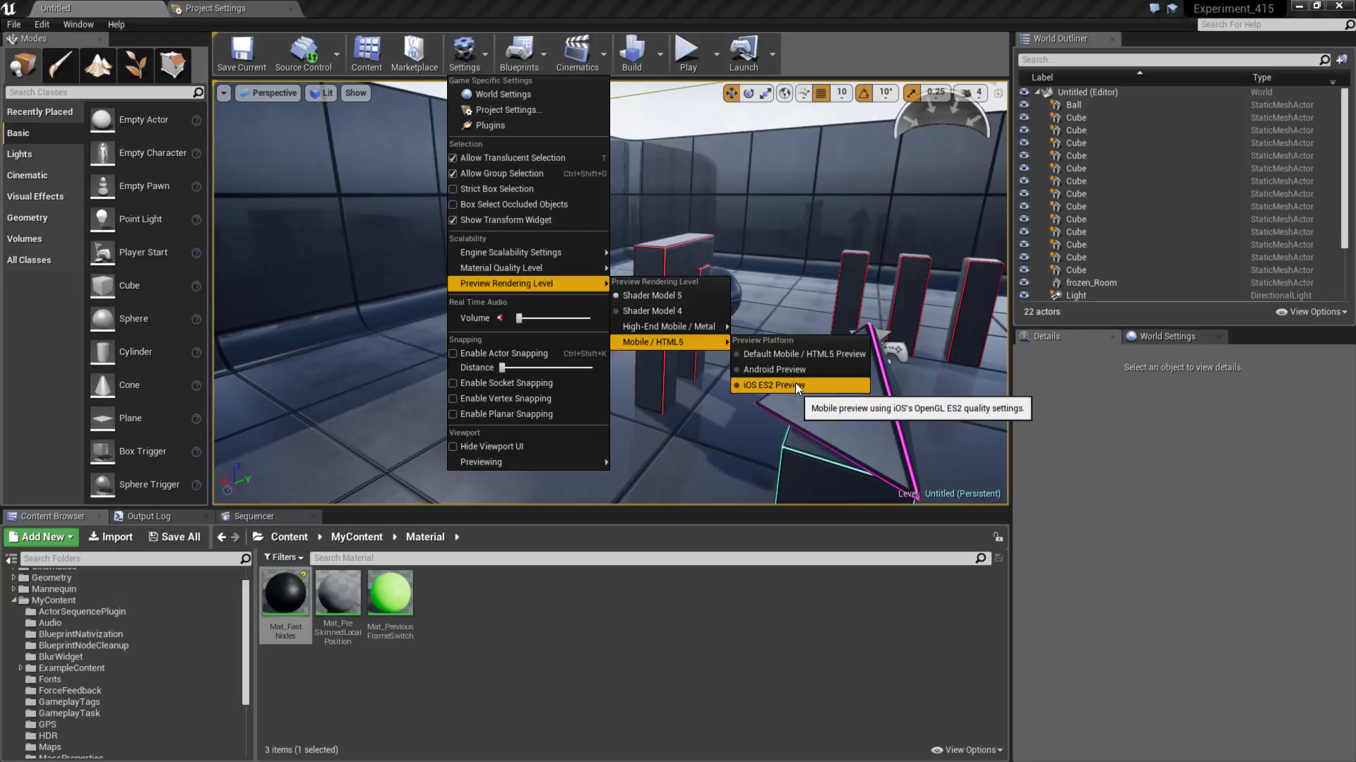
mouse_move(665, 327)
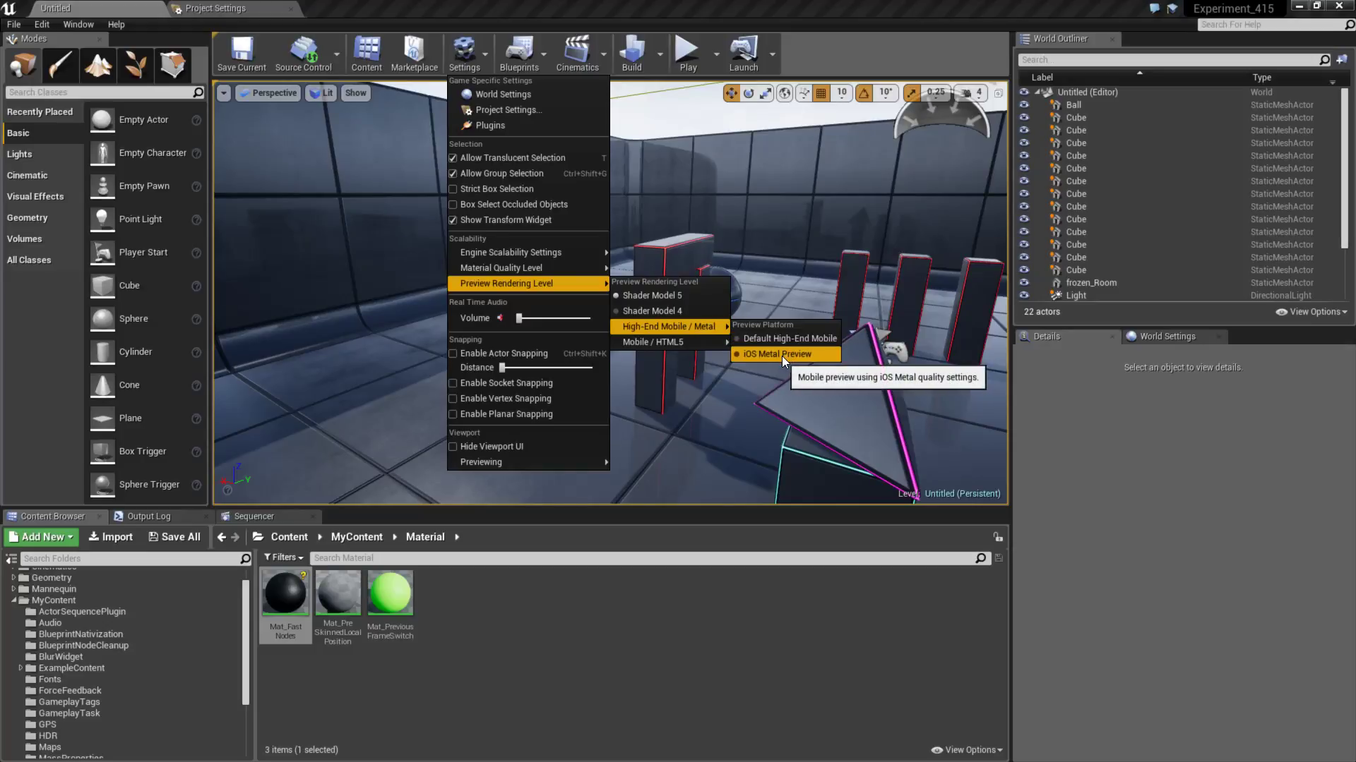
mouse_move(785, 338)
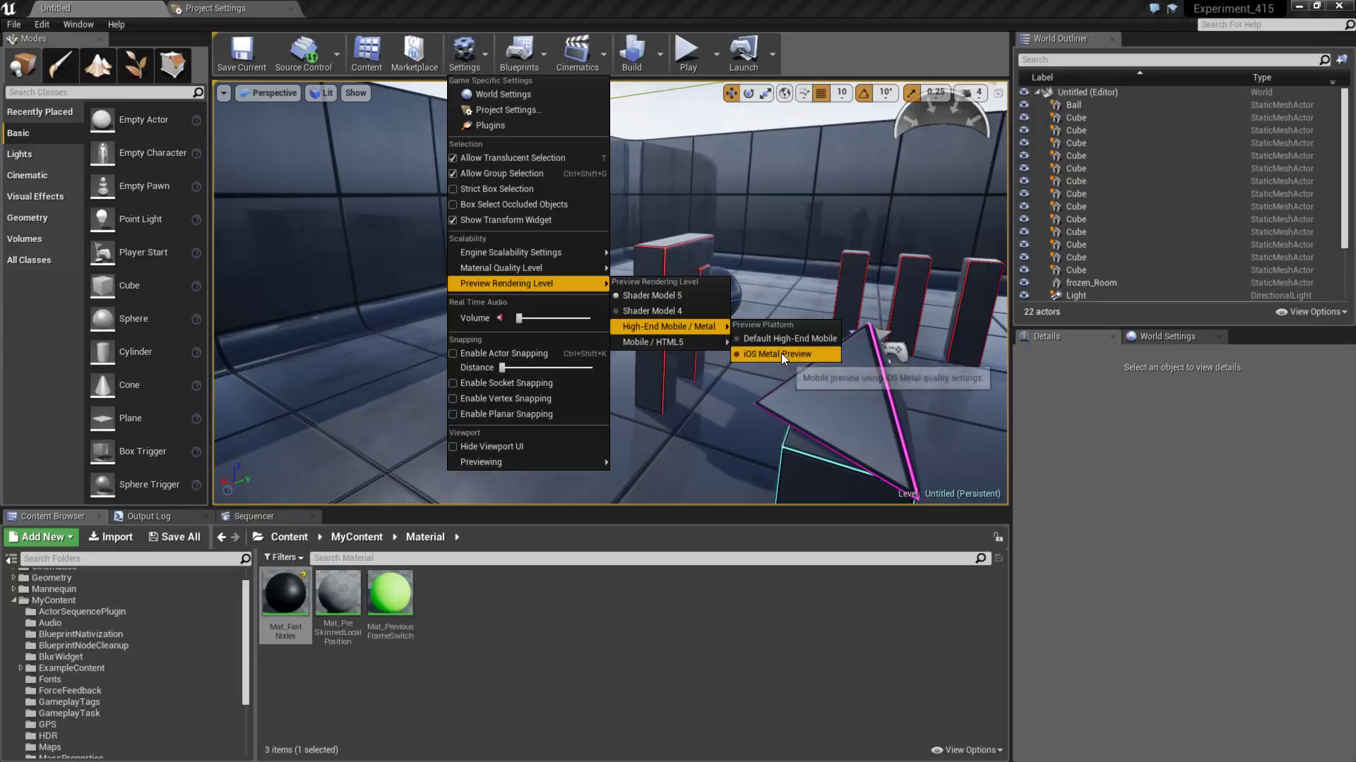
click(776, 353)
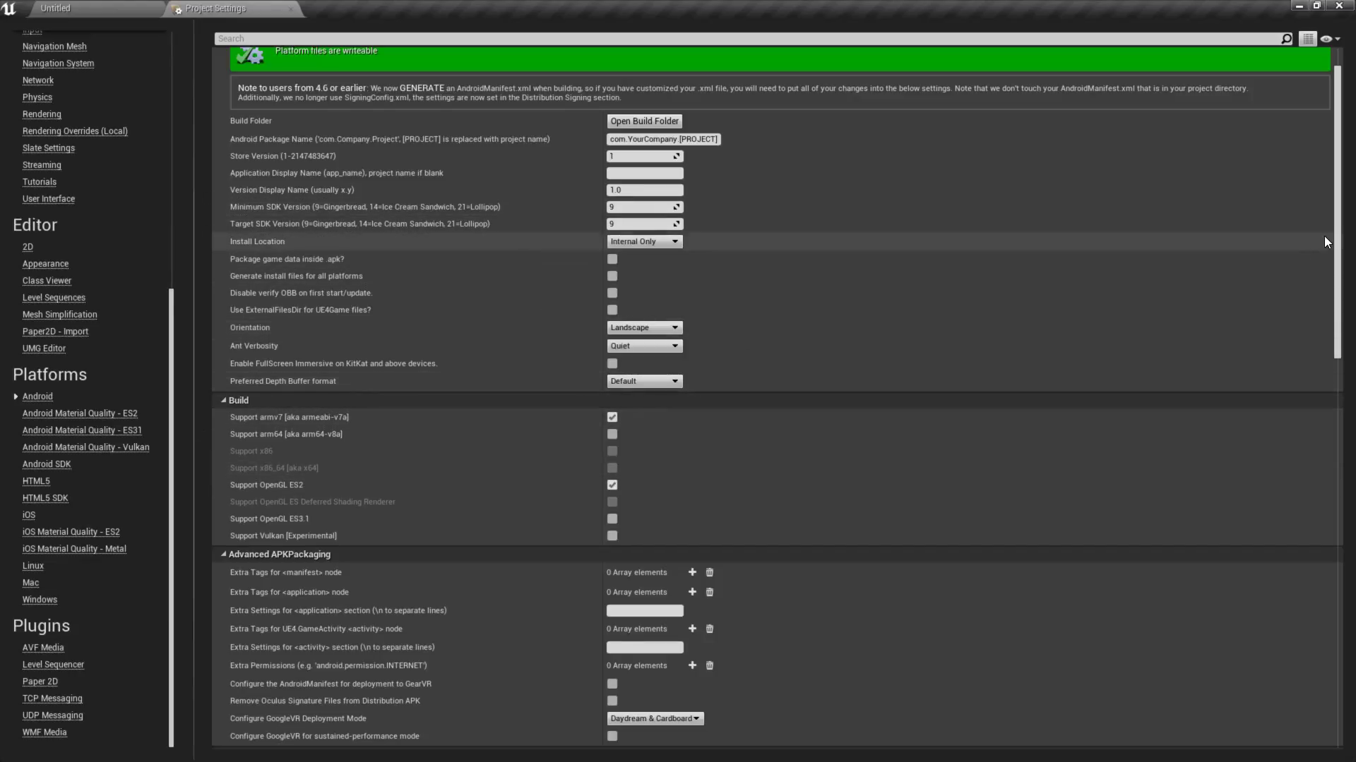
mouse_move(184, 490)
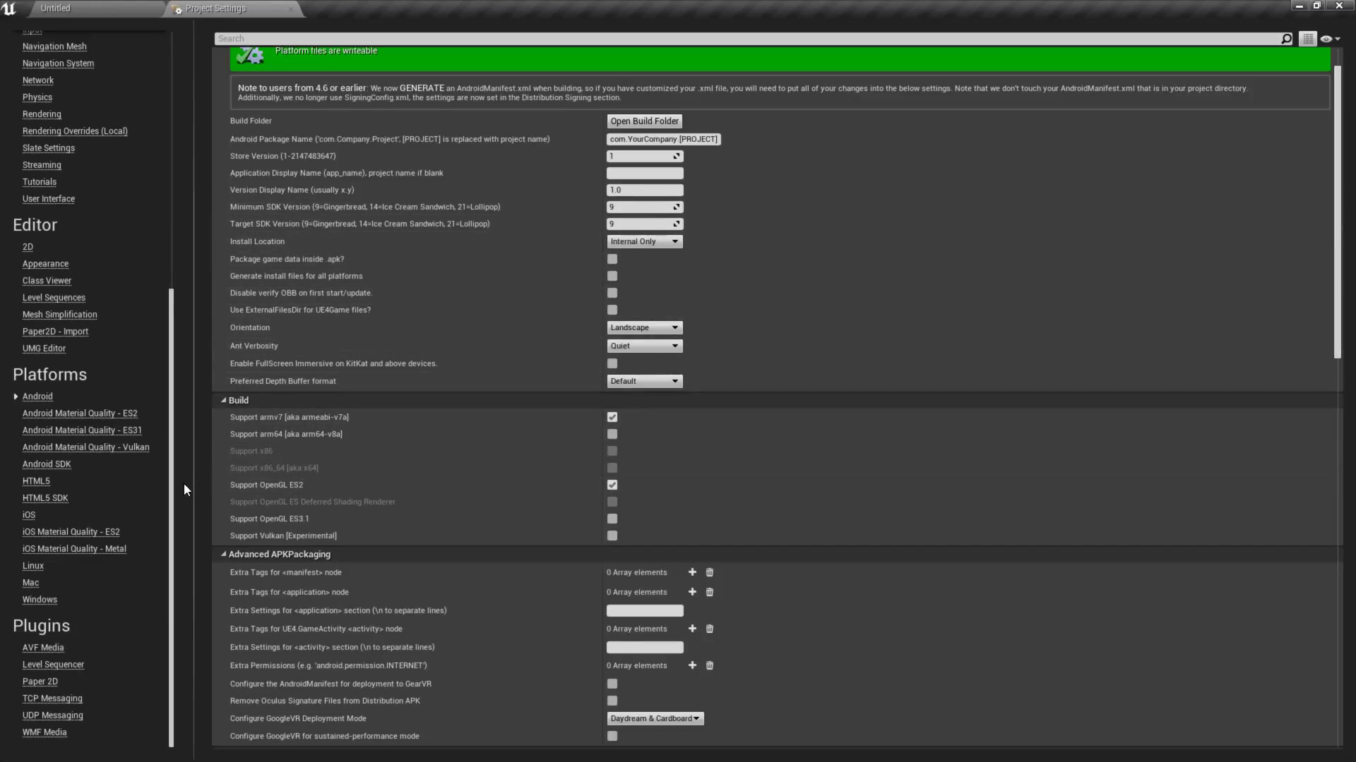
mouse_move(269, 518)
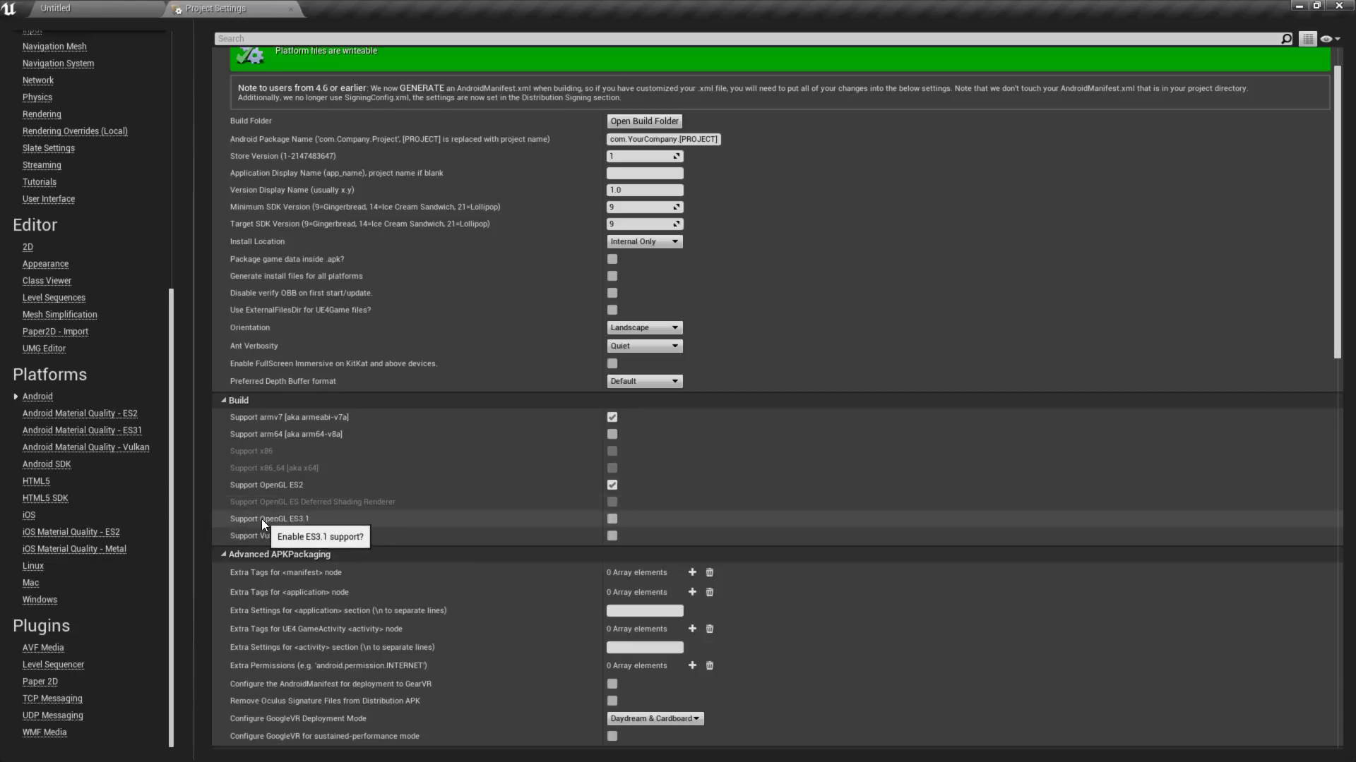
mouse_move(310, 450)
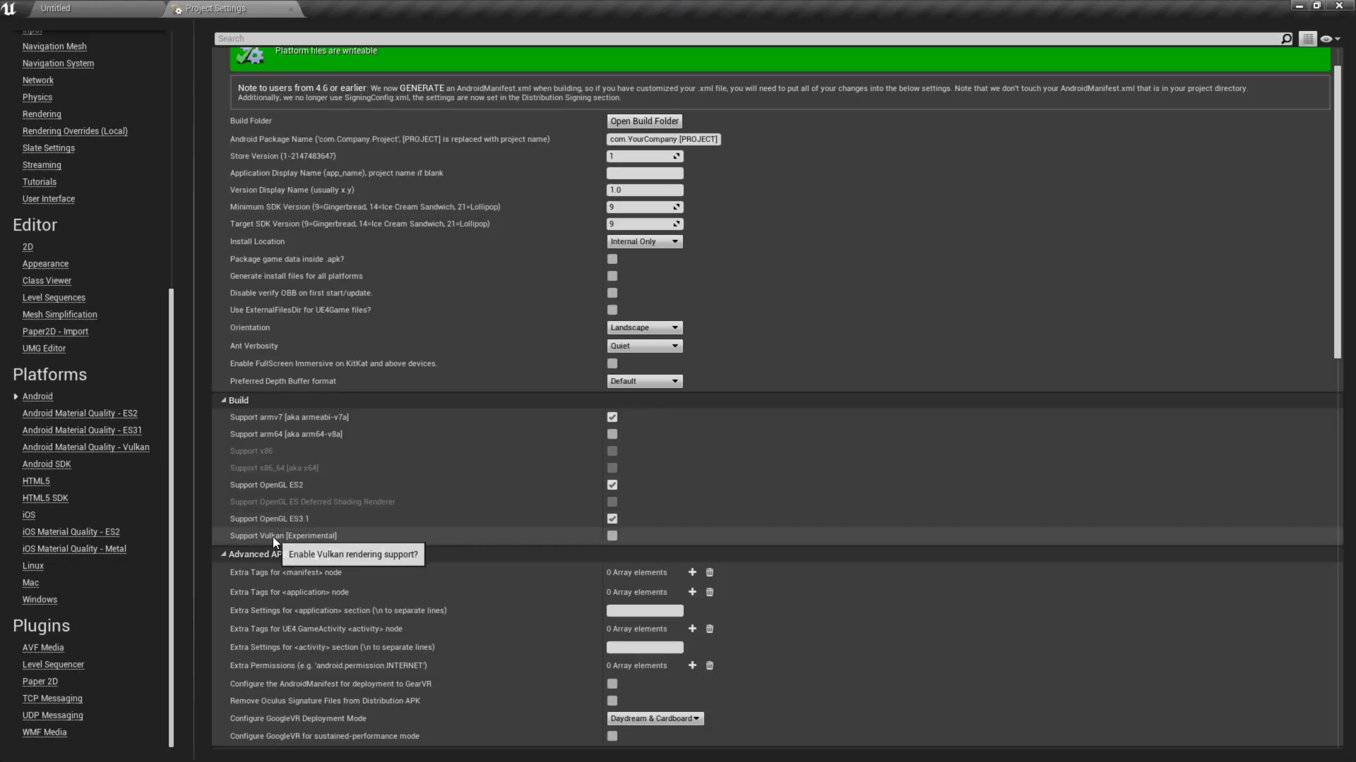
- Tick Support Vulkan [Experimental] on the Android platform settings page
click(612, 535)
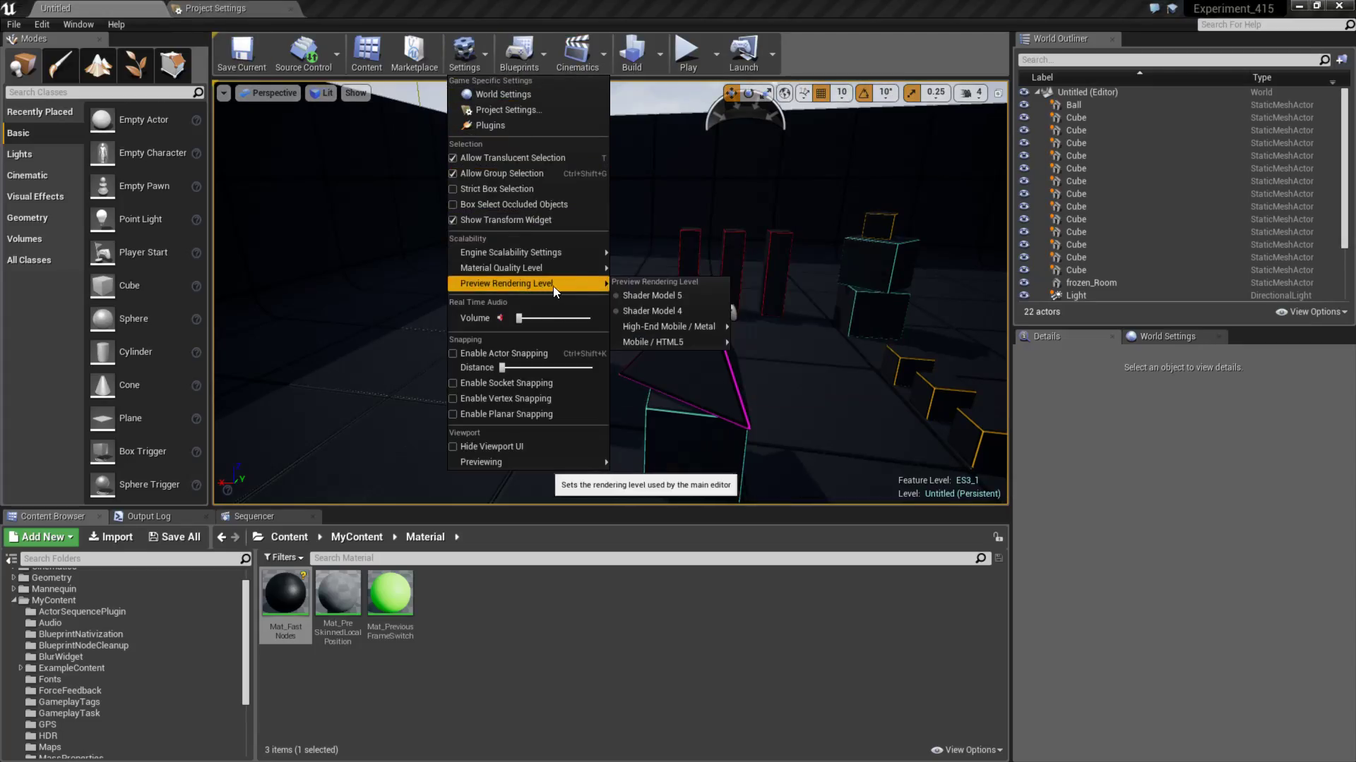
mouse_move(668, 327)
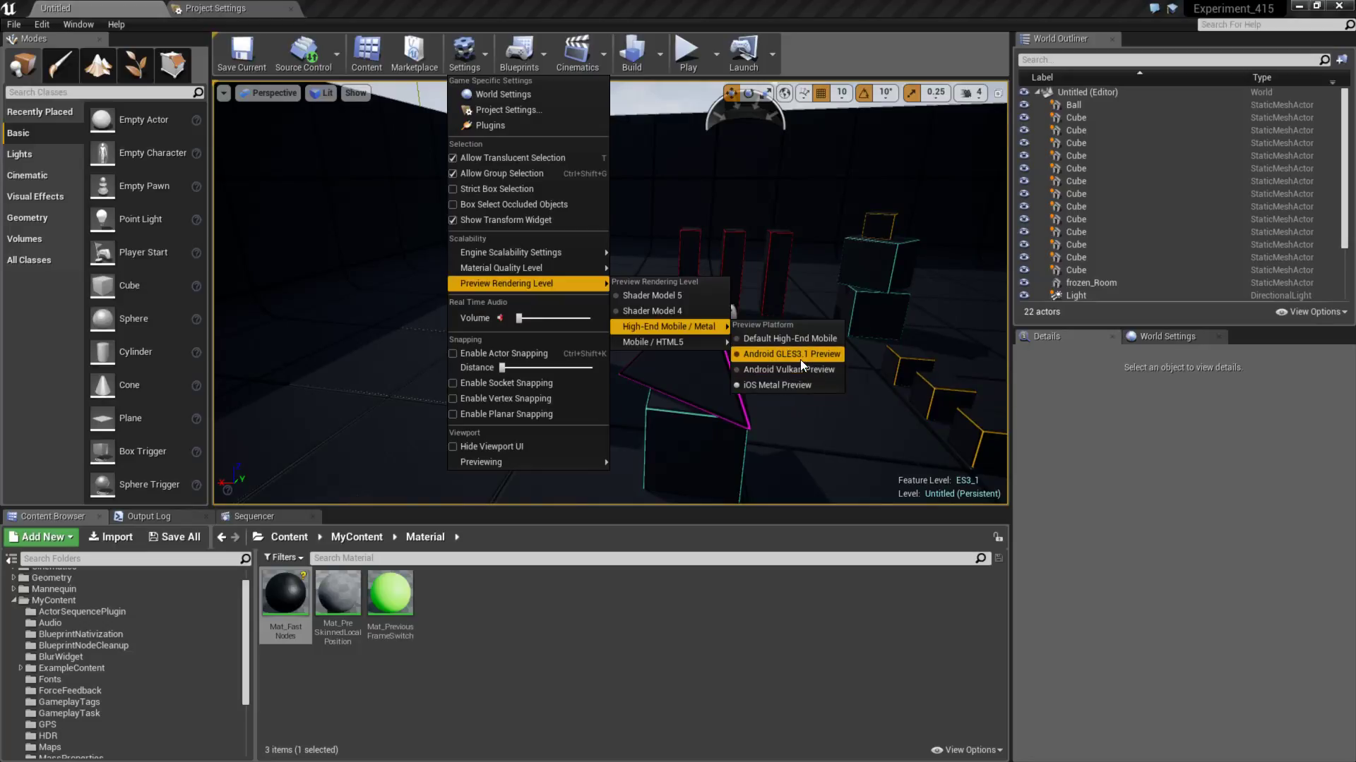
mouse_move(787, 368)
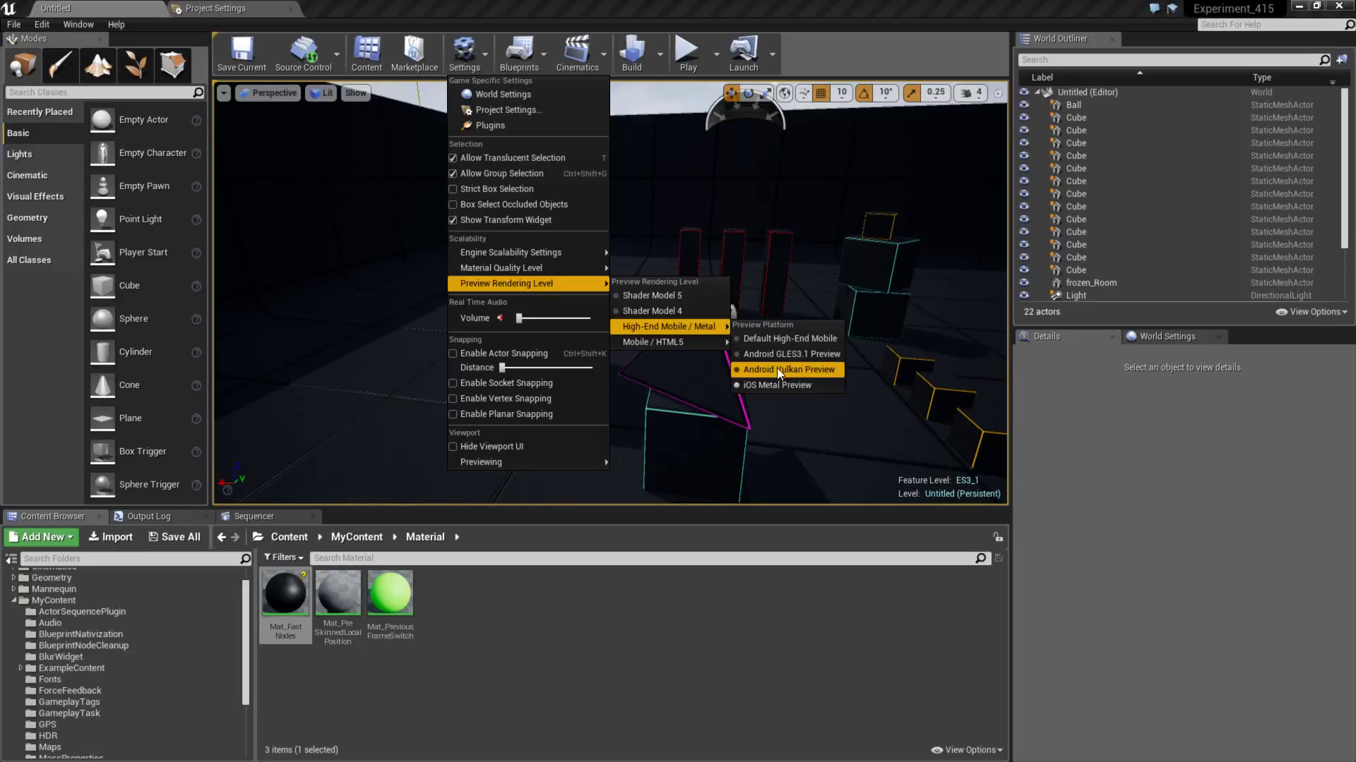
mouse_move(788, 338)
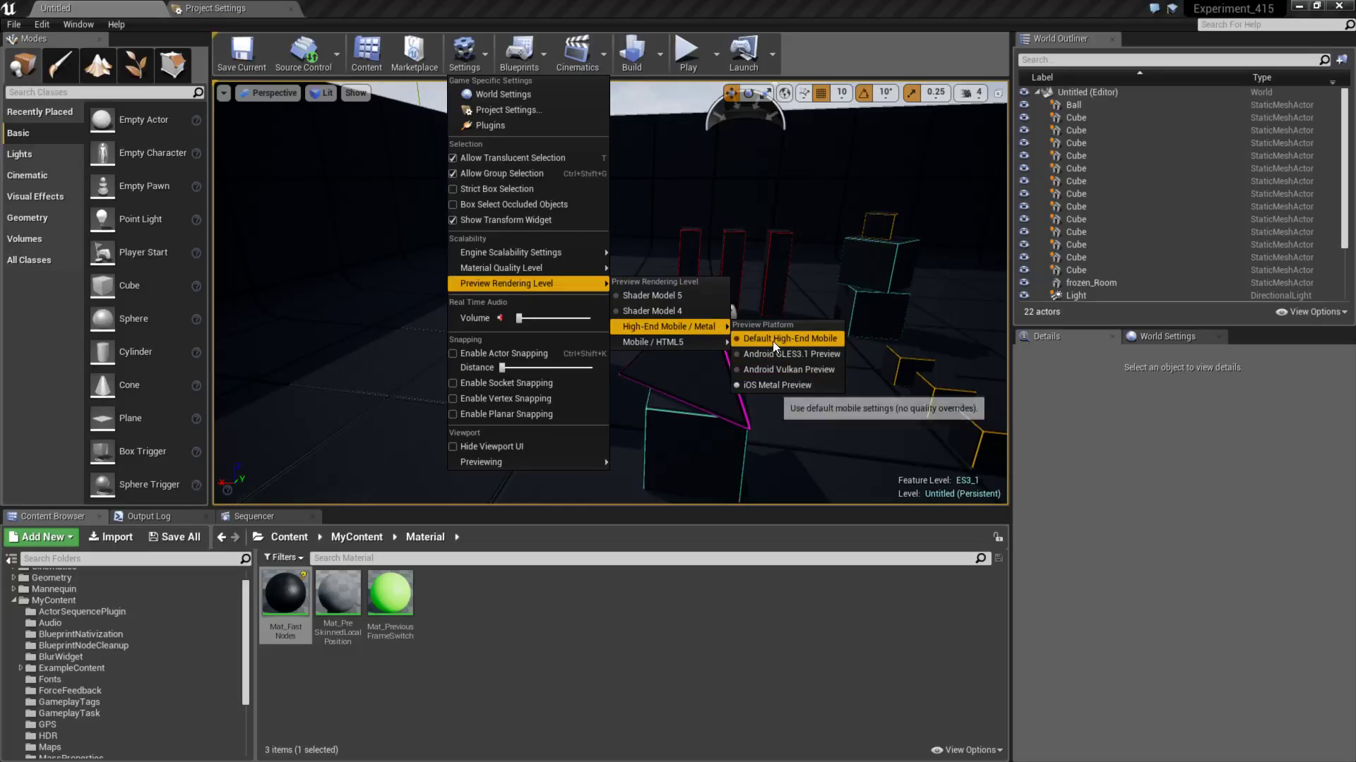